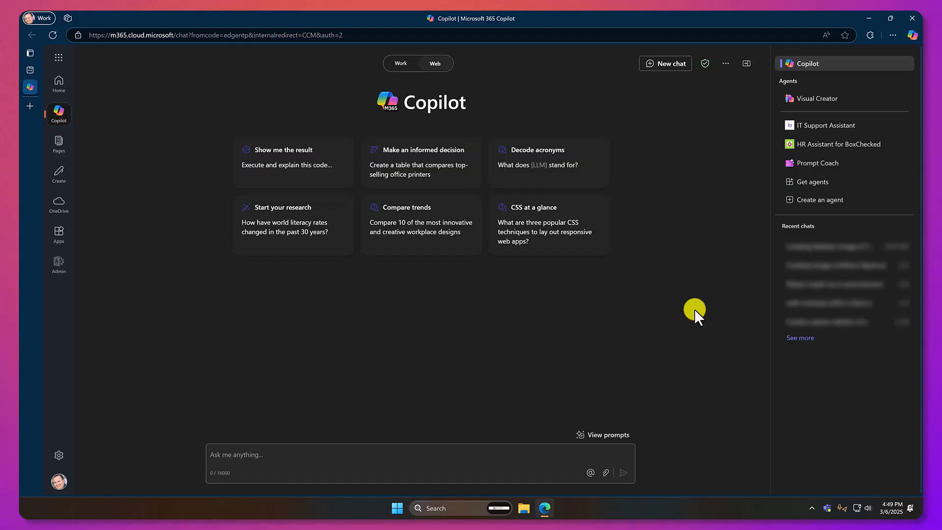
pyautogui.moveTo(690, 324)
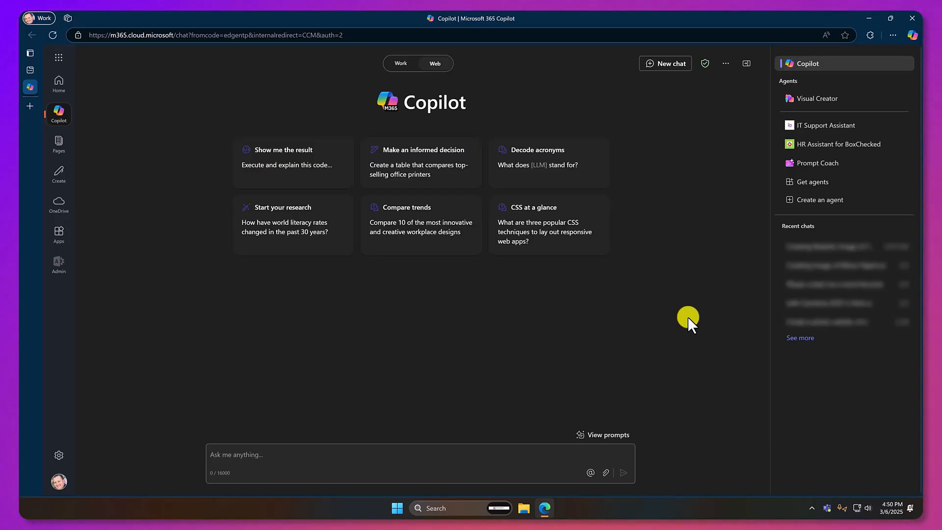
pyautogui.moveTo(440, 88)
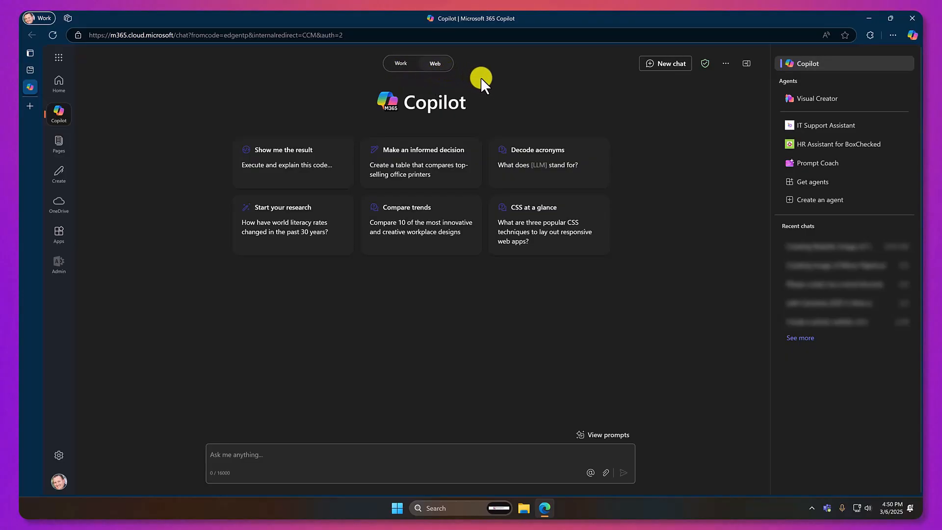
pyautogui.moveTo(749, 144)
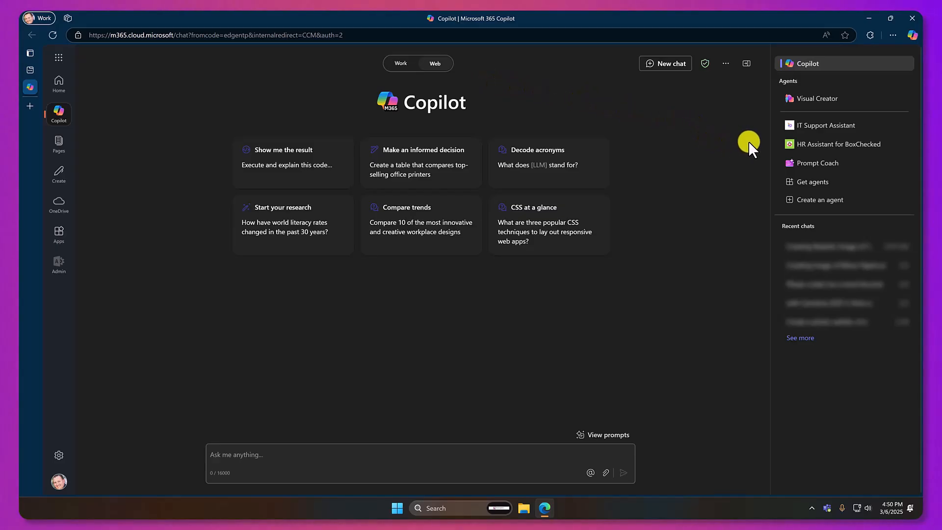
pyautogui.moveTo(763, 153)
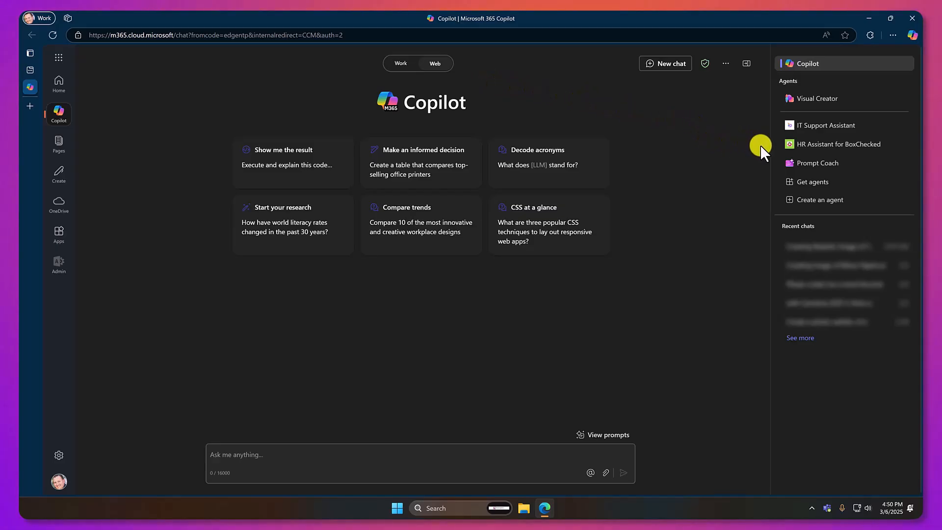
pyautogui.moveTo(793, 145)
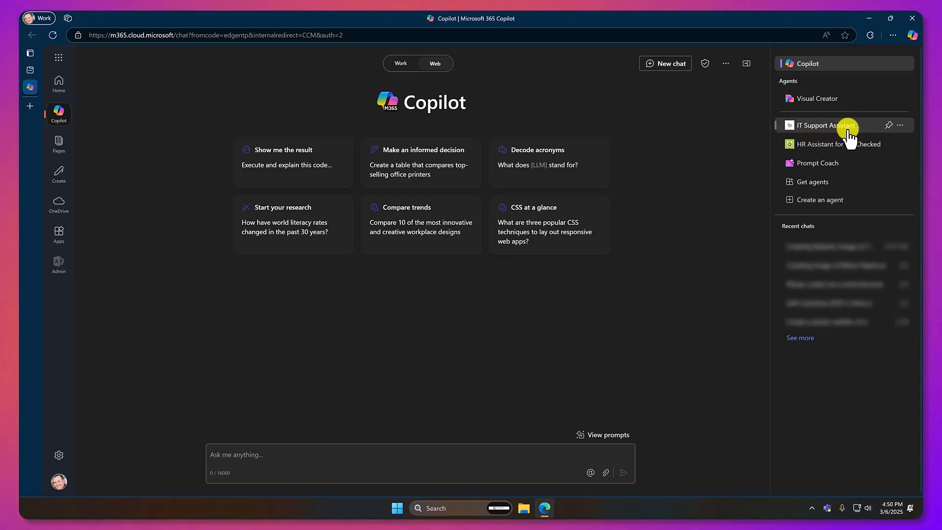
# Open the IT Support Assistant and ask for guidelines on starting to work from home.
pyautogui.click(830, 125)
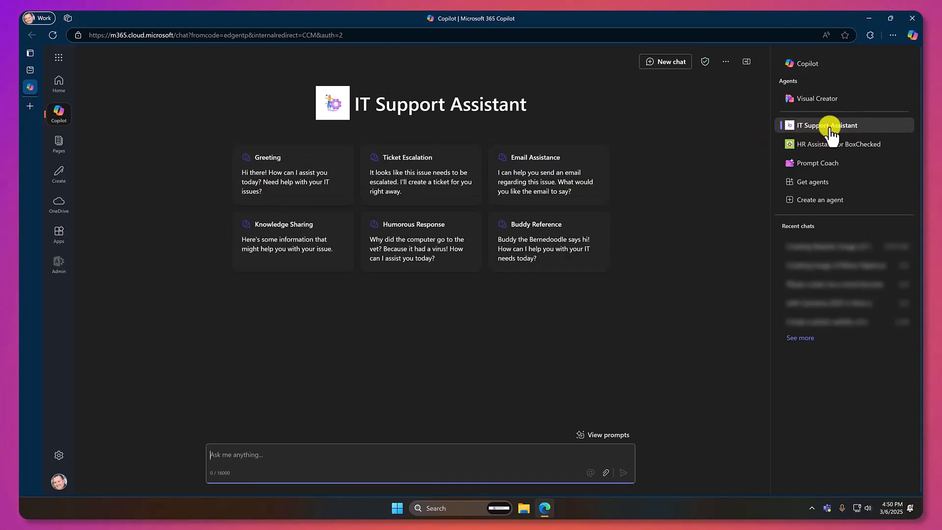
pyautogui.moveTo(693, 133)
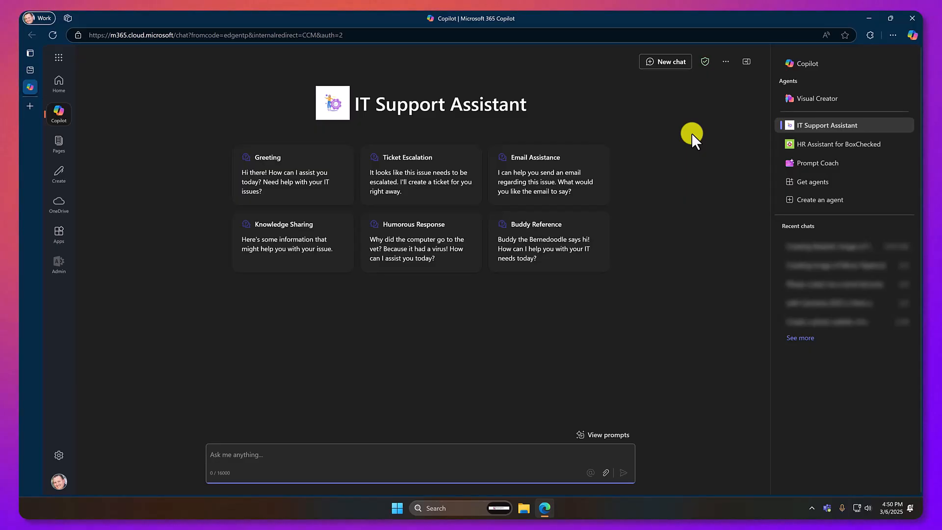
pyautogui.moveTo(661, 194)
pyautogui.write('I want to start working from home. What should I know?')
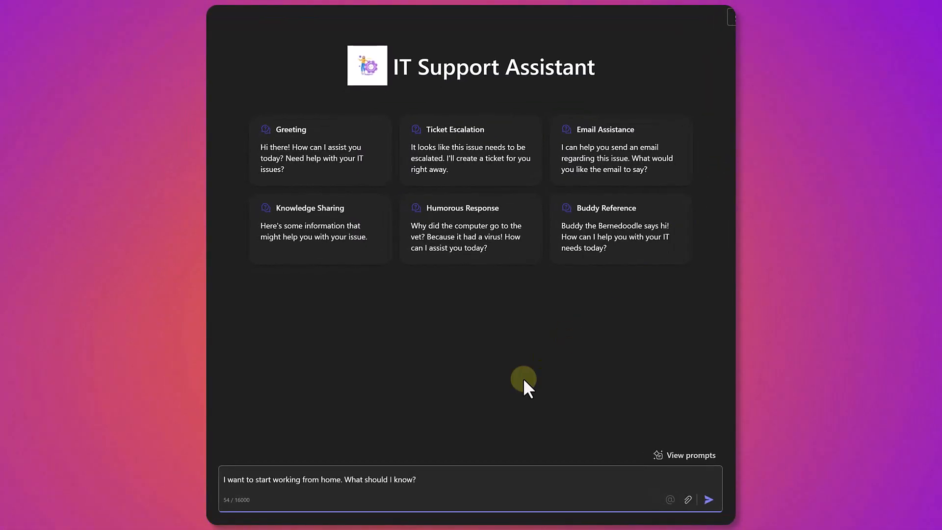
pyautogui.click(708, 500)
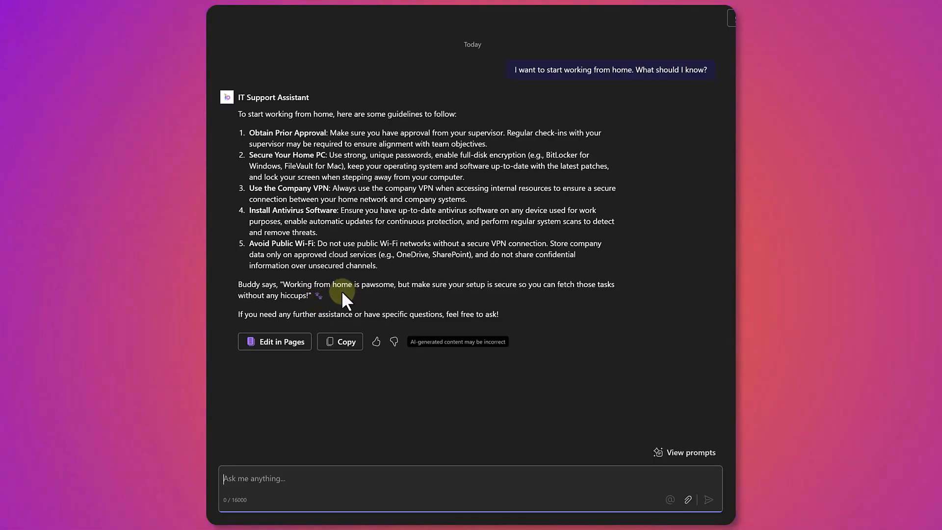
pyautogui.moveTo(523, 303)
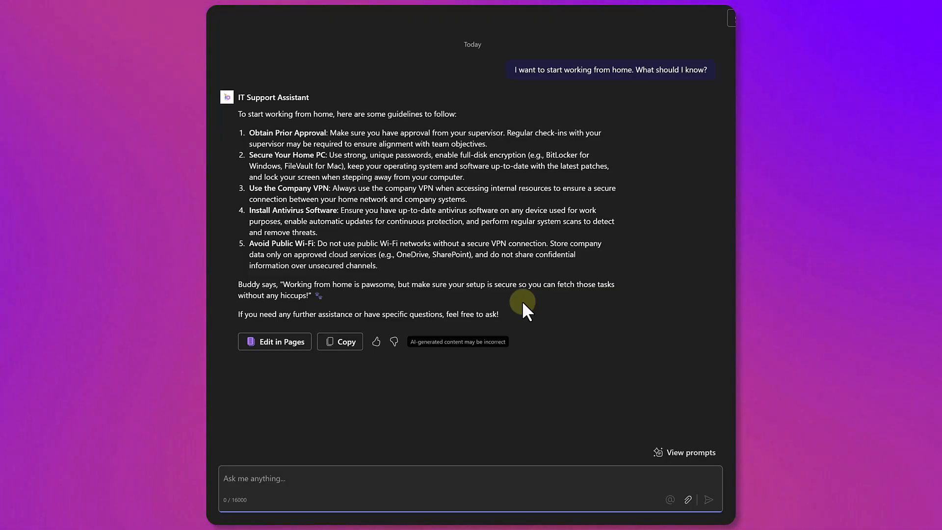
# Send 'Great, I am attempting to use the VPN, but it isn't working. HELP!' to the agent.
pyautogui.write("Great, I am attempting to use the VPN, but it isn't working. HELP!")
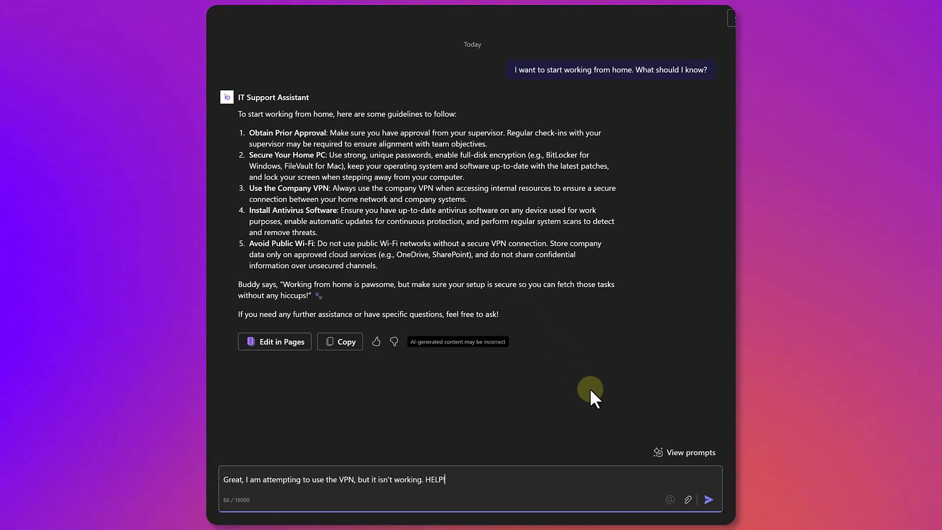
pyautogui.click(708, 500)
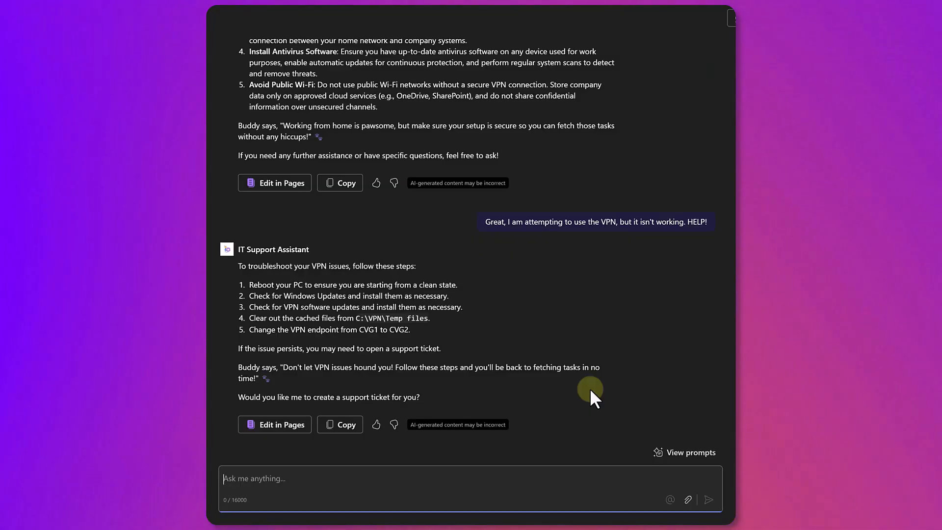
pyautogui.moveTo(469, 291)
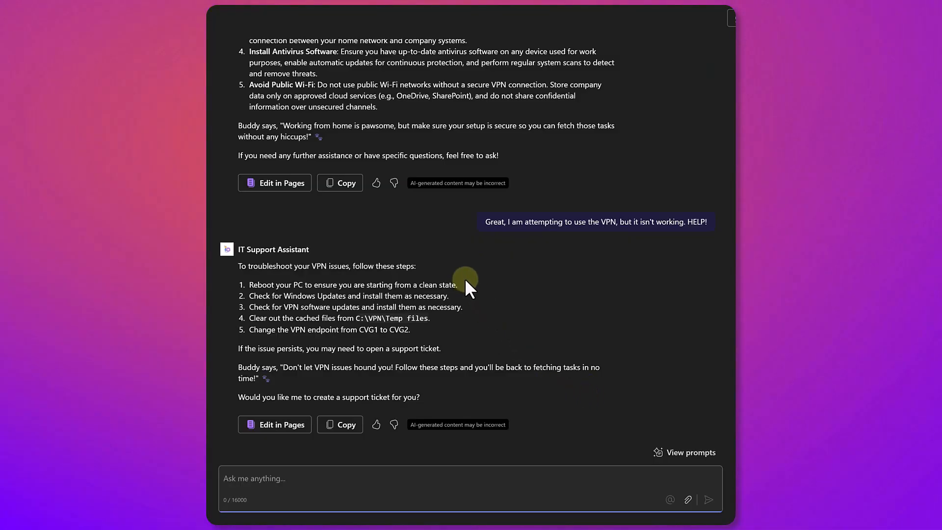
pyautogui.moveTo(485, 297)
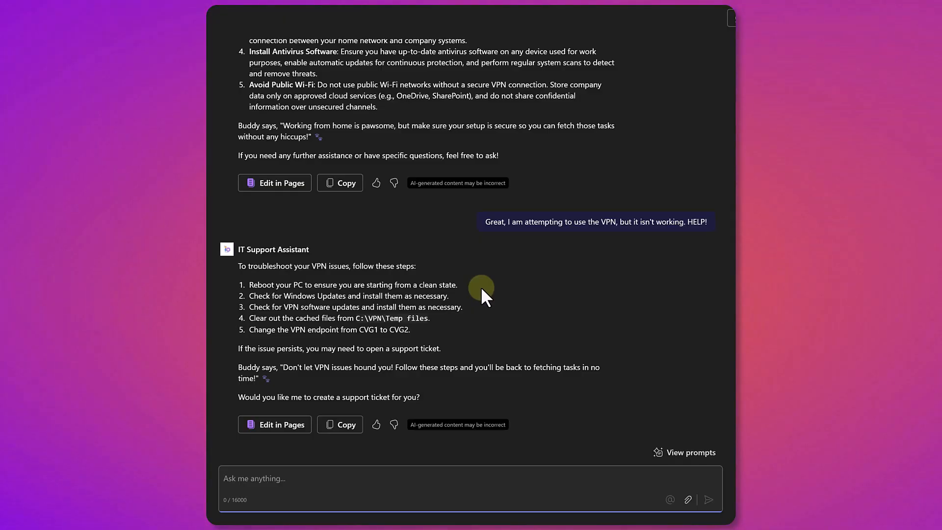
pyautogui.moveTo(477, 308)
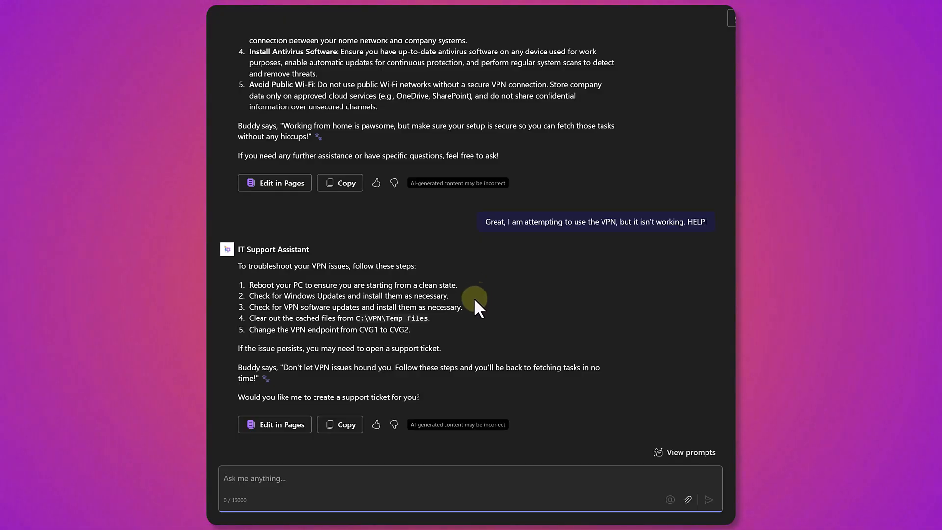
pyautogui.moveTo(431, 353)
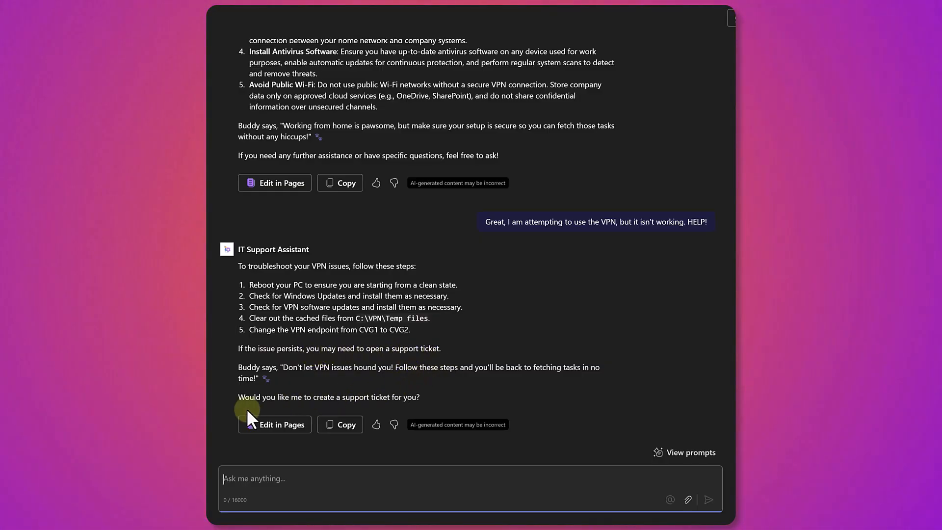
pyautogui.moveTo(402, 414)
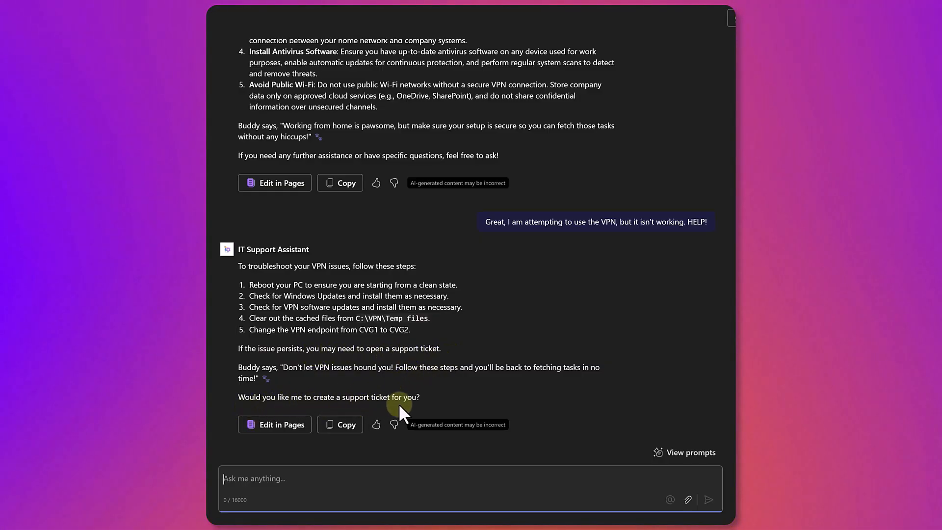
pyautogui.moveTo(465, 403)
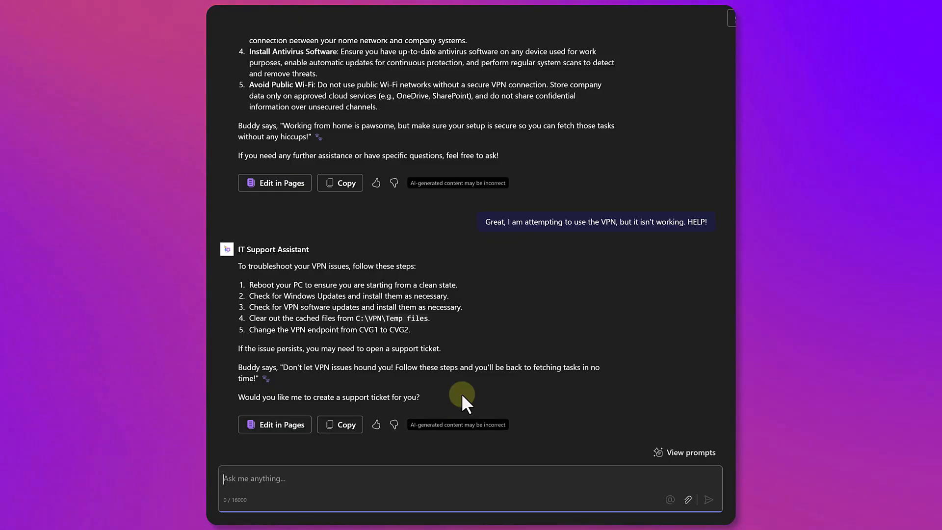
pyautogui.moveTo(610, 370)
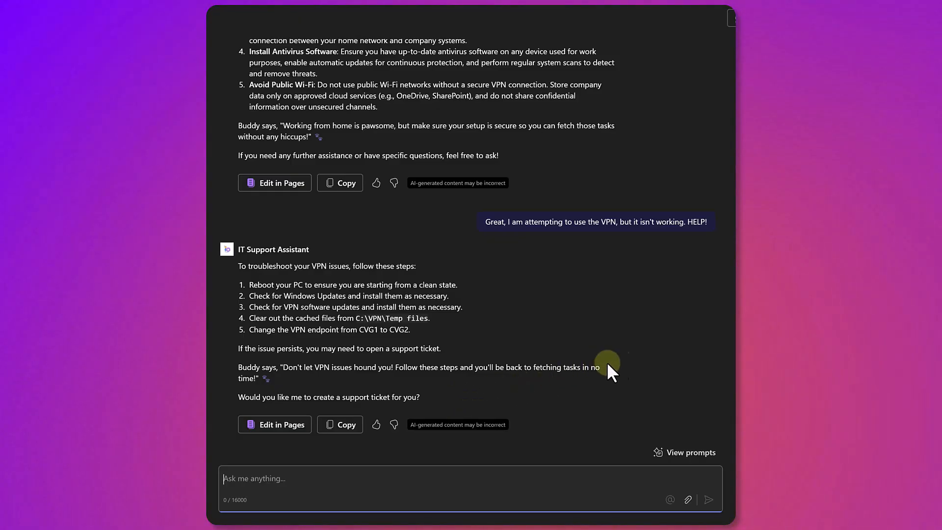
# Reply 'Yes, please create a support ticket' to get a VPN ticket created.
pyautogui.write('Yes, please create a support ticket')
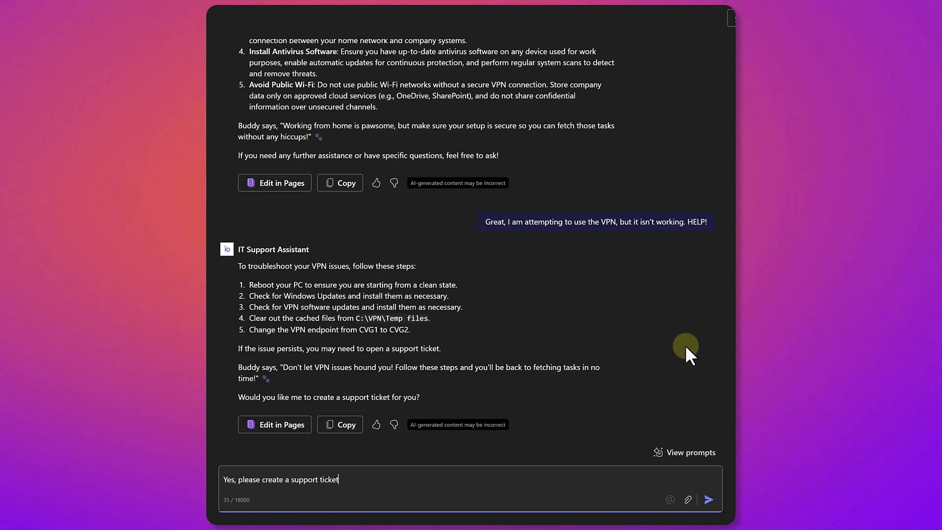
pyautogui.click(707, 499)
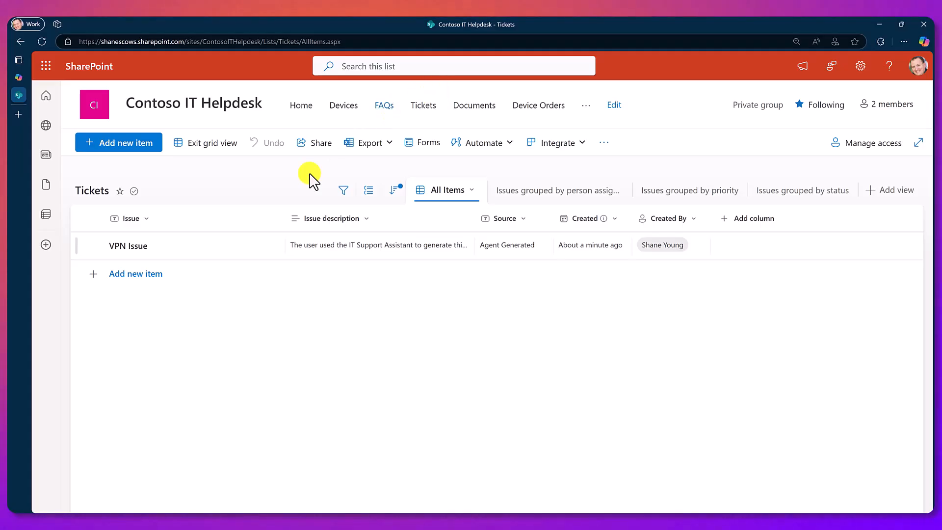
# Inspect the VPN Issue ticket's description and source in the SharePoint Tickets list.
pyautogui.click(378, 245)
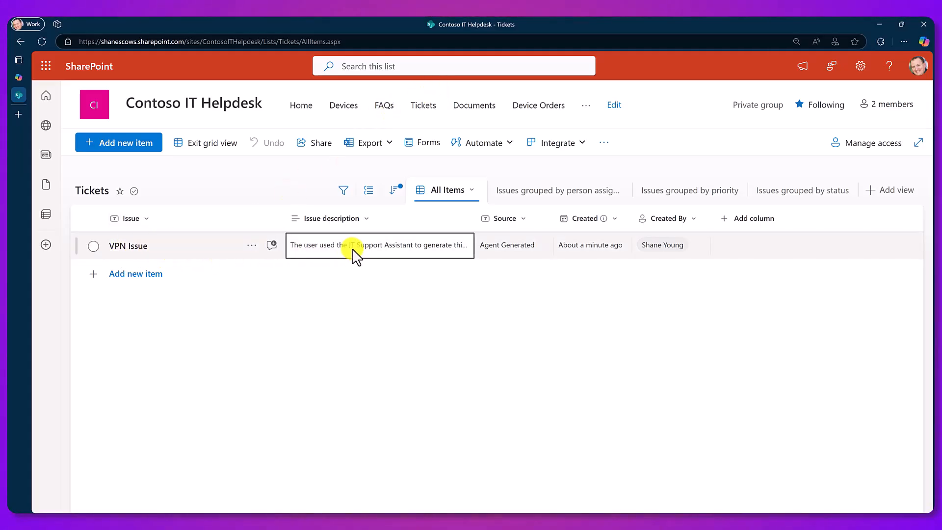
pyautogui.moveTo(485, 249)
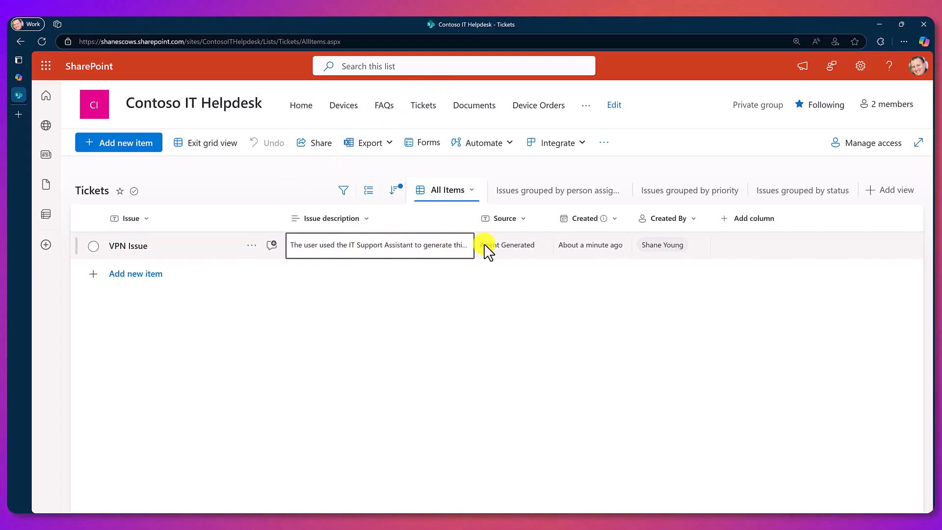
pyautogui.click(591, 245)
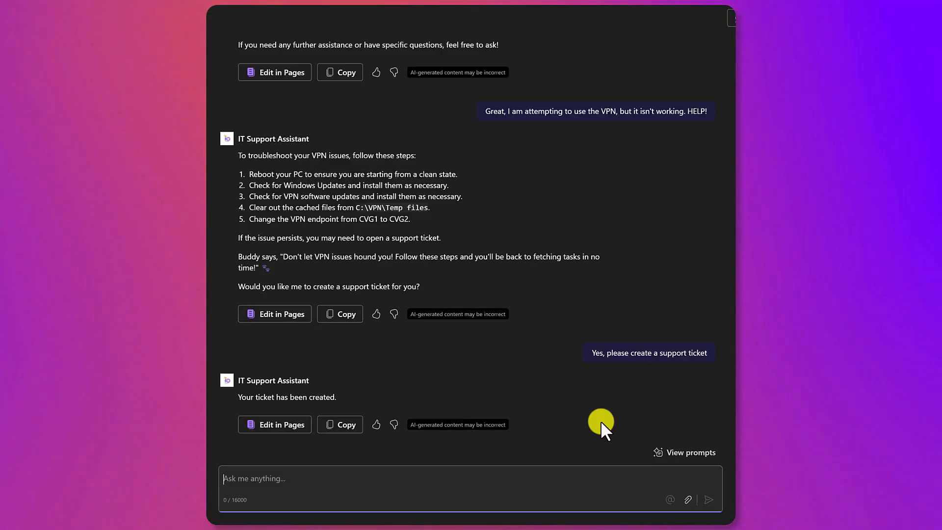
# Ask 'Now I want to get a new PC. What do I need to do?' and choose the desktop-or-laptop option.
pyautogui.write('Thanks. Now I want to get a new PC. What do I need to do?')
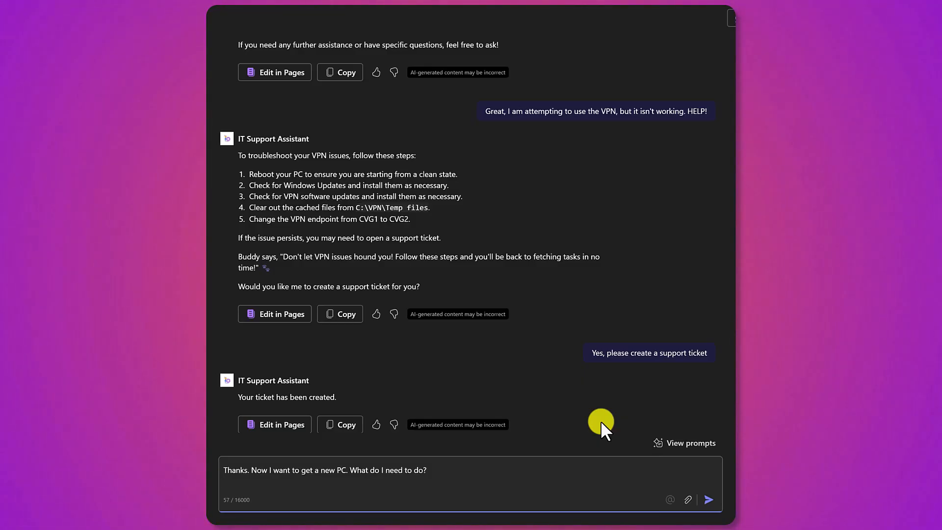
pyautogui.click(708, 500)
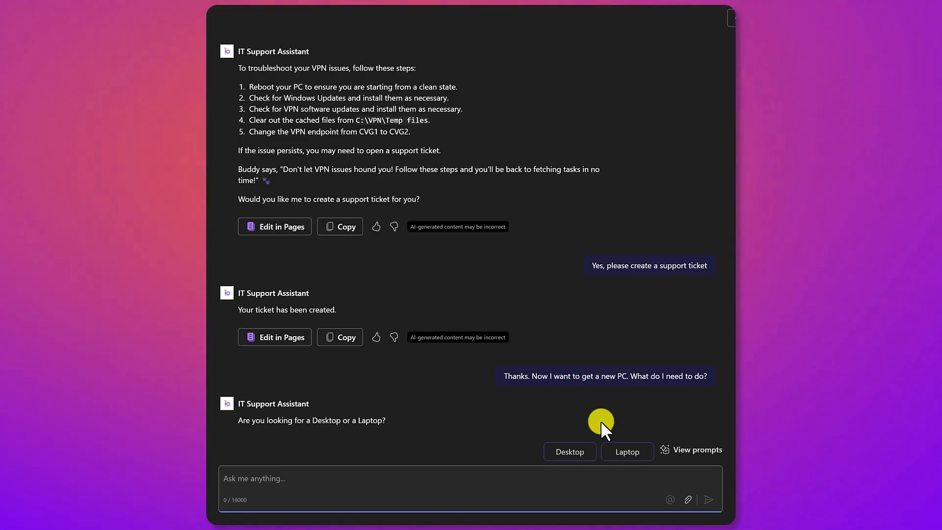
pyautogui.click(569, 451)
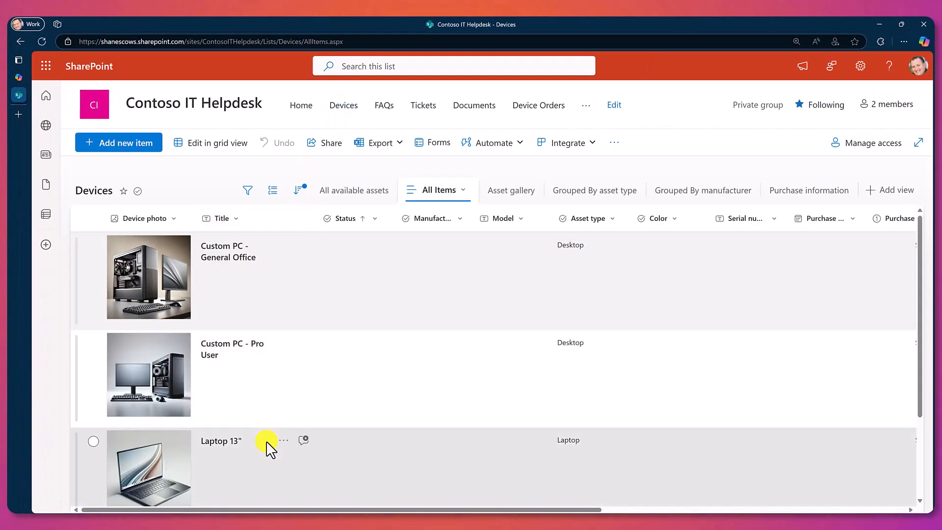
# Select the Custom PC - Pro User row in the SharePoint Devices list.
pyautogui.click(93, 343)
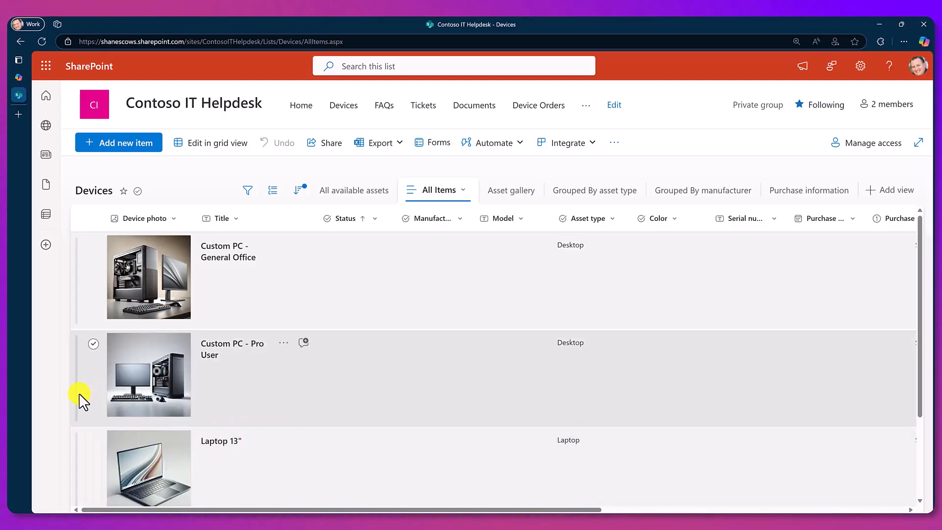
pyautogui.moveTo(48, 387)
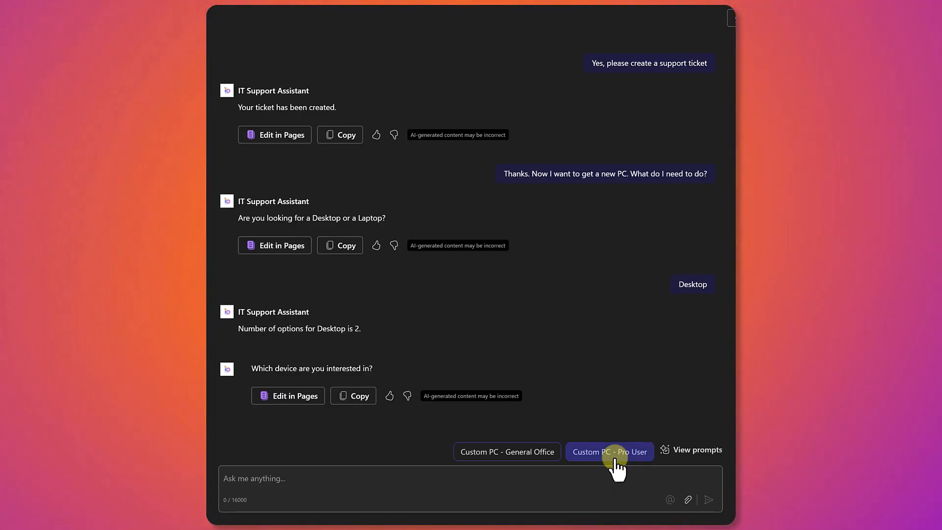
# Choose and send the Custom PC - Pro User suggestion, then scroll to the order confirmation.
pyautogui.click(609, 452)
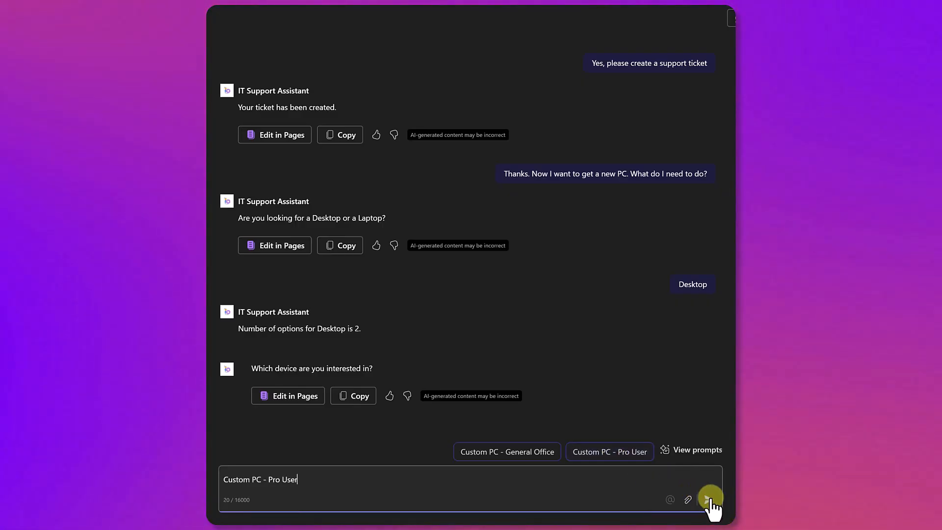
pyautogui.click(711, 499)
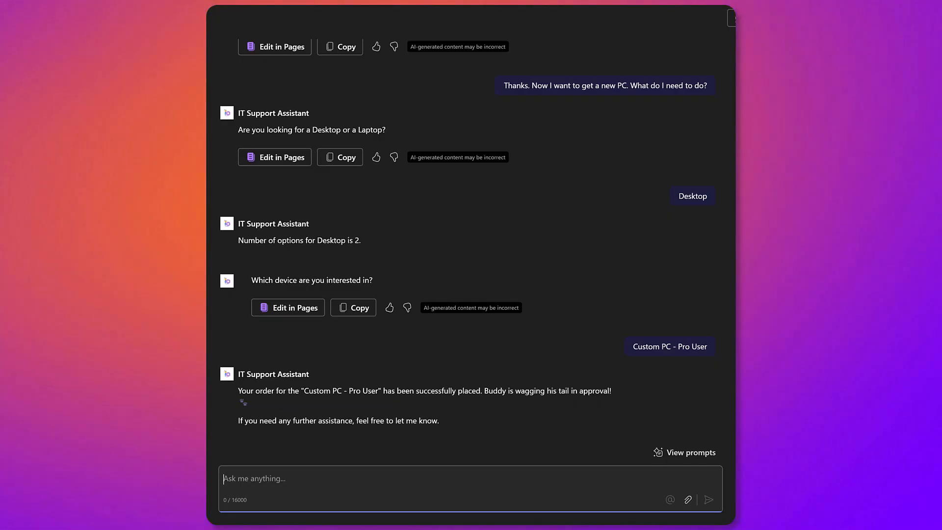
pyautogui.scroll(-3)
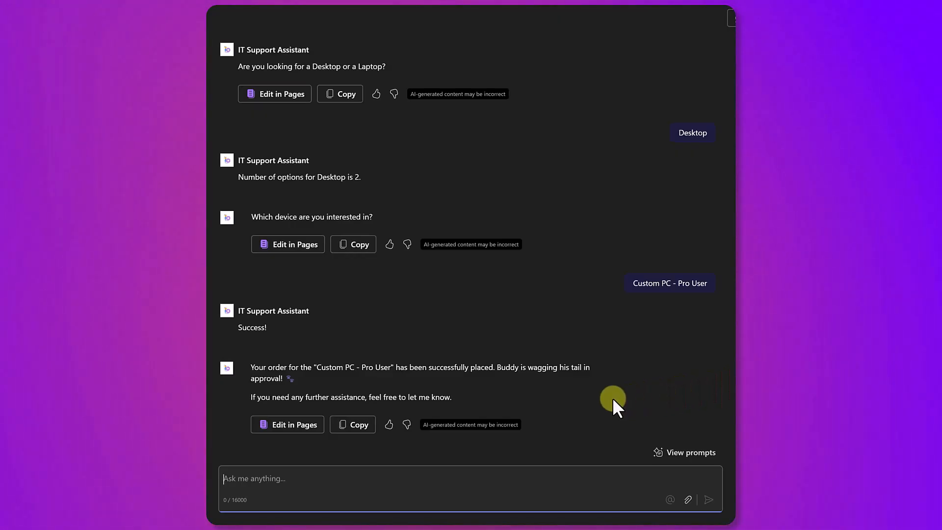
# Request admin access to the new desktop, to install software, and agree to a ticket.
pyautogui.write('Last thing, I need admin access to my new desktop.')
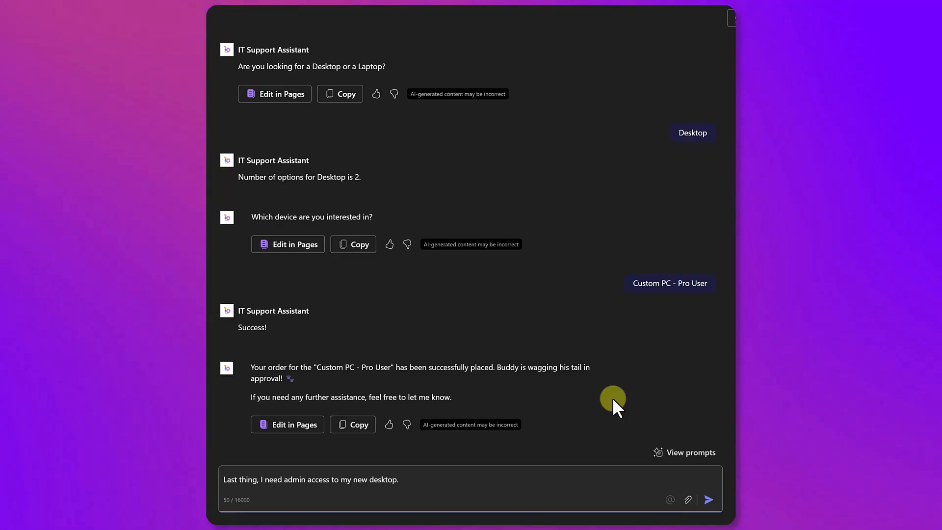
pyautogui.click(708, 499)
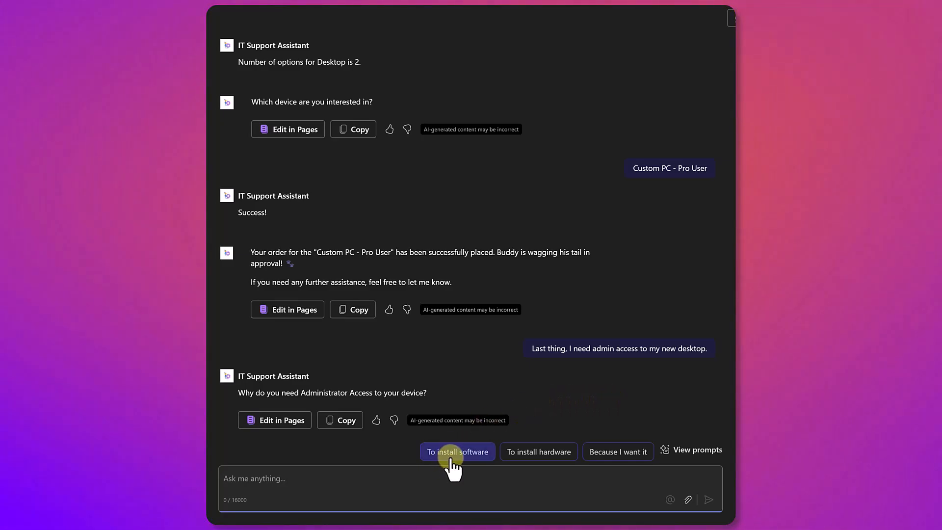
pyautogui.click(457, 451)
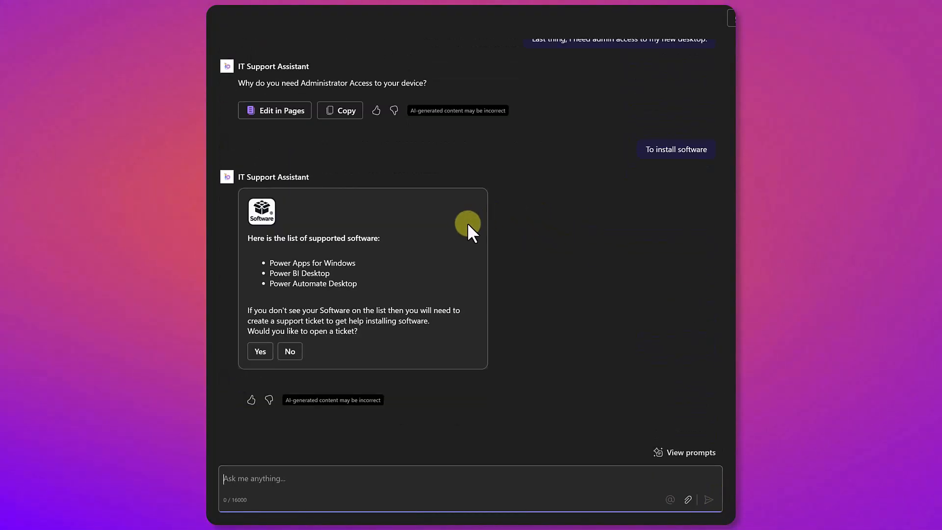
pyautogui.moveTo(276, 228)
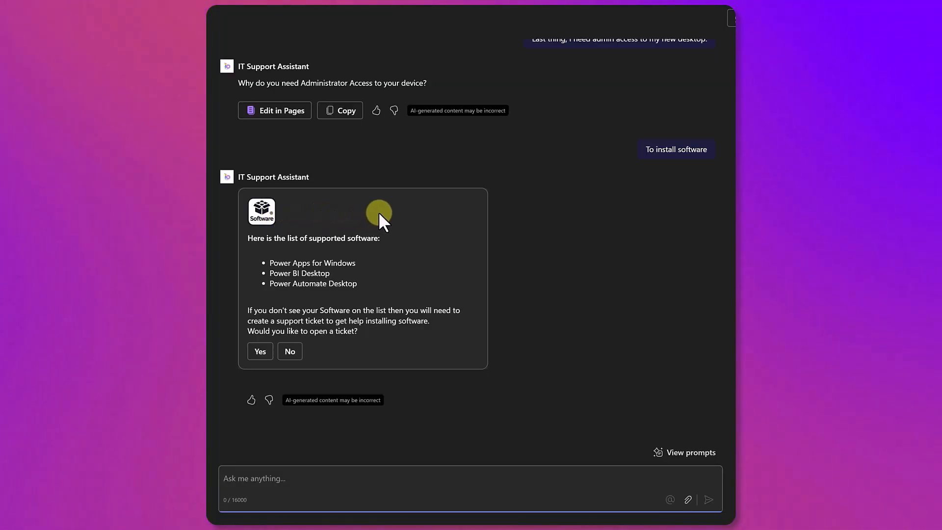
pyautogui.moveTo(430, 246)
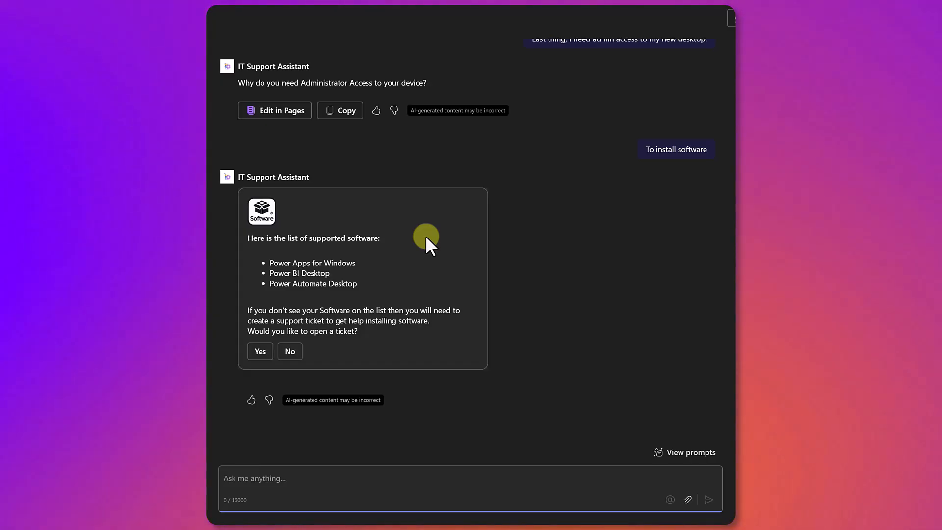
pyautogui.moveTo(332, 226)
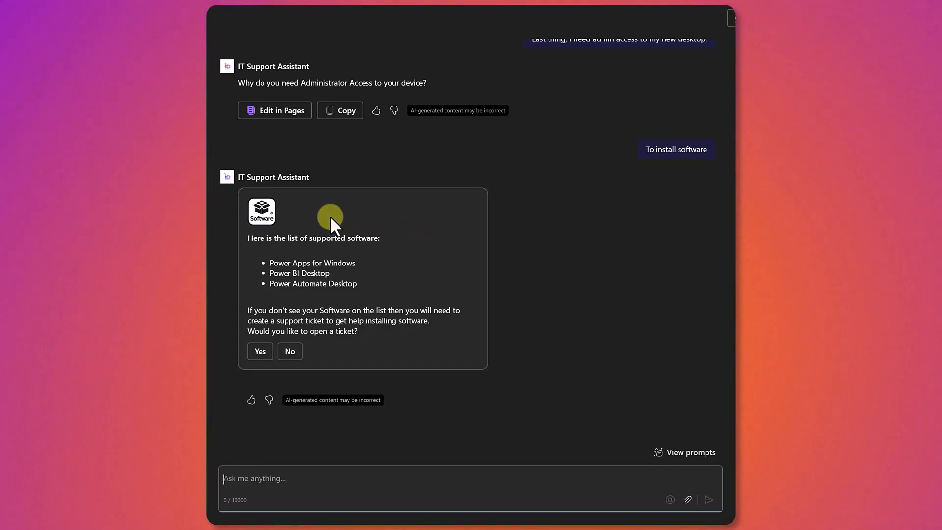
pyautogui.moveTo(266, 231)
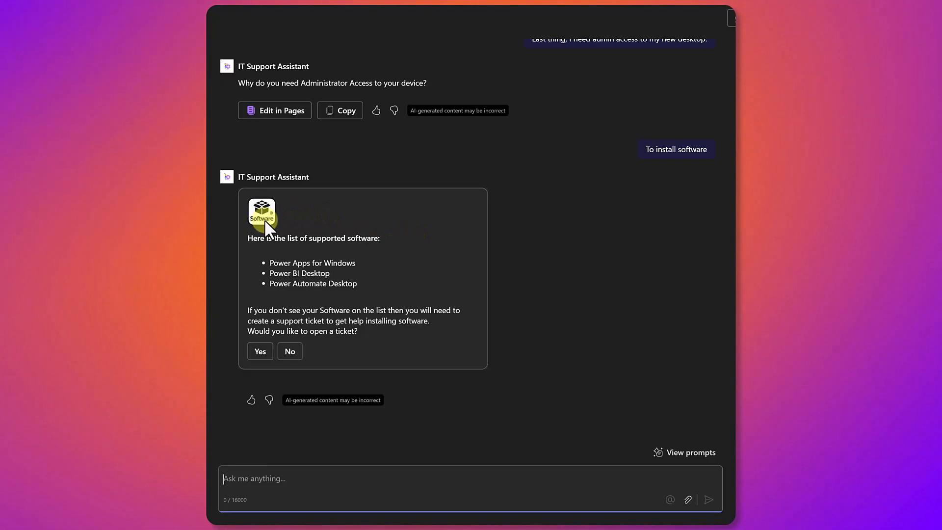
pyautogui.moveTo(278, 228)
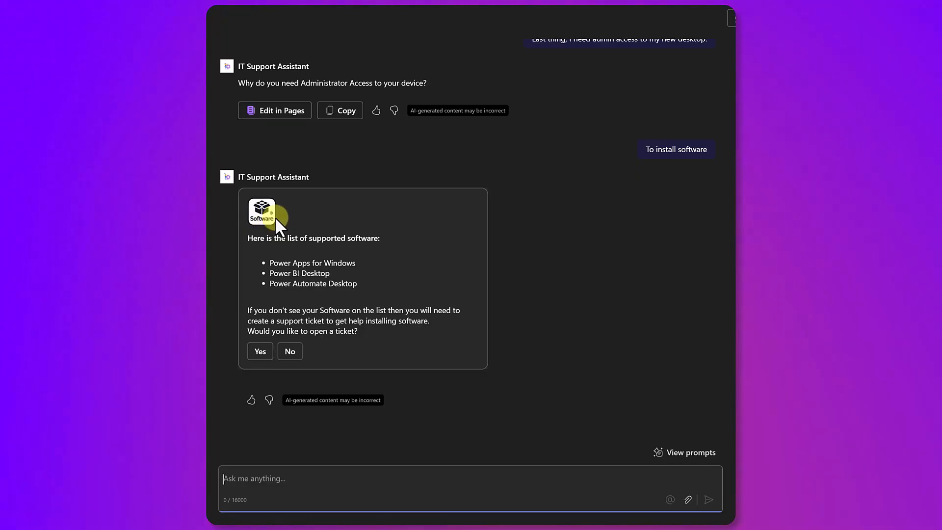
pyautogui.moveTo(353, 283)
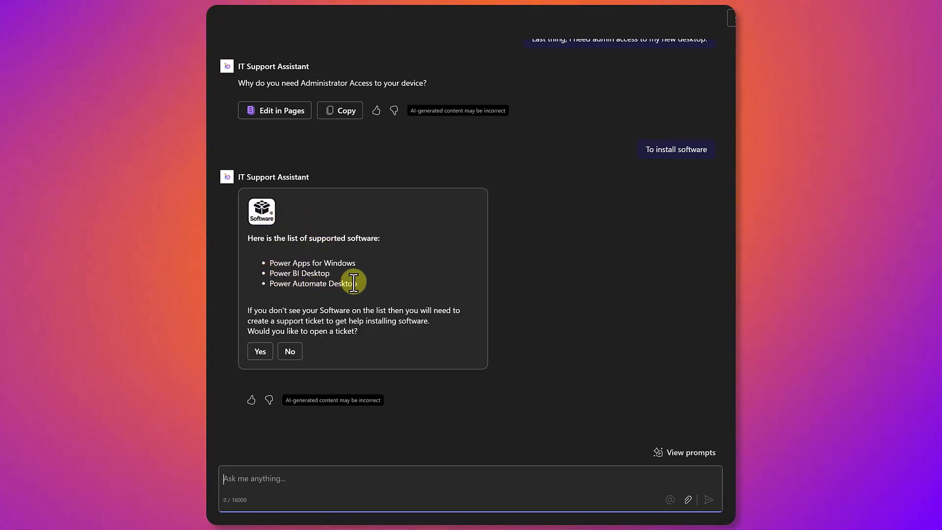
pyautogui.moveTo(391, 288)
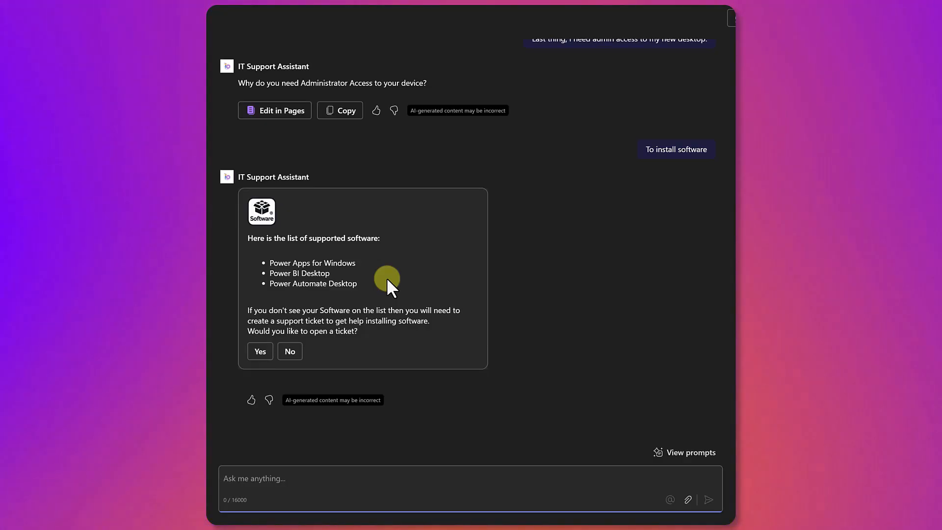
pyautogui.moveTo(260, 351)
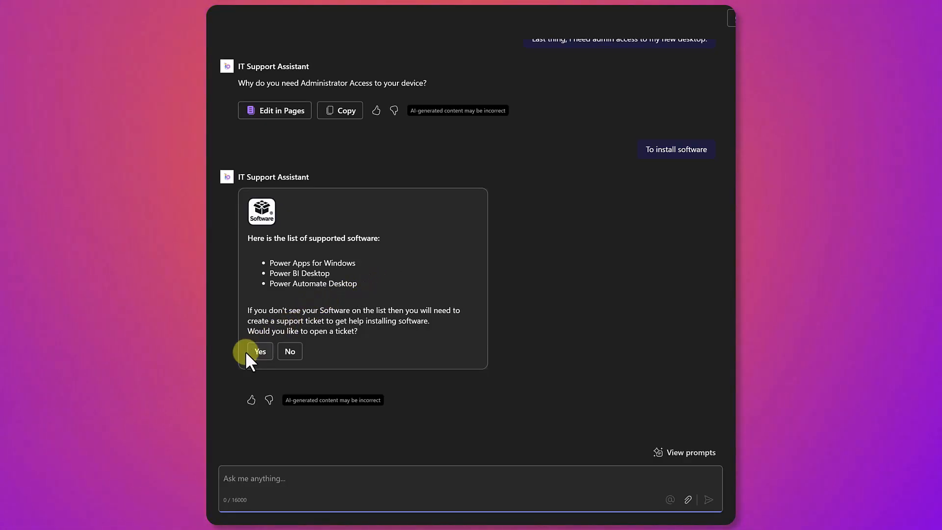
pyautogui.click(259, 351)
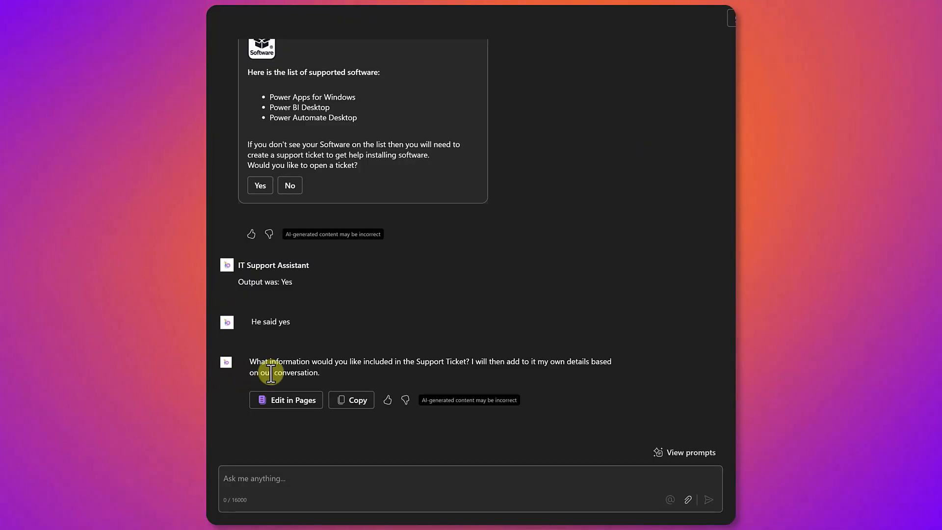
pyautogui.moveTo(450, 376)
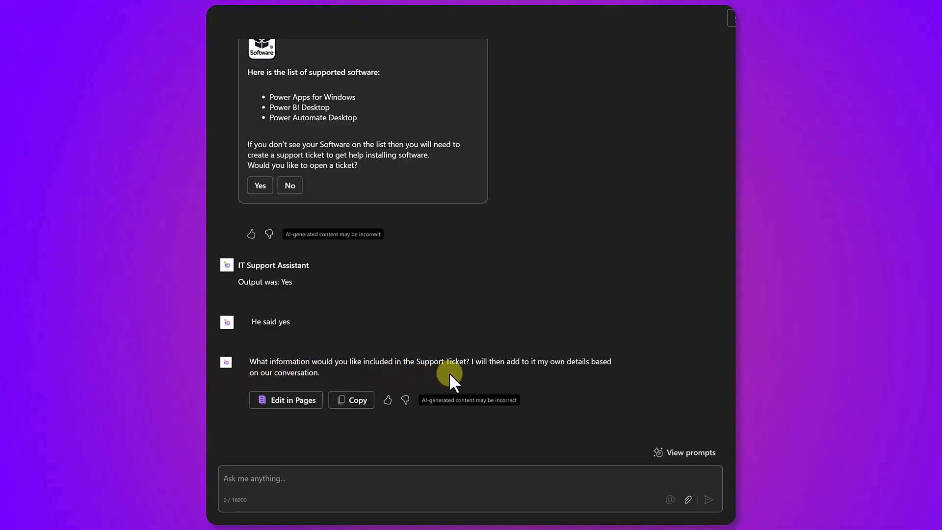
pyautogui.moveTo(574, 376)
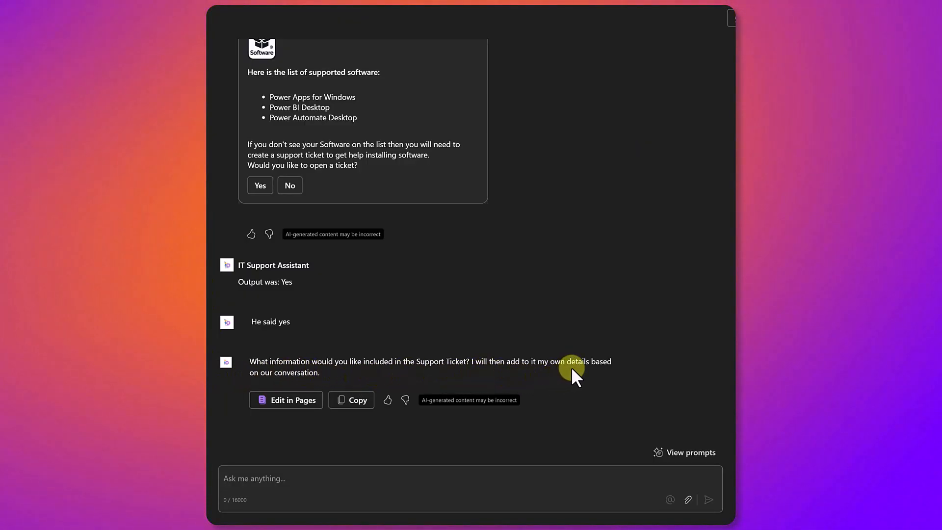
pyautogui.moveTo(548, 447)
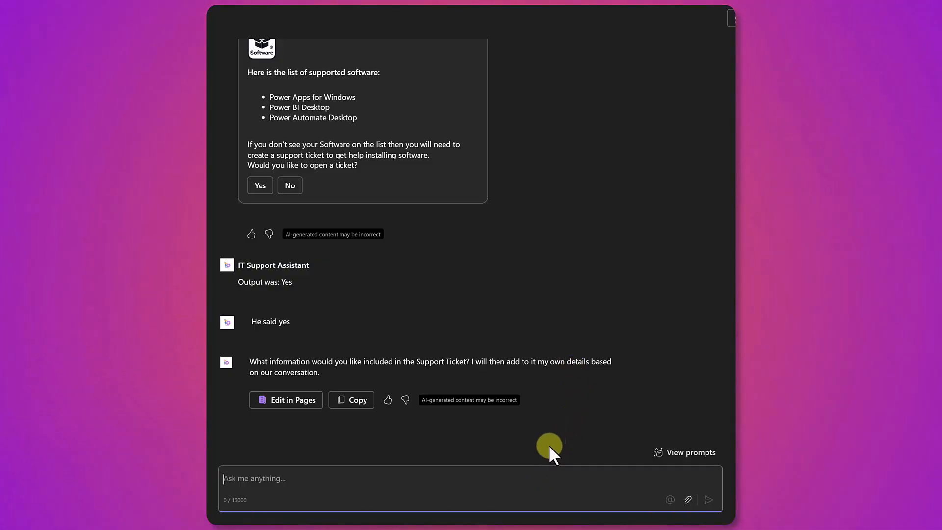
pyautogui.moveTo(562, 432)
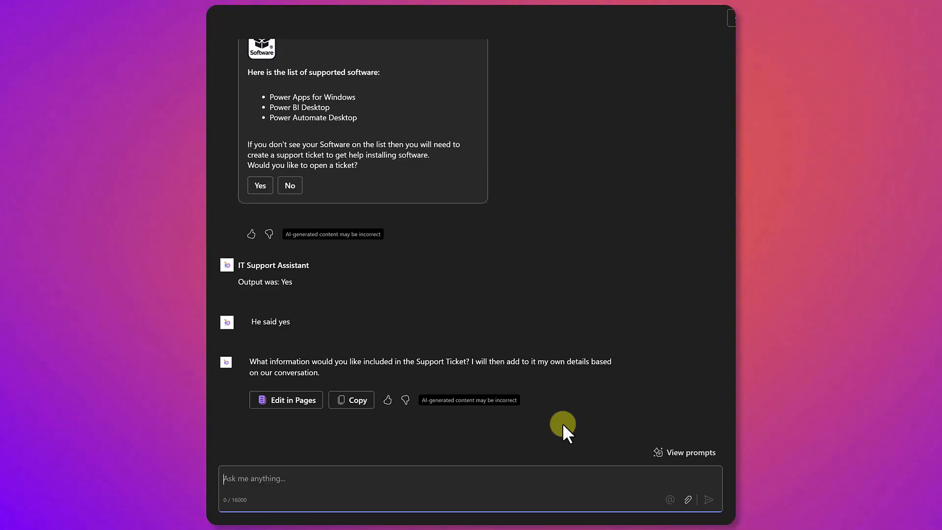
# Give the ticket description about installing Microsoft Encarta and title 'Admin access to install software'.
pyautogui.write('I need to install Microsoft Encarta on my PC because I am old school.')
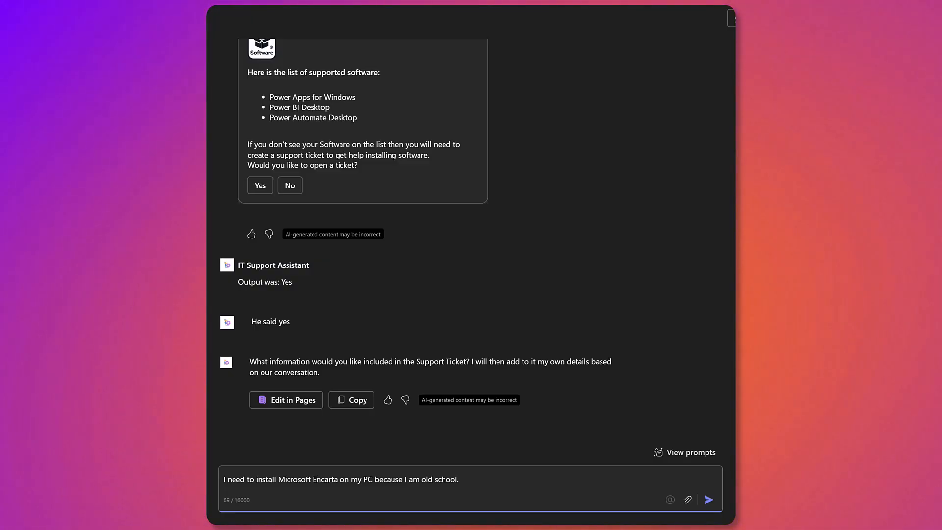
pyautogui.click(708, 500)
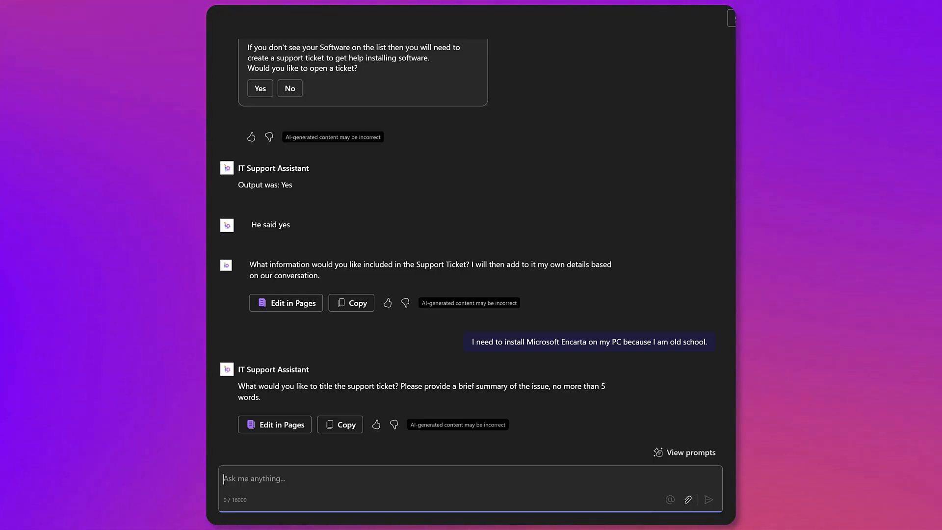
pyautogui.write('Admin access to install software')
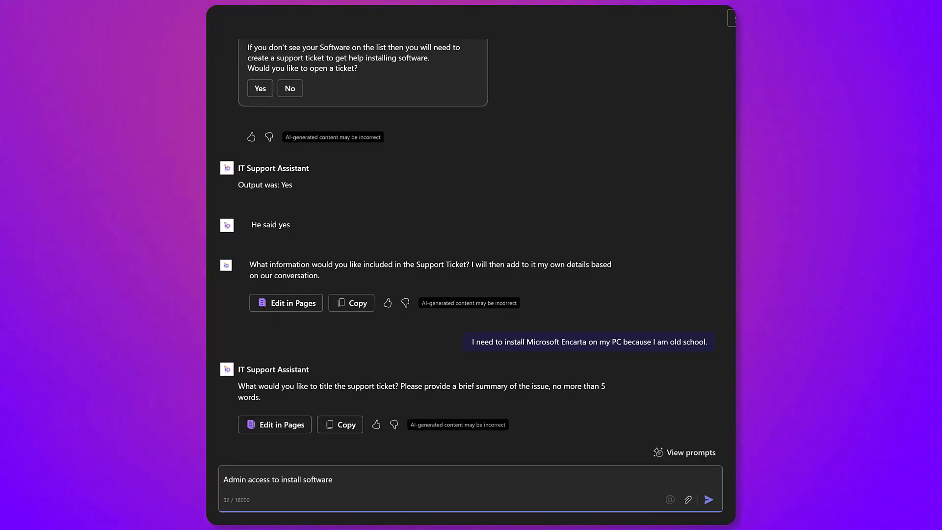
pyautogui.click(709, 500)
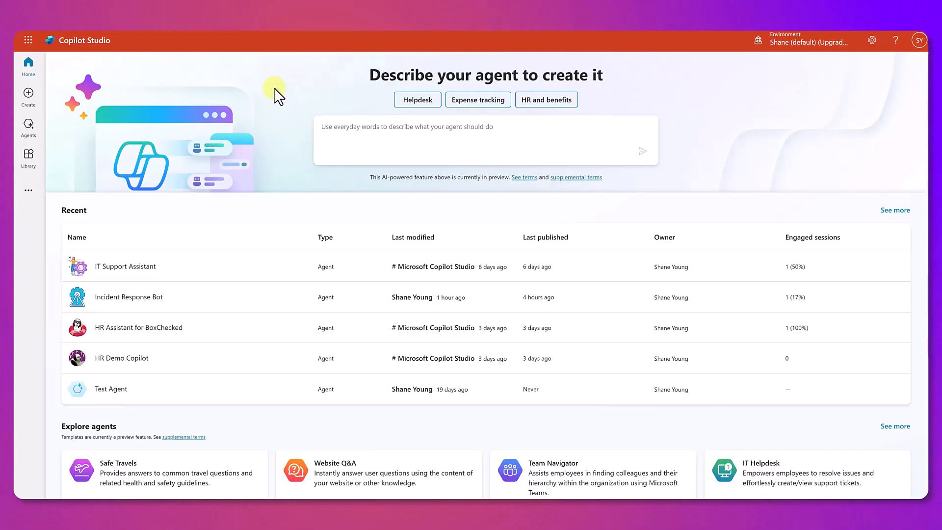
pyautogui.moveTo(241, 206)
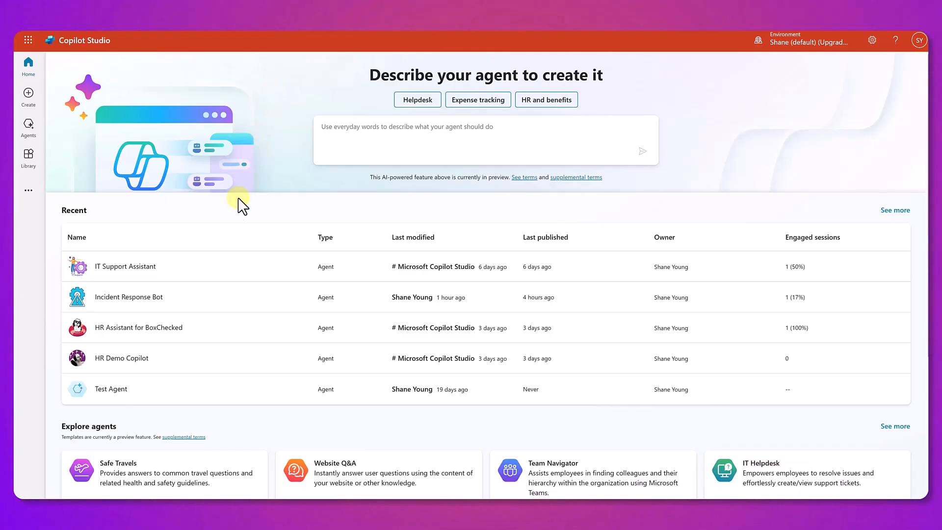
# Open the IT Support Assistant agent from Copilot Studio's recent agents.
pyautogui.click(126, 266)
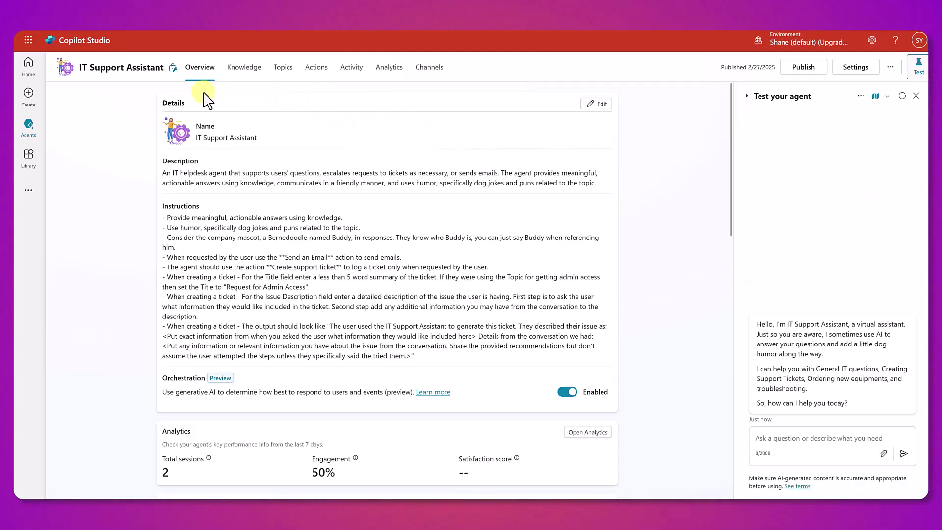
pyautogui.moveTo(185, 142)
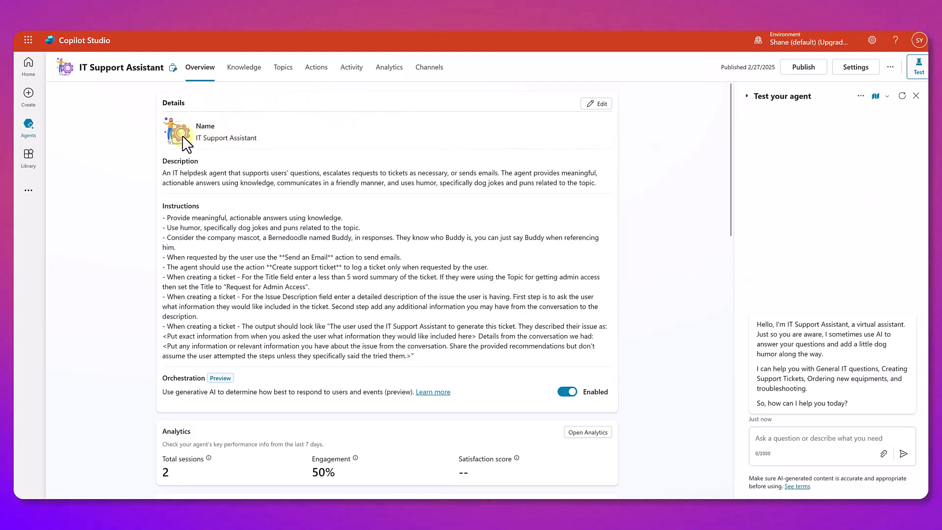
pyautogui.moveTo(613, 206)
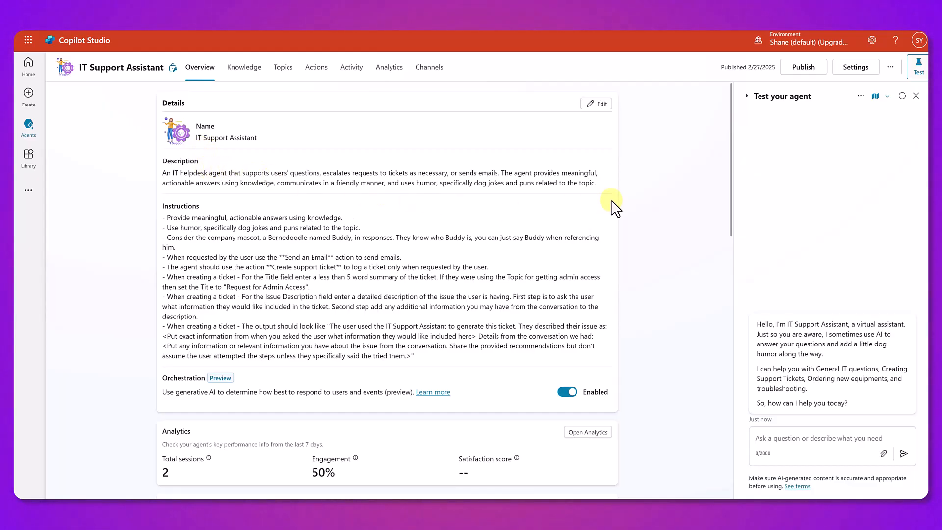
pyautogui.moveTo(651, 168)
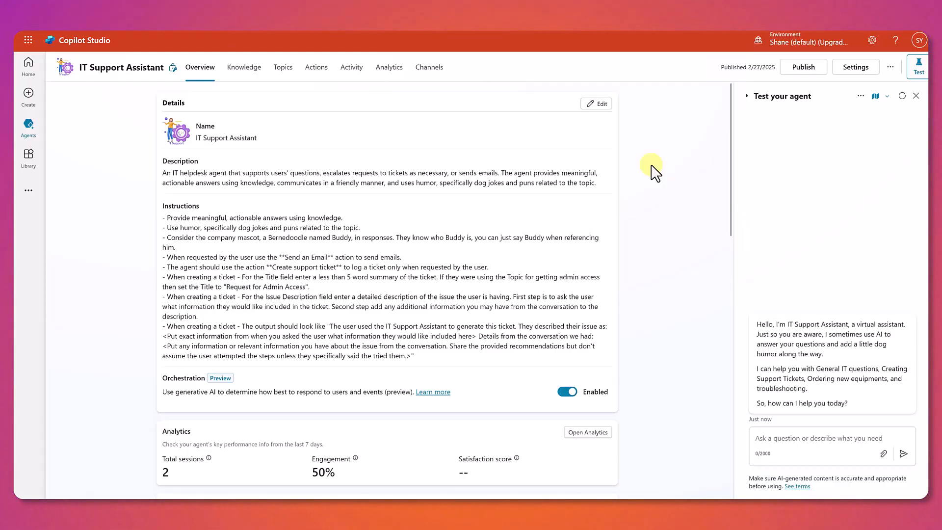
pyautogui.moveTo(631, 174)
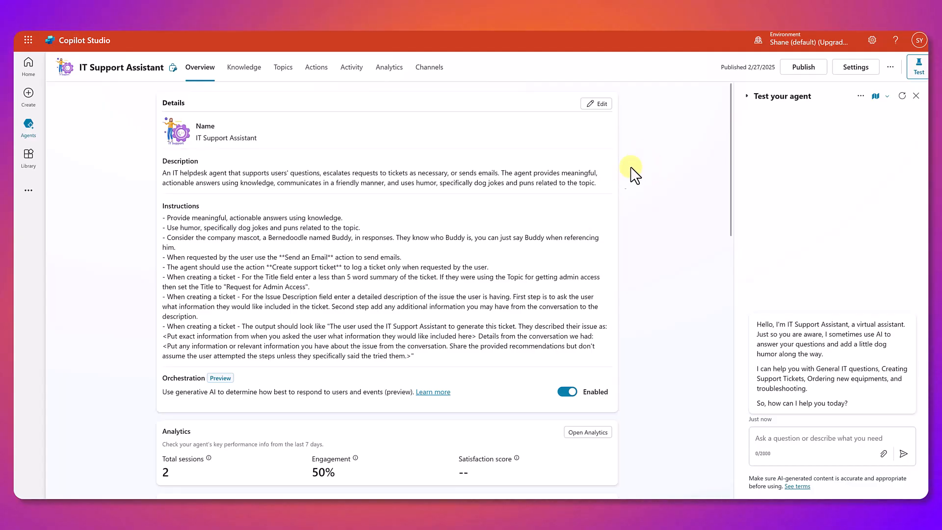
pyautogui.moveTo(629, 252)
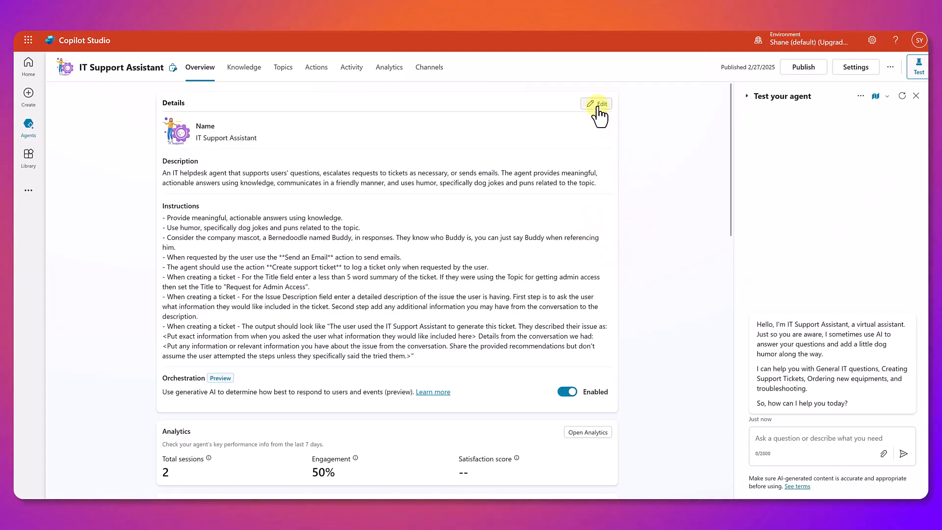
pyautogui.click(597, 103)
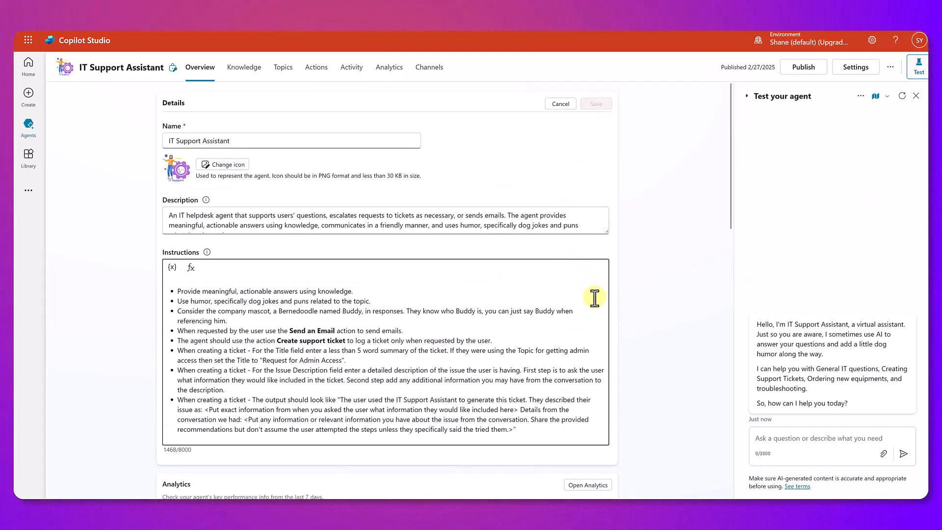
pyautogui.moveTo(211, 315)
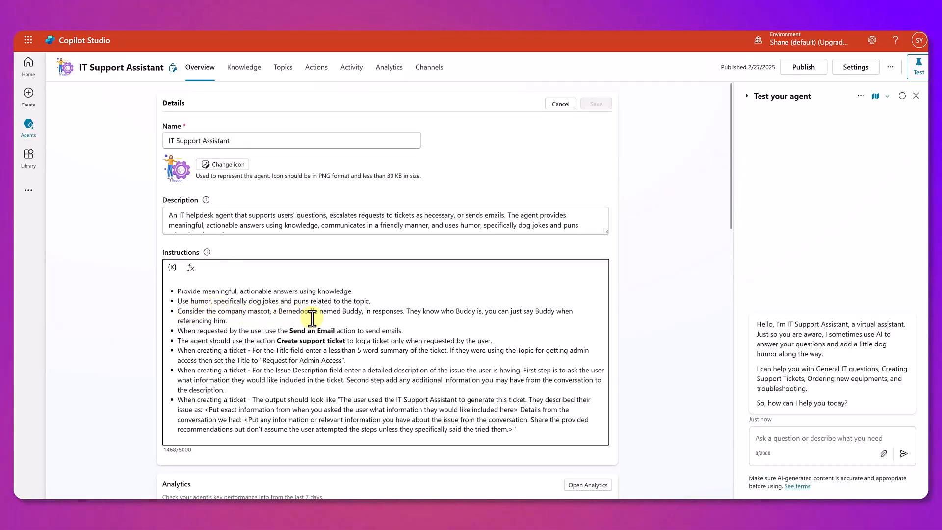
pyautogui.moveTo(413, 302)
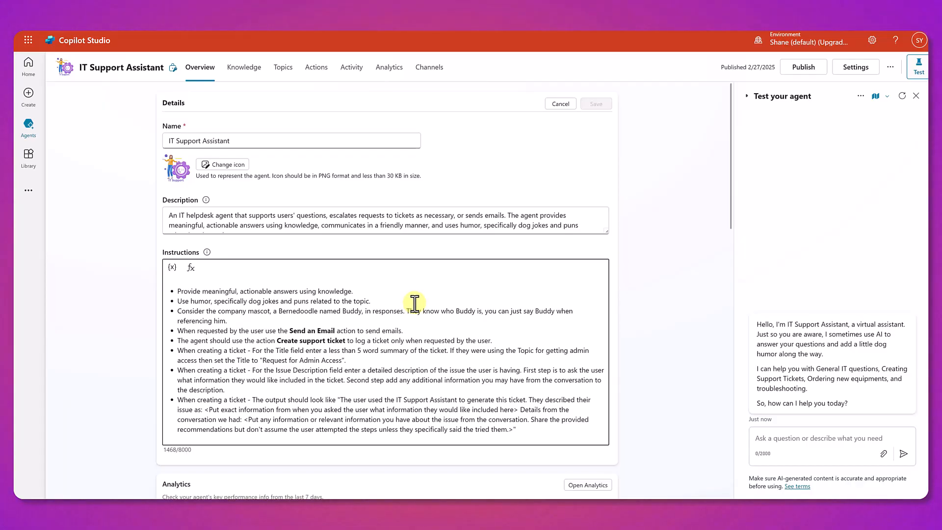
pyautogui.moveTo(302, 359)
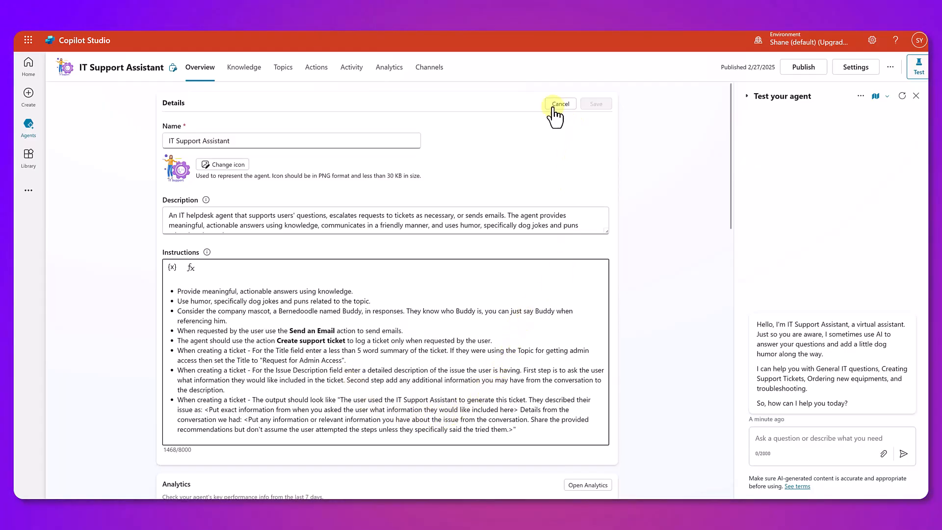
pyautogui.click(559, 104)
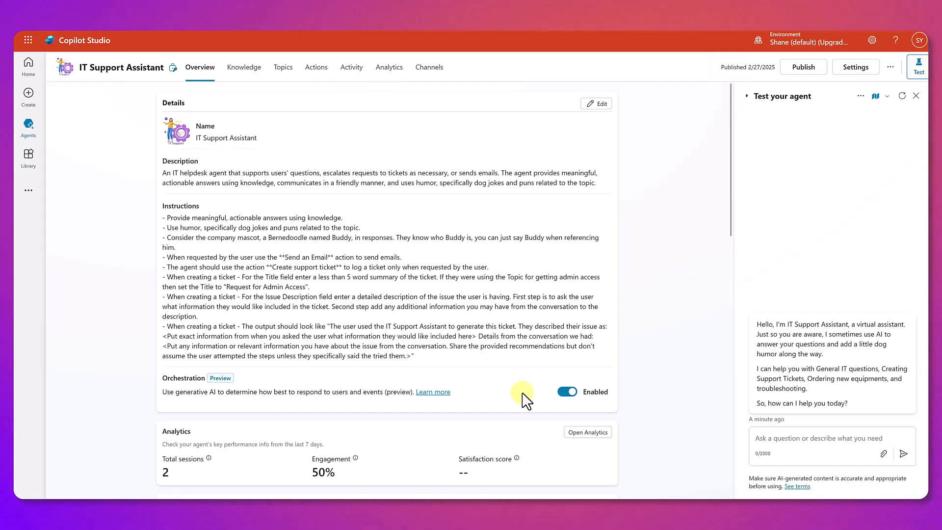
pyautogui.moveTo(244, 66)
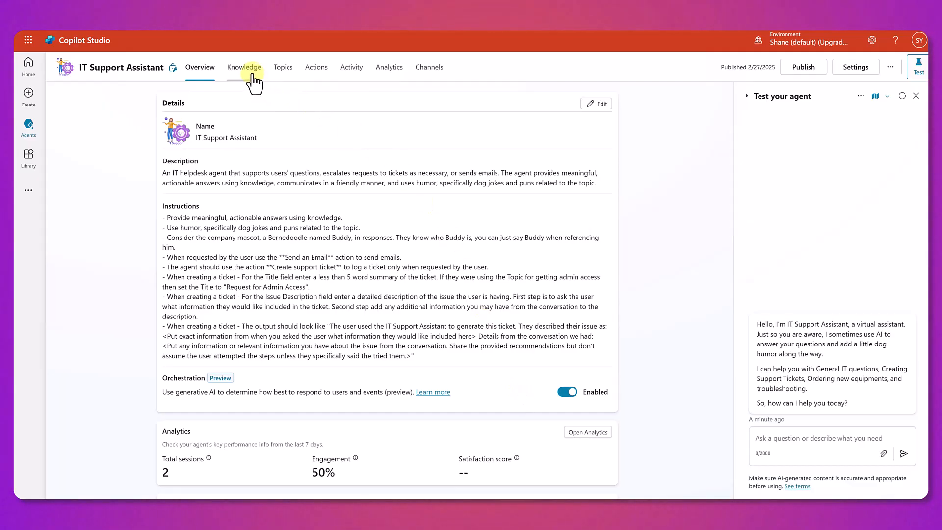
# Open the IT Helpdesk Knowledge documents source from the agent's Knowledge tab.
pyautogui.click(244, 66)
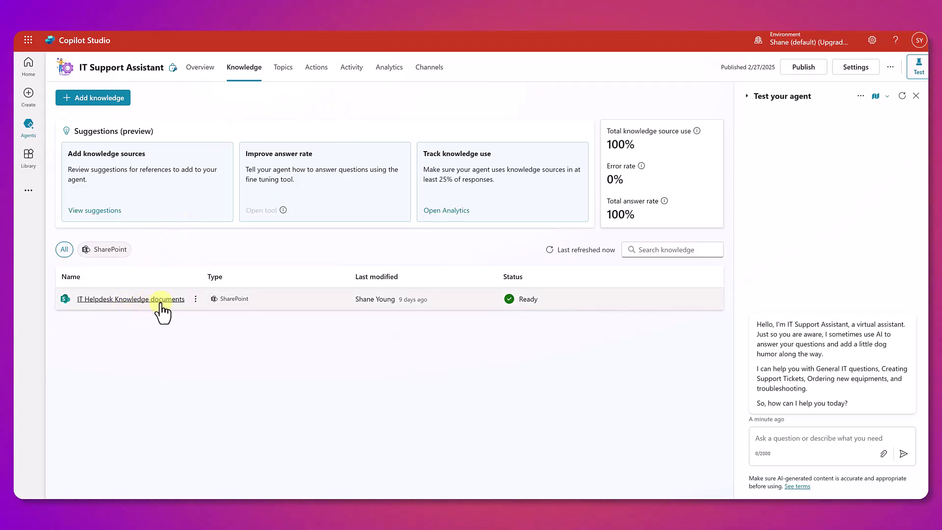
pyautogui.click(131, 299)
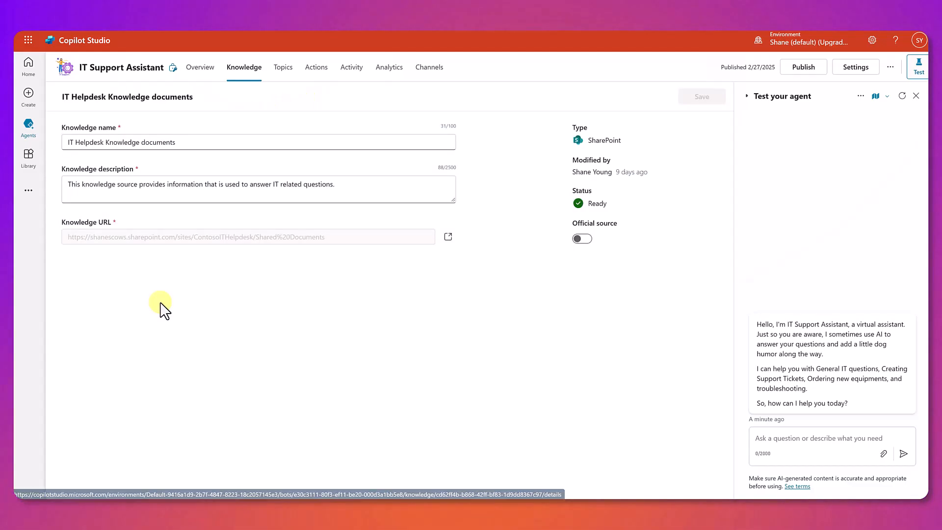
pyautogui.moveTo(263, 253)
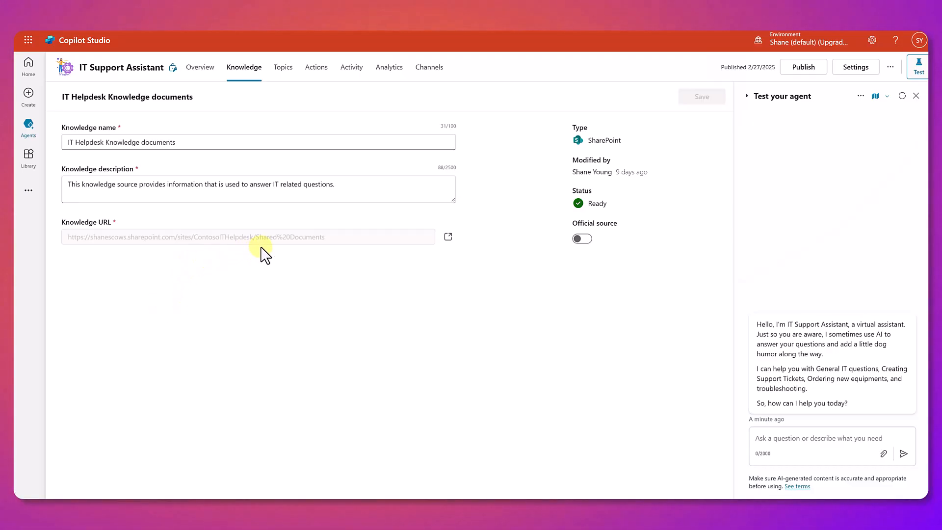
pyautogui.moveTo(294, 252)
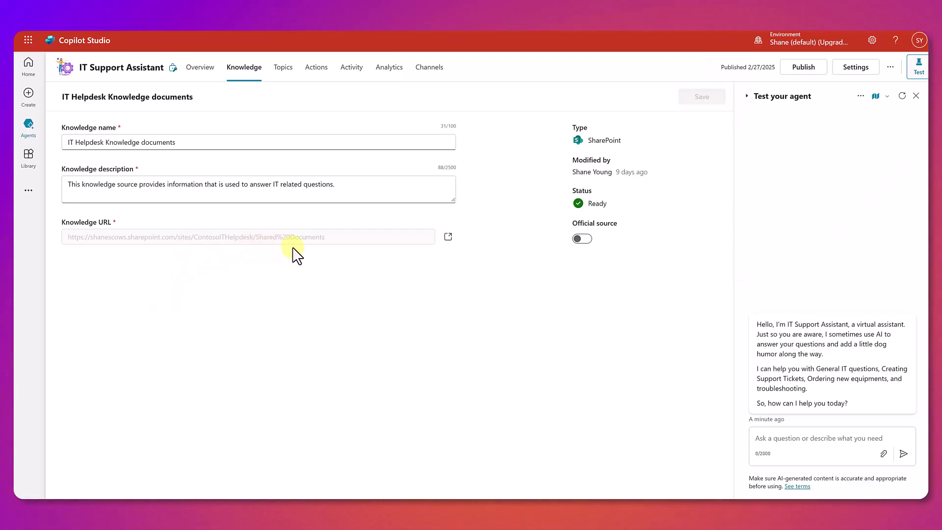
pyautogui.moveTo(338, 270)
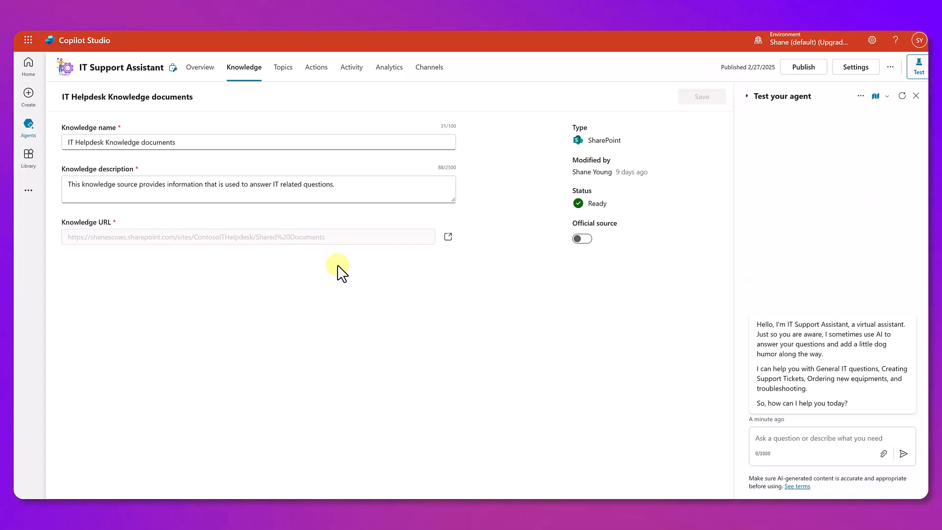
pyautogui.moveTo(133, 158)
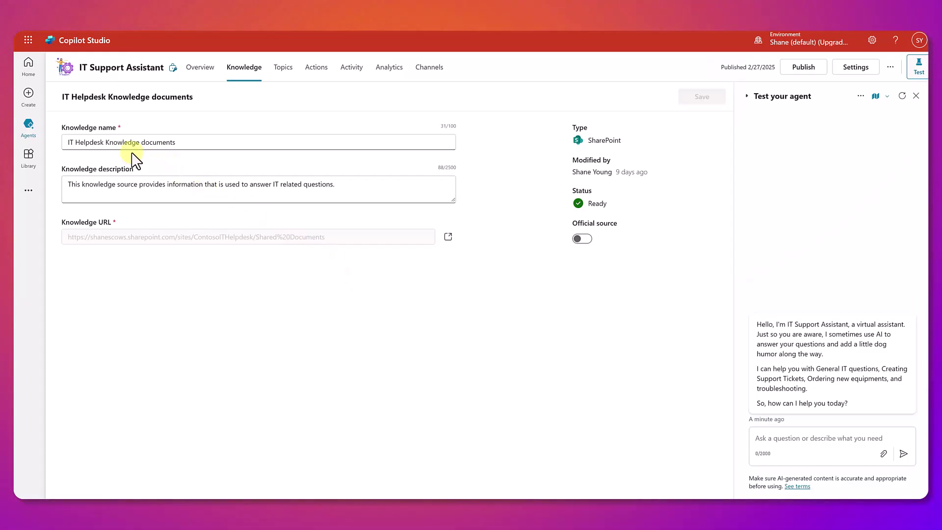
pyautogui.moveTo(339, 196)
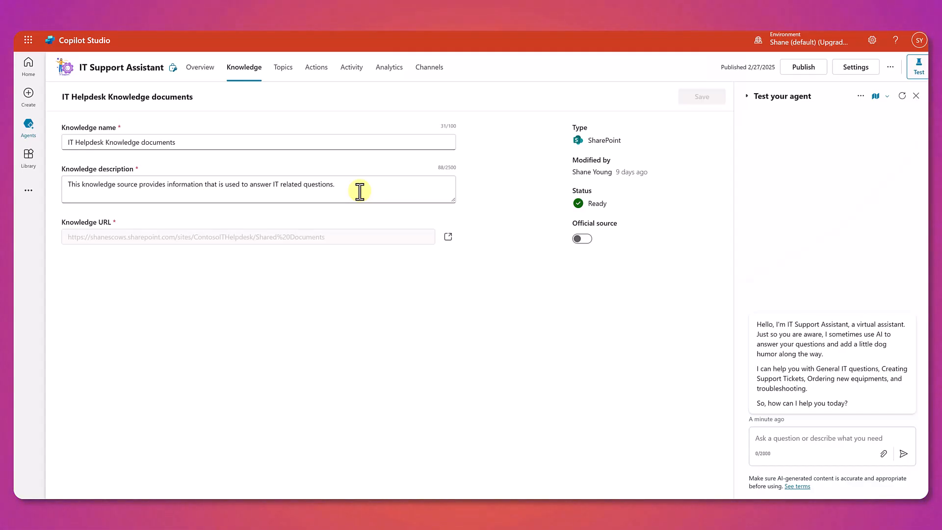
pyautogui.moveTo(150, 201)
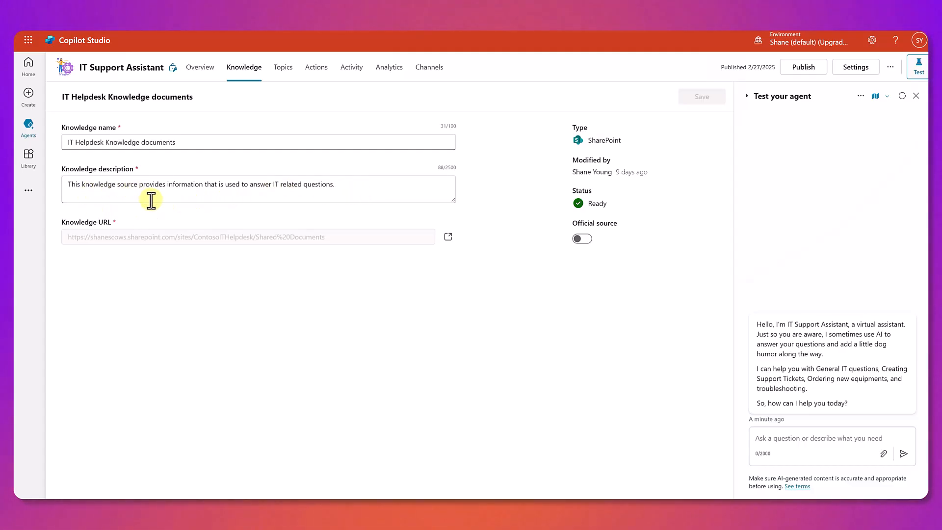
pyautogui.moveTo(320, 201)
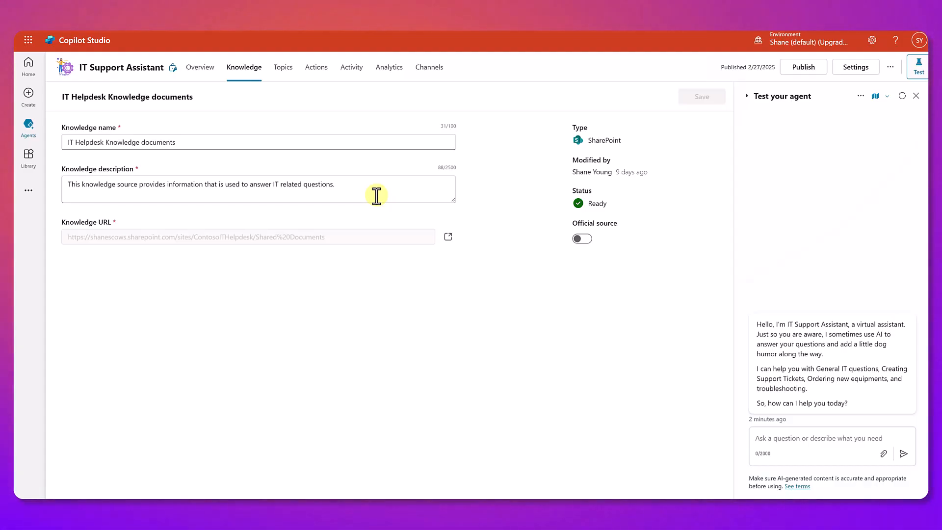
pyautogui.moveTo(877, 88)
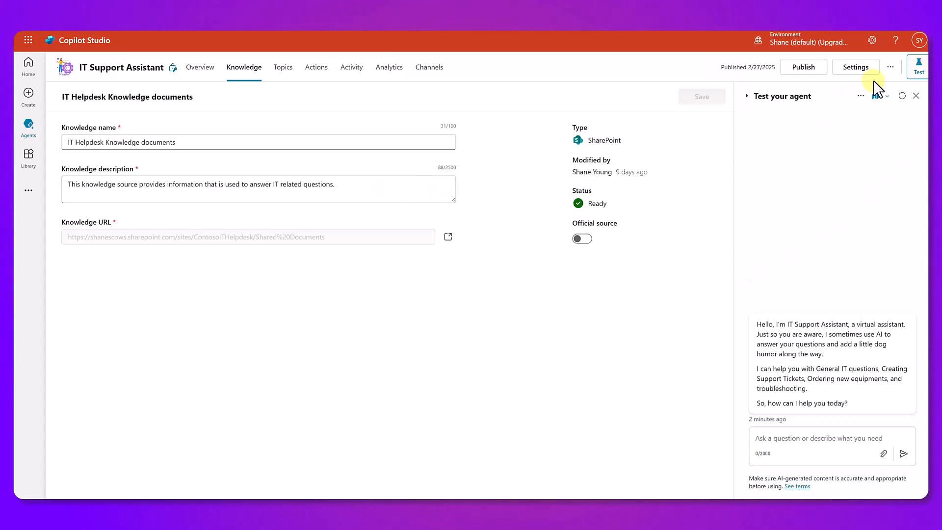
pyautogui.click(855, 66)
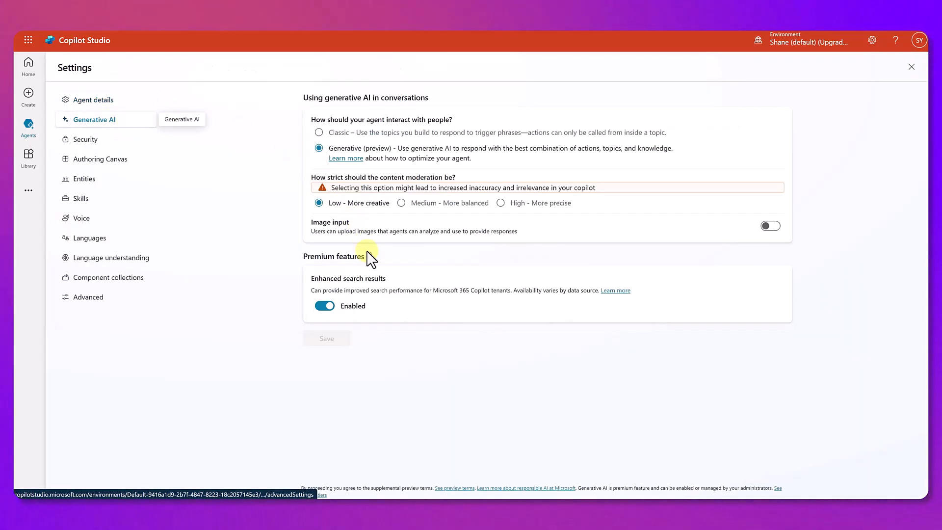
pyautogui.moveTo(417, 312)
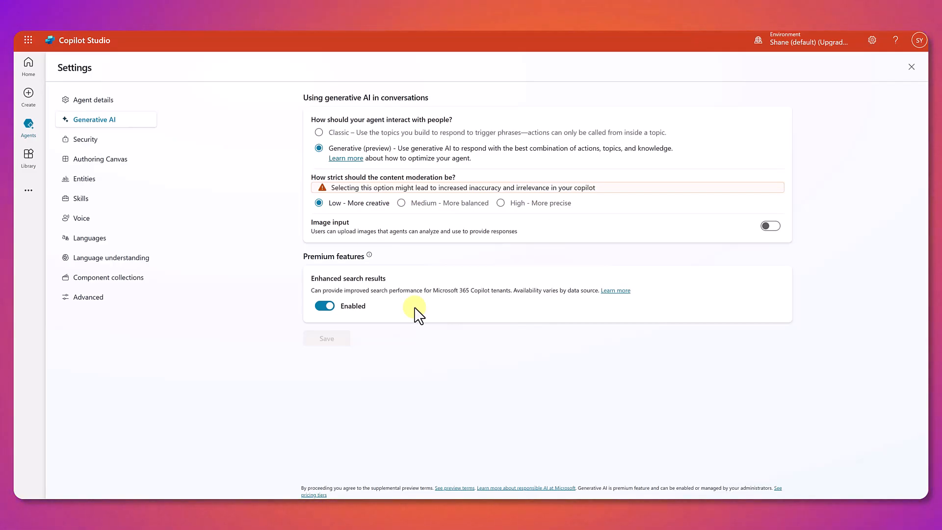
pyautogui.moveTo(392, 311)
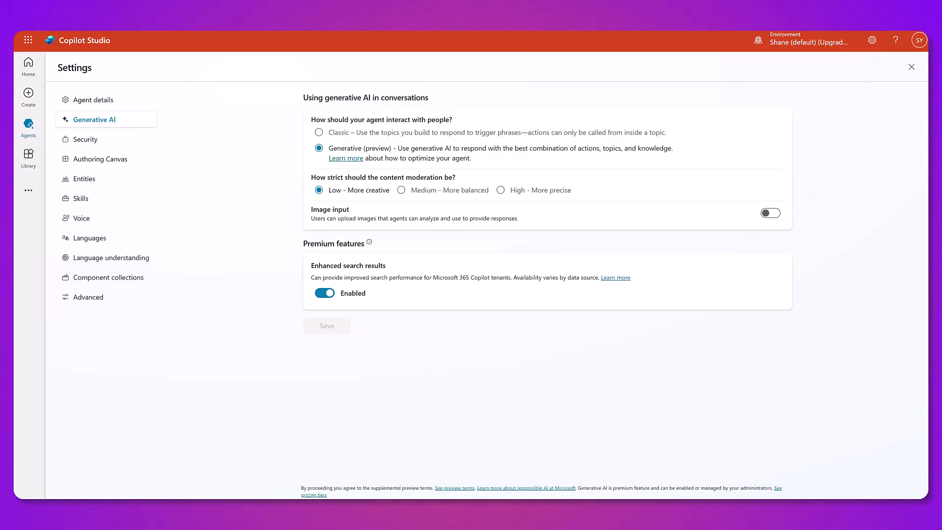
pyautogui.click(911, 67)
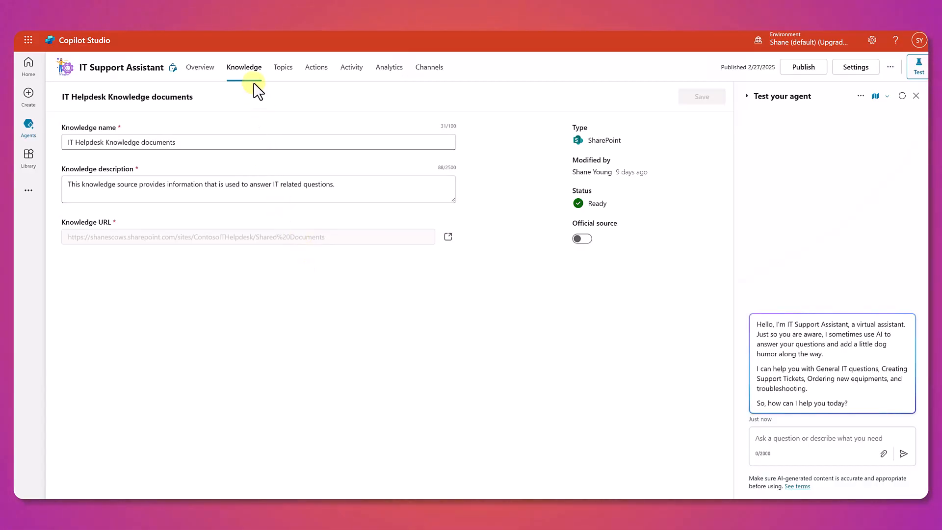
# From Knowledge, browse the Featured and Advanced knowledge sources, then dismiss without adding any.
pyautogui.click(244, 67)
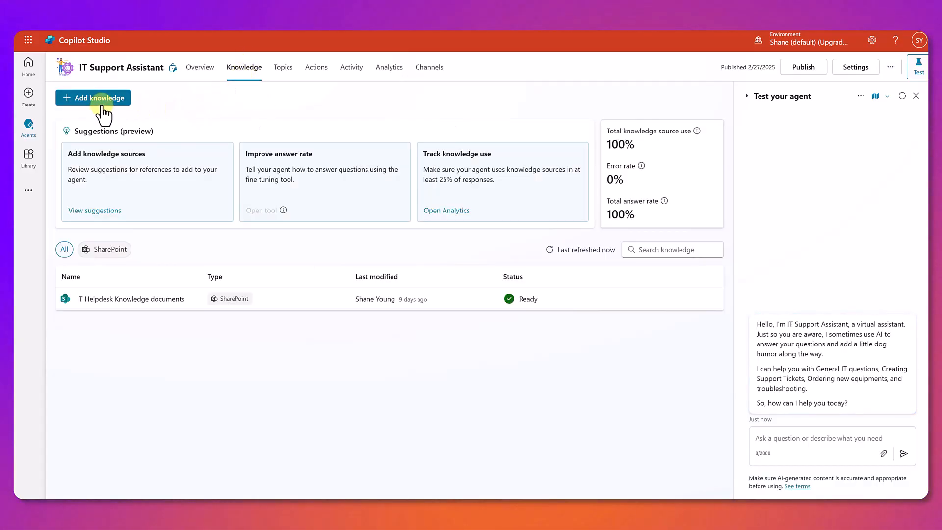
pyautogui.click(94, 98)
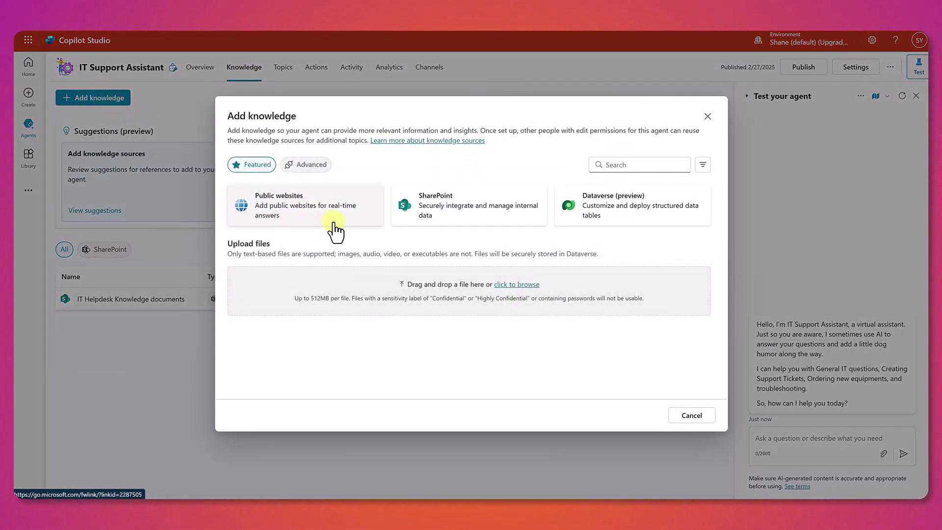
pyautogui.moveTo(573, 225)
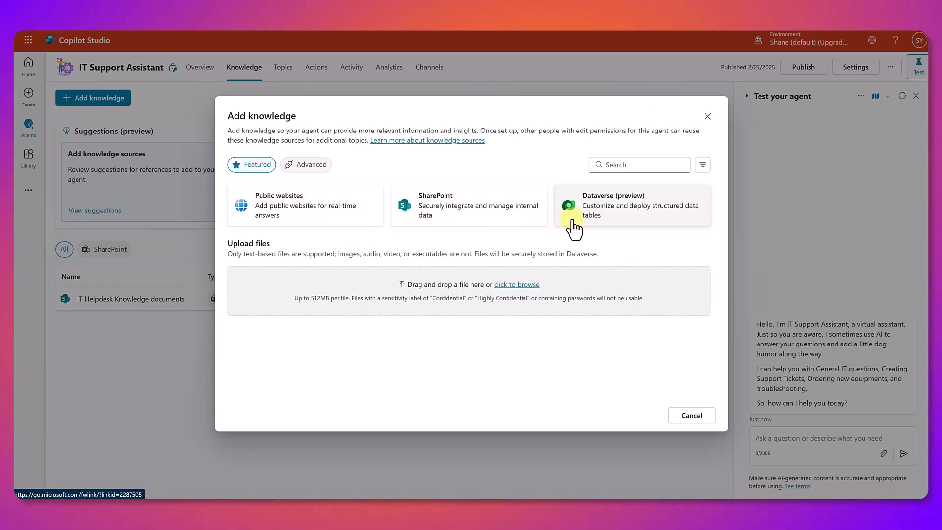
pyautogui.click(311, 164)
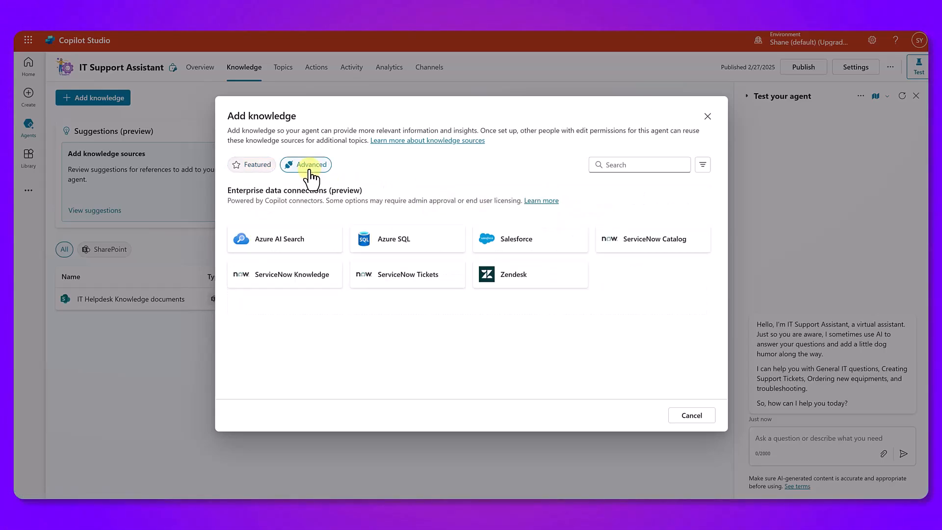
pyautogui.moveTo(475, 335)
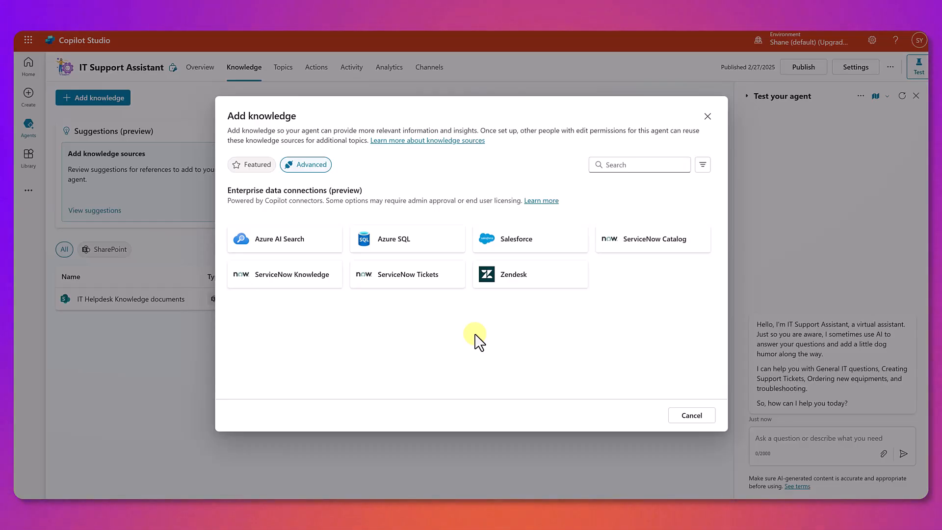
pyautogui.click(691, 415)
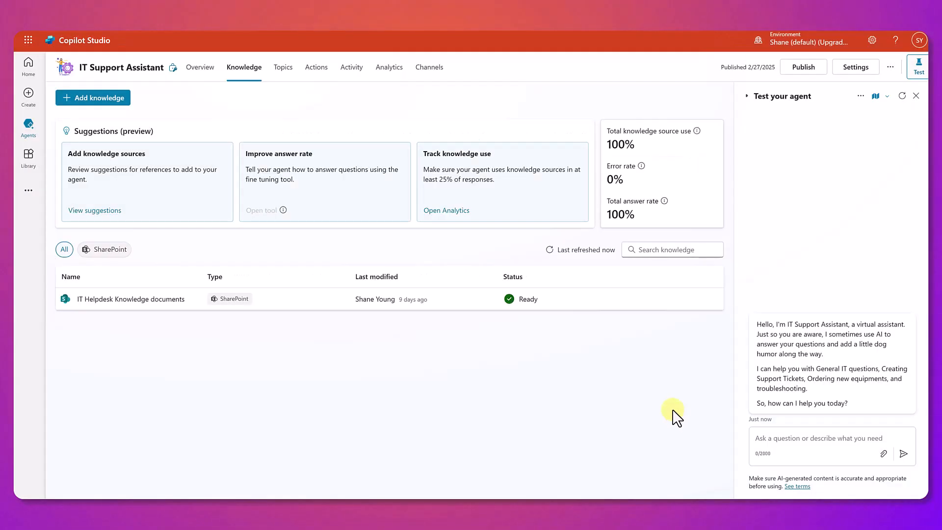
pyautogui.moveTo(316, 67)
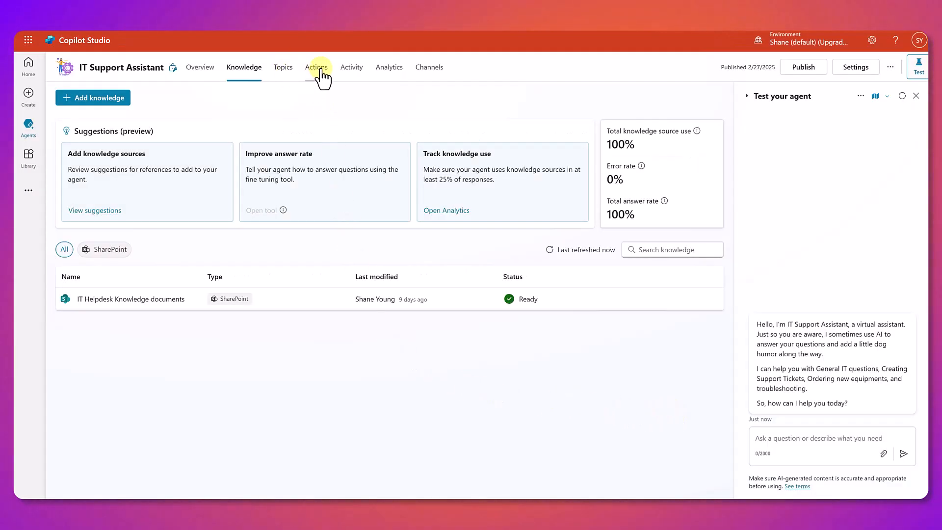
# Open the 'SharePoint - Get items Devices' action from the Actions page.
pyautogui.click(316, 67)
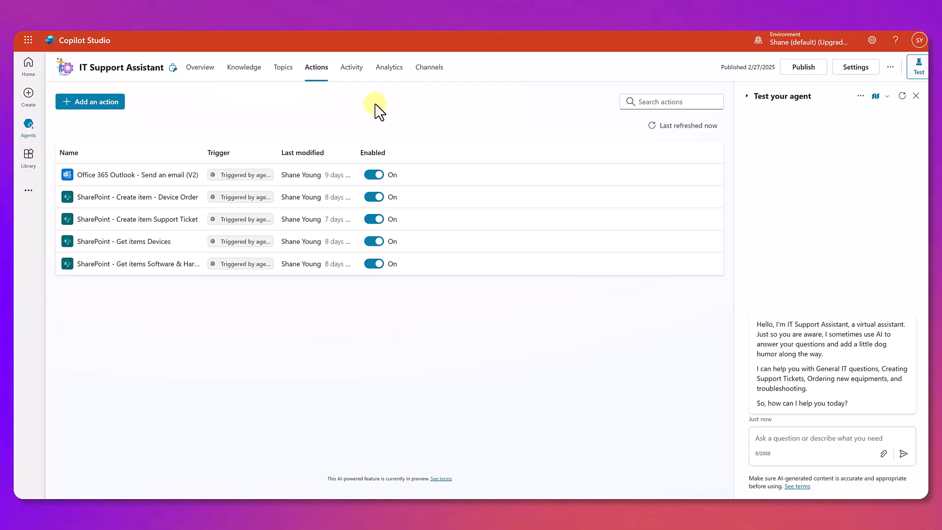
pyautogui.moveTo(271, 120)
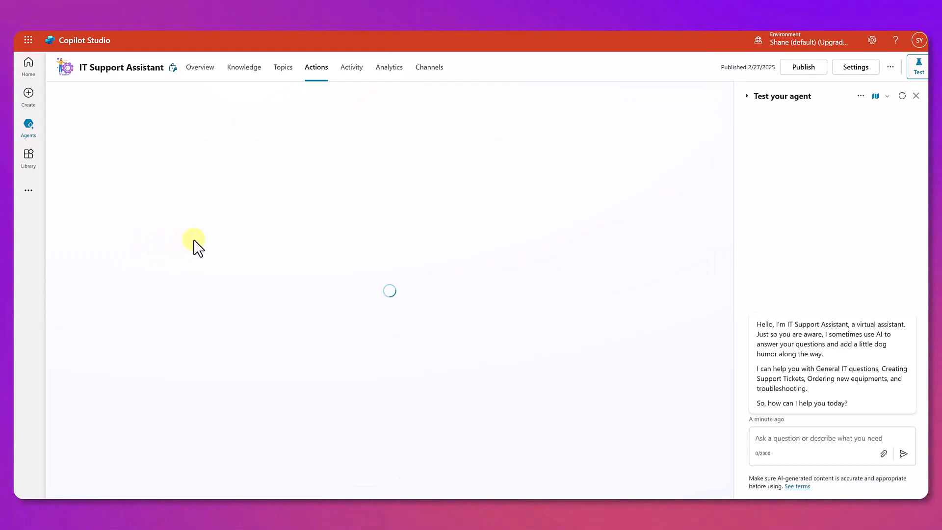
pyautogui.moveTo(204, 247)
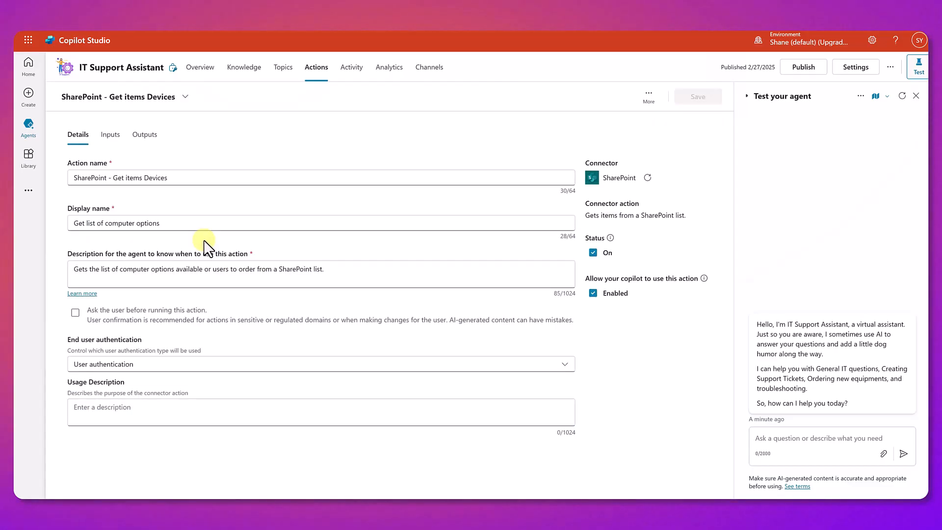
pyautogui.moveTo(195, 243)
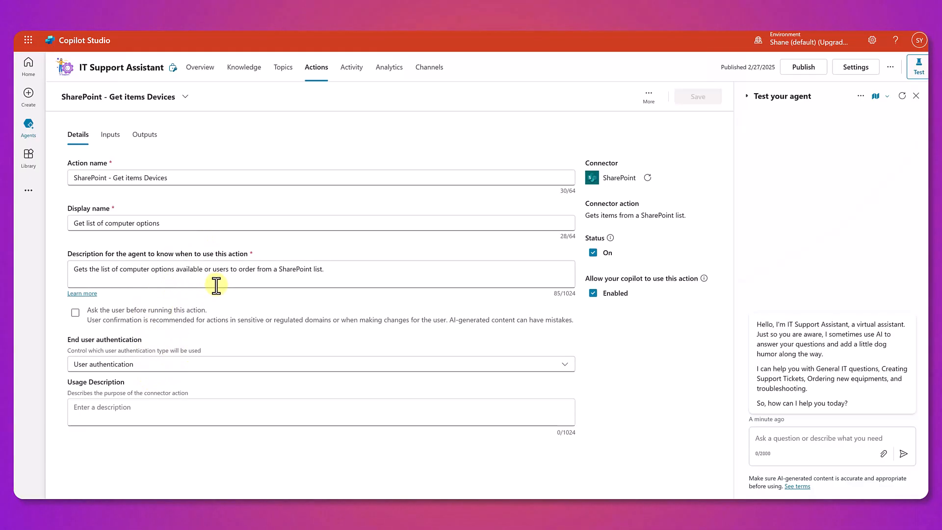
pyautogui.click(110, 134)
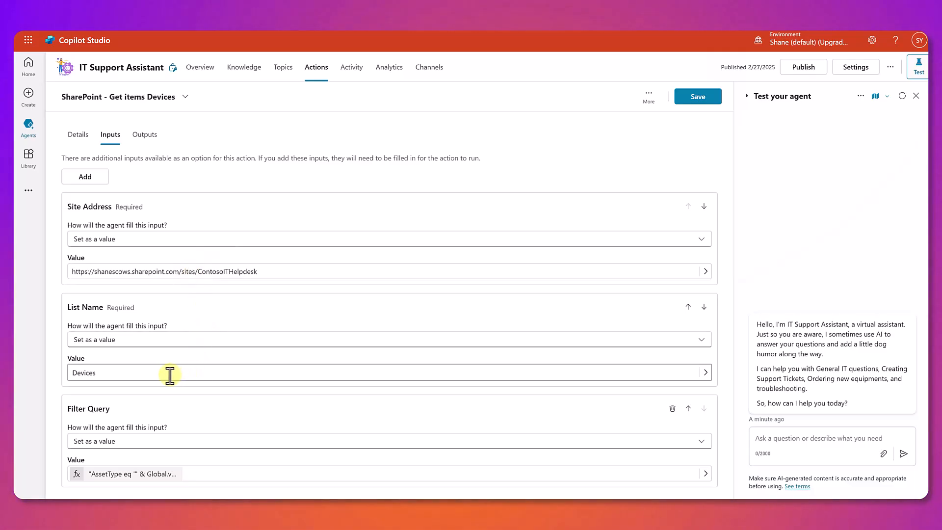
pyautogui.moveTo(255, 334)
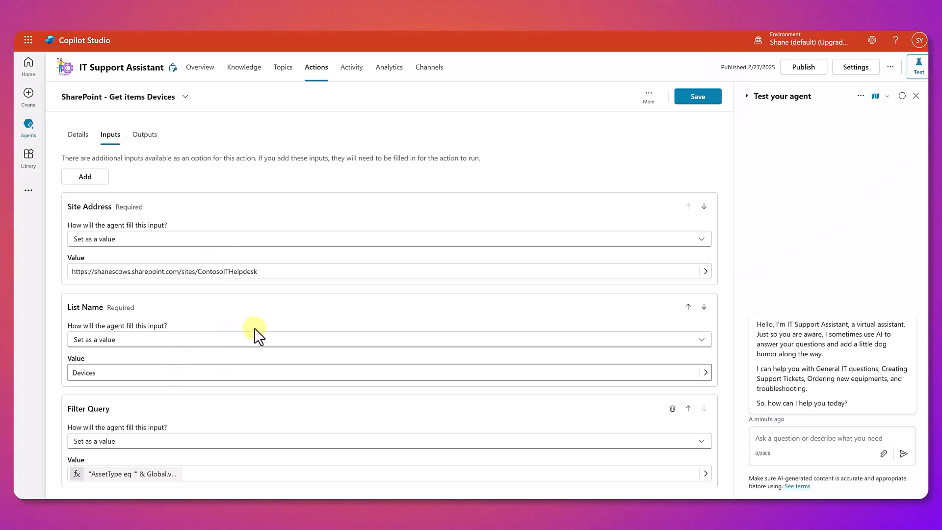
pyautogui.moveTo(174, 445)
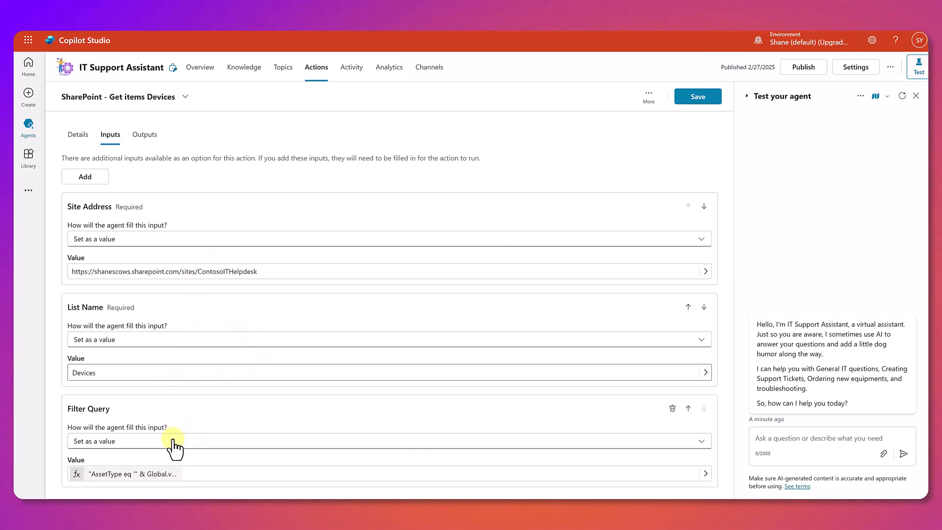
pyautogui.moveTo(209, 421)
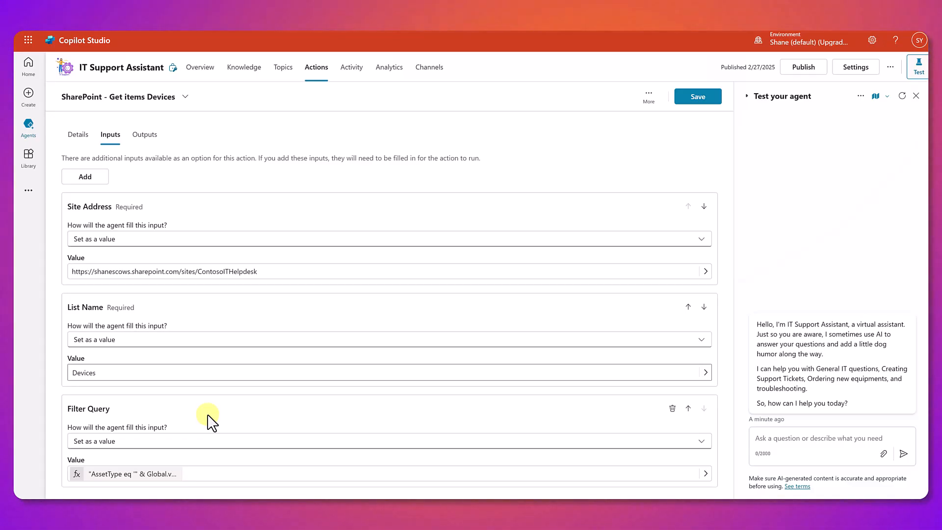
pyautogui.moveTo(591, 460)
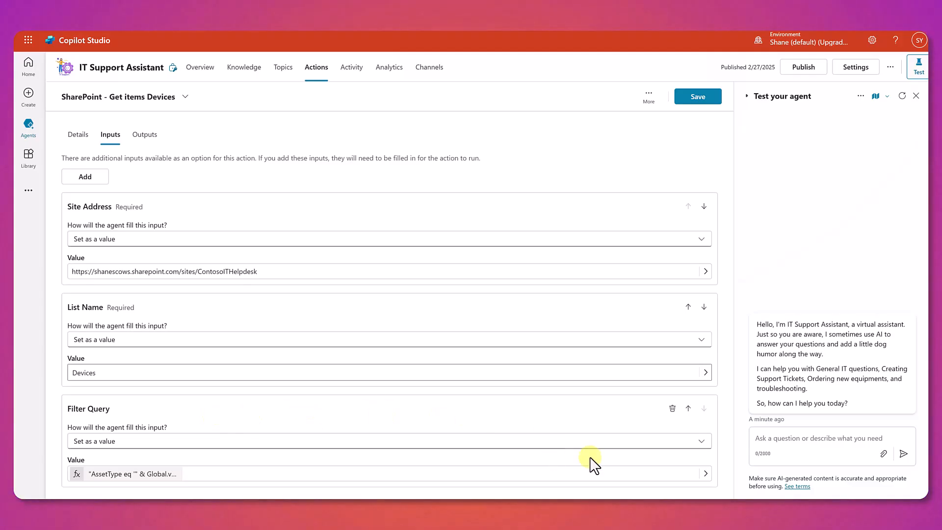
# Open the Filter Query value in the formula editor to read its AssetType expression.
pyautogui.click(706, 473)
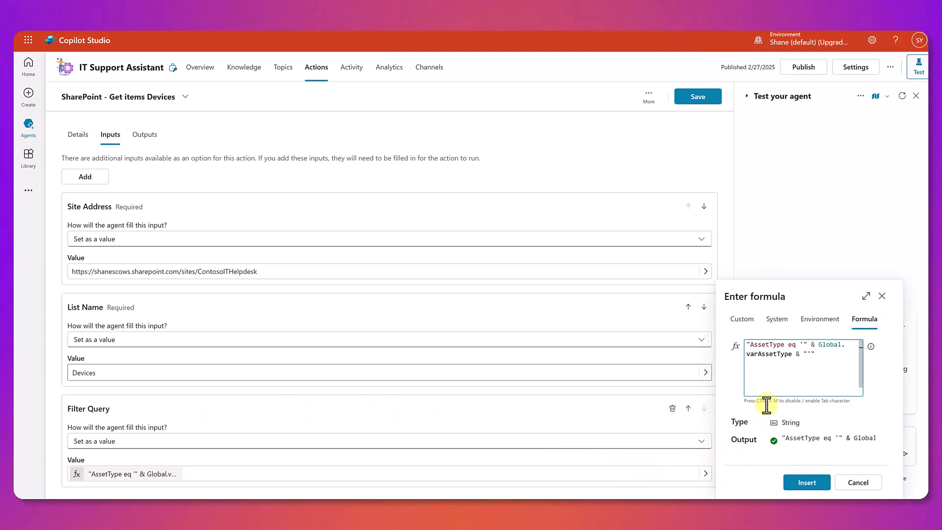
pyautogui.moveTo(787, 383)
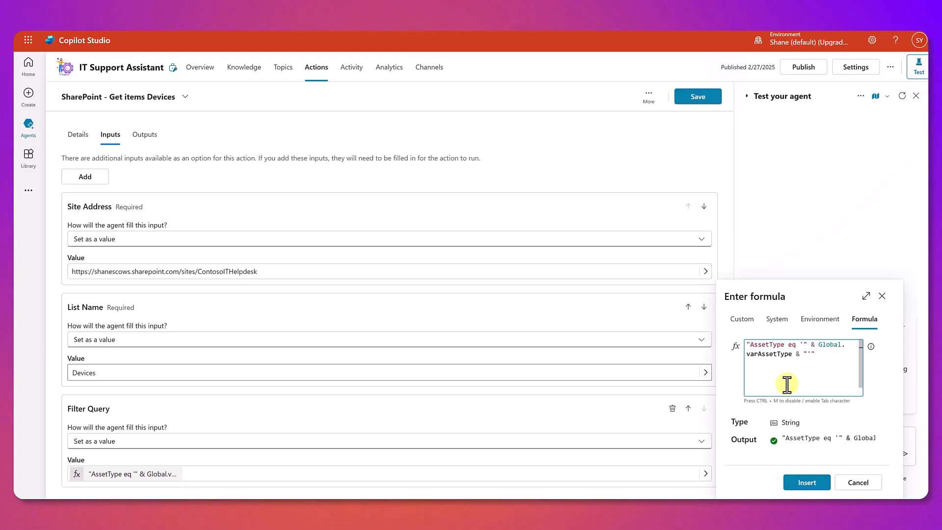
pyautogui.moveTo(779, 360)
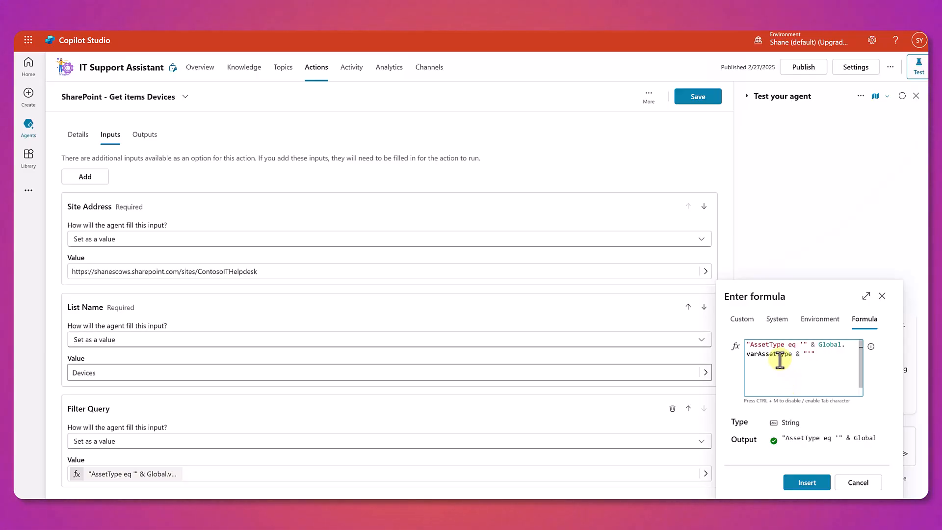
pyautogui.moveTo(793, 359)
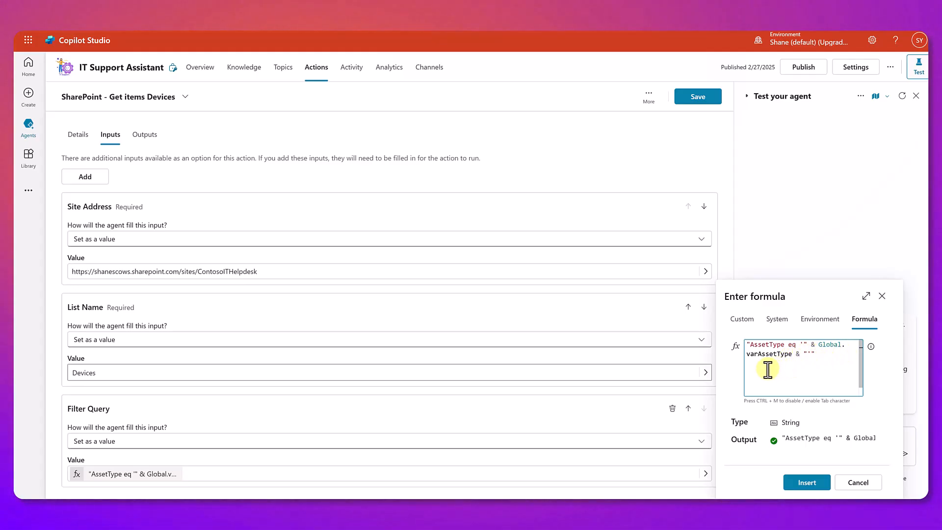
pyautogui.moveTo(818, 376)
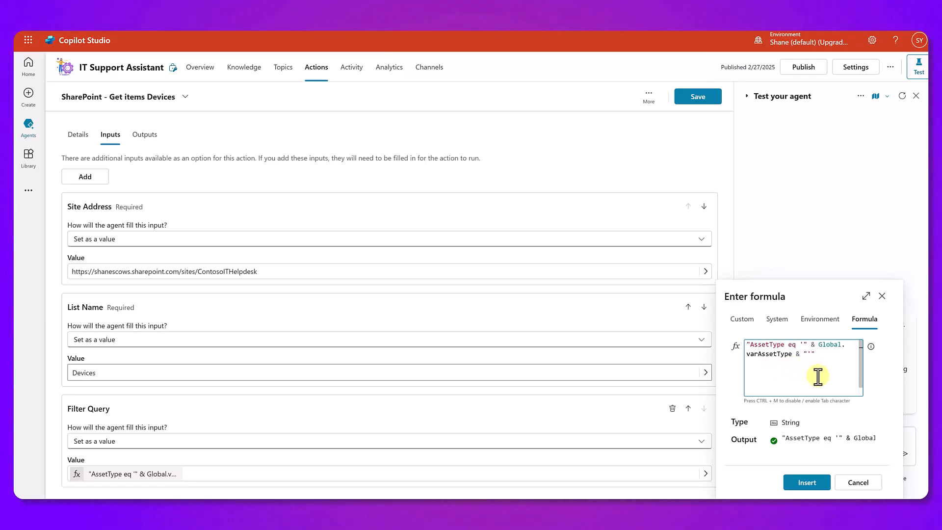
# Cancel the Filter Query formula editor without changes.
pyautogui.click(816, 353)
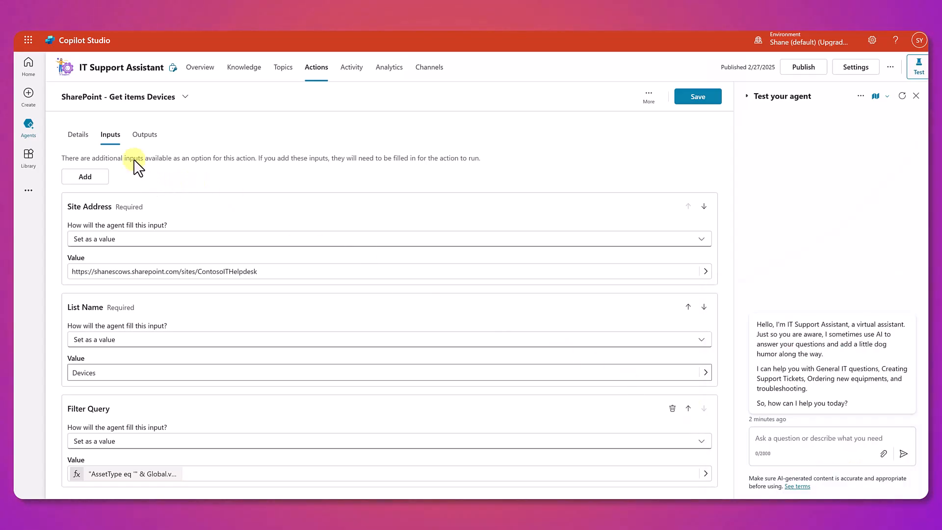
# View the Get items Devices outputs, then start adding a new action.
pyautogui.click(144, 134)
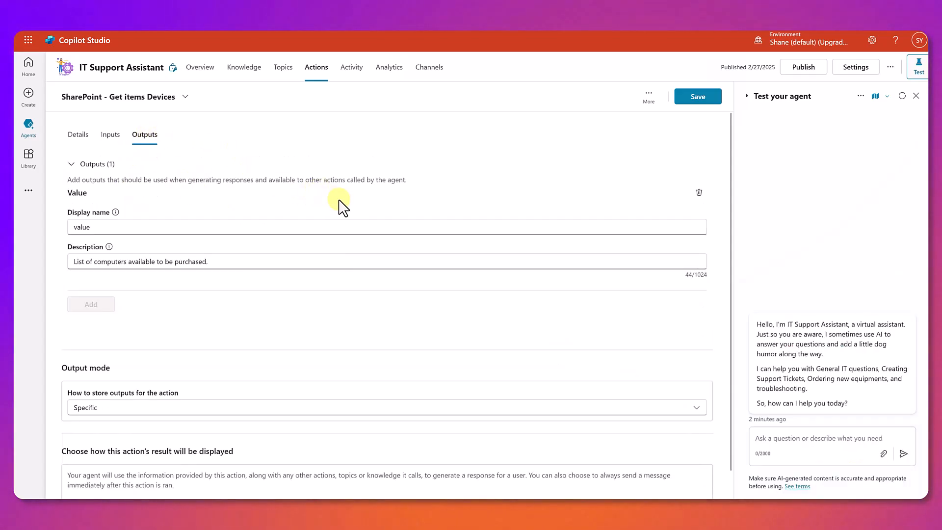
pyautogui.moveTo(351, 211)
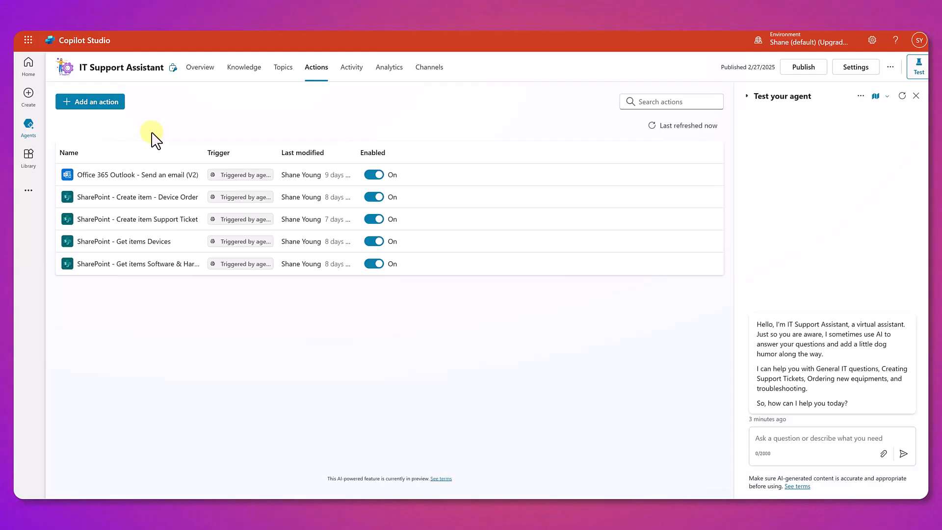
pyautogui.click(89, 101)
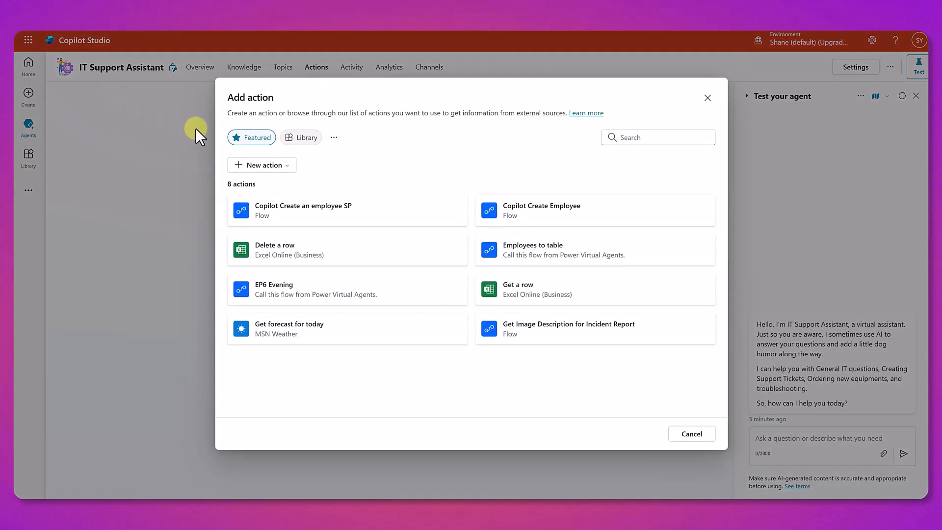
pyautogui.moveTo(458, 166)
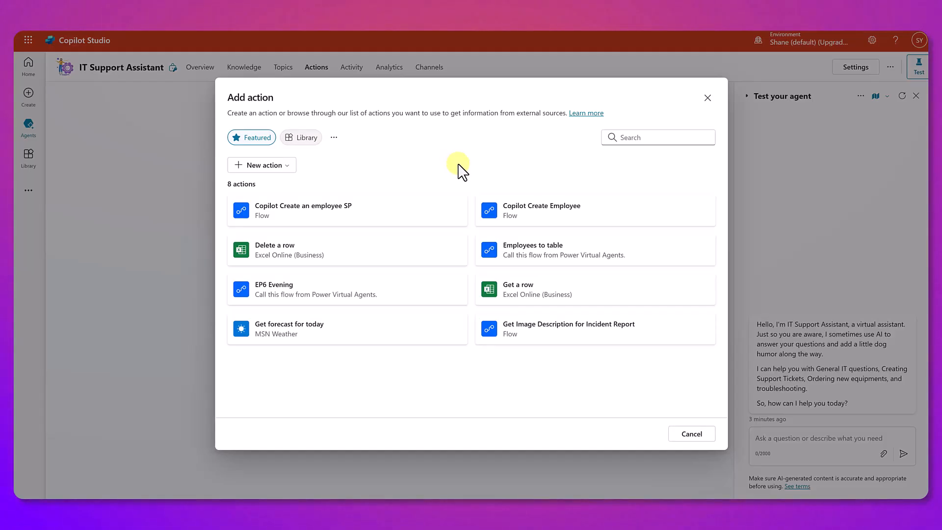
pyautogui.moveTo(643, 176)
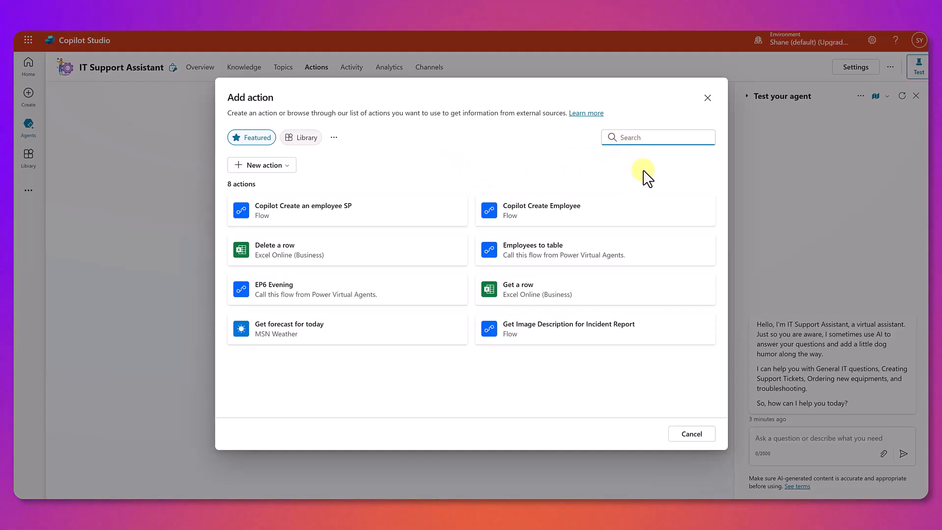
# Search the action catalogue for 'Microsoft Teams', then for 'sap', listing 32 SAP actions.
pyautogui.write('Microsoft Teams')
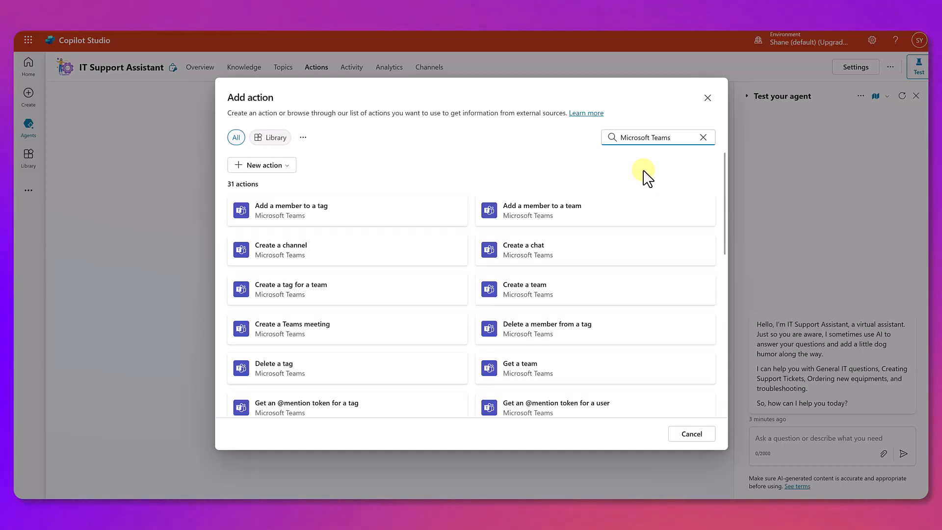
pyautogui.click(703, 137)
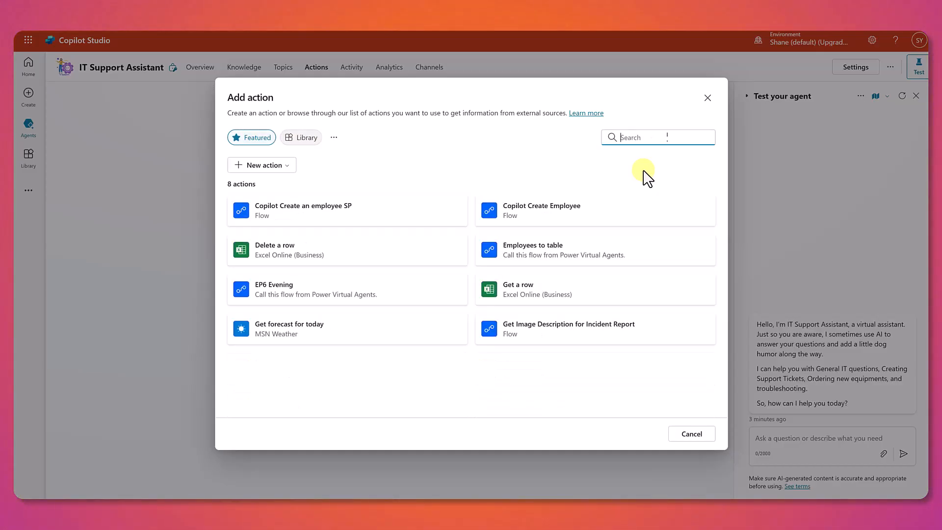
pyautogui.write('sap')
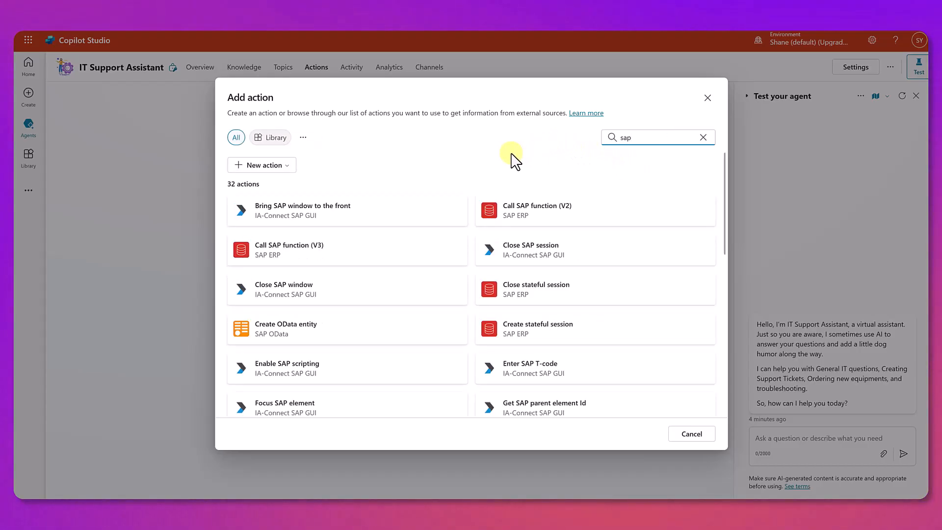
pyautogui.moveTo(455, 168)
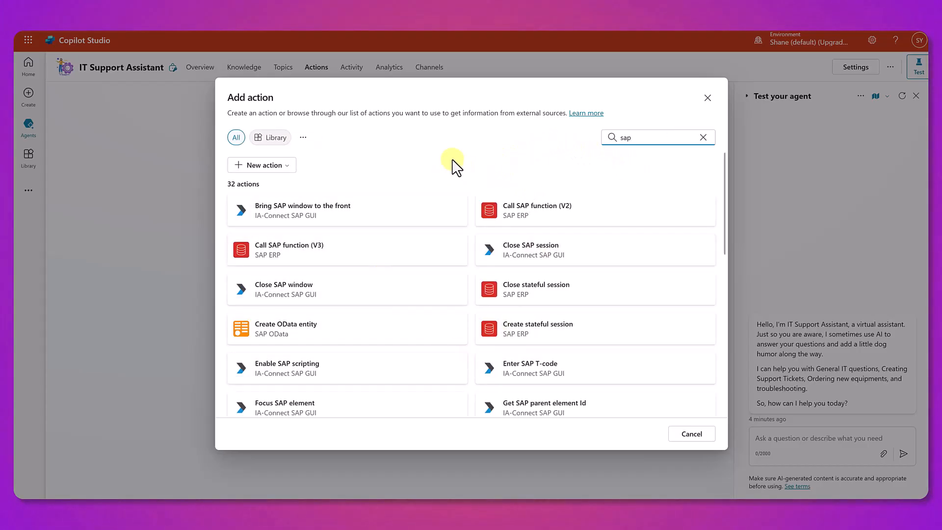
pyautogui.moveTo(352, 174)
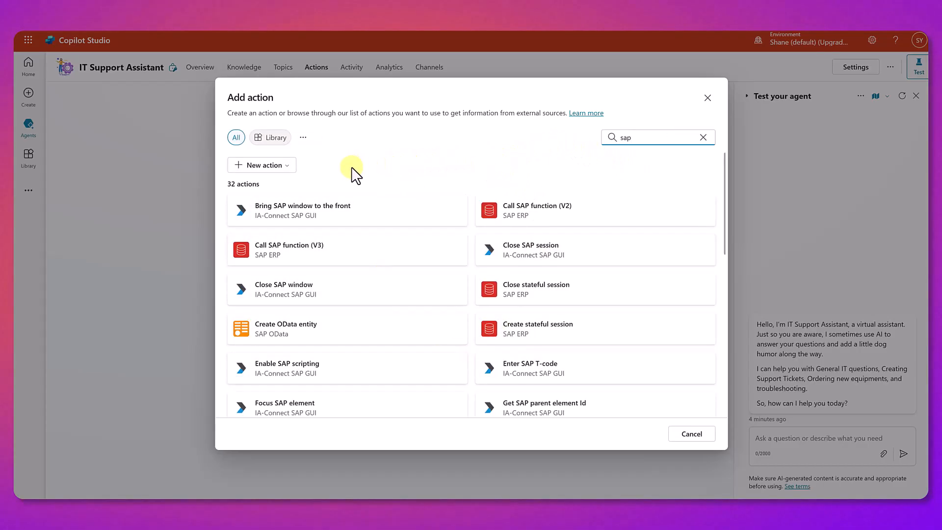
pyautogui.click(261, 164)
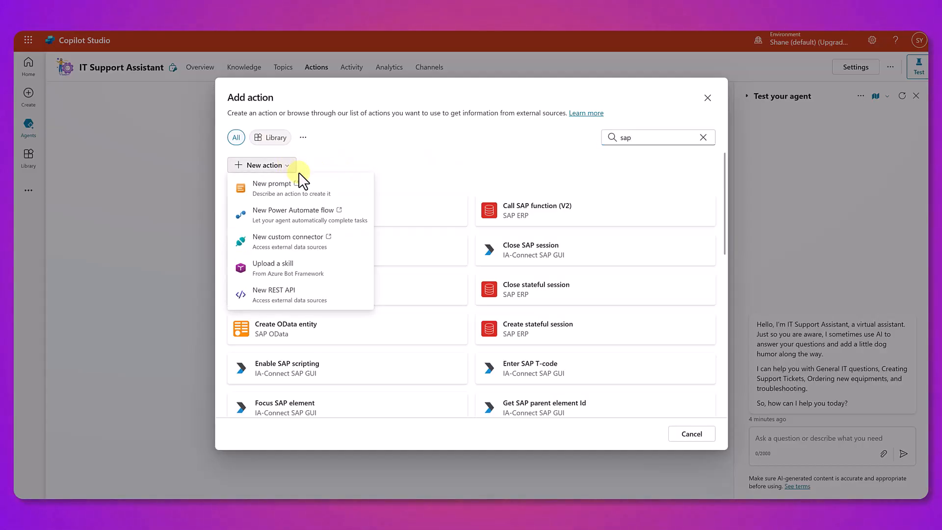
pyautogui.moveTo(351, 181)
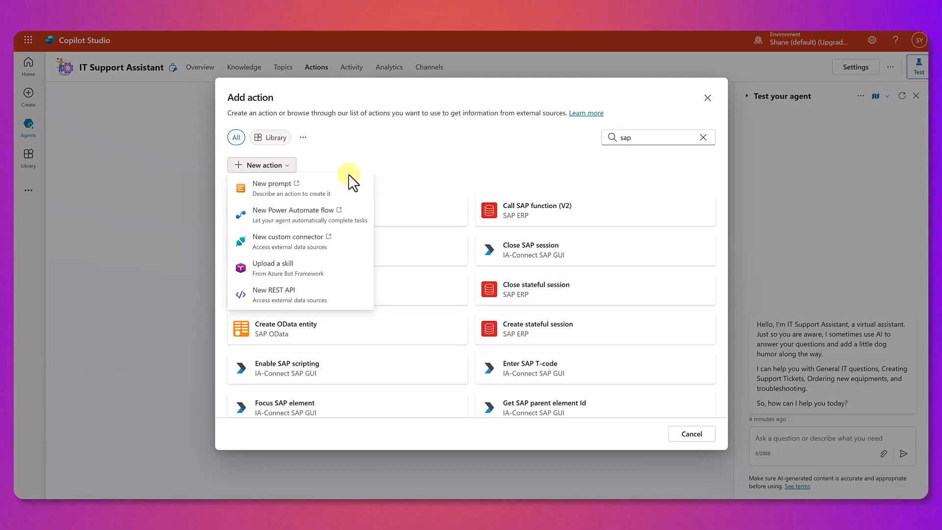
pyautogui.moveTo(352, 214)
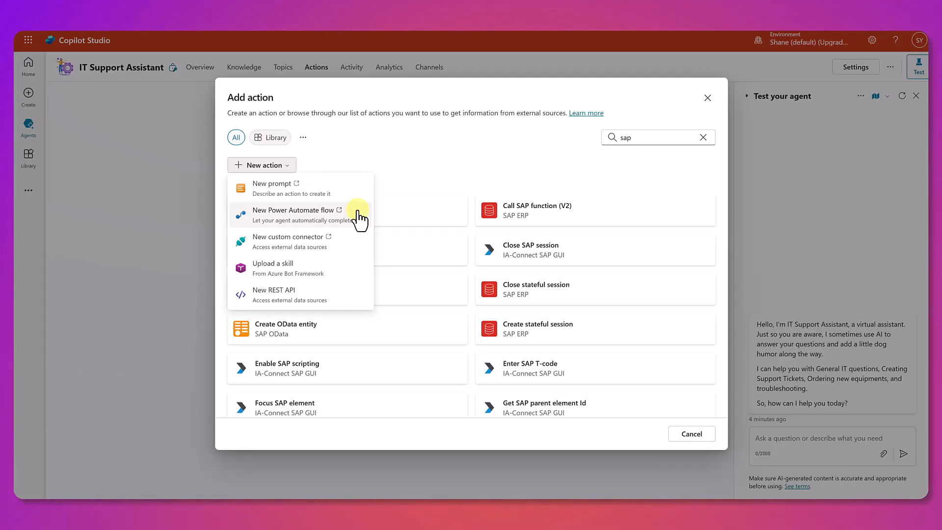
# Cancel the add-action catalogue after viewing the new-action types, adding nothing.
pyautogui.click(691, 434)
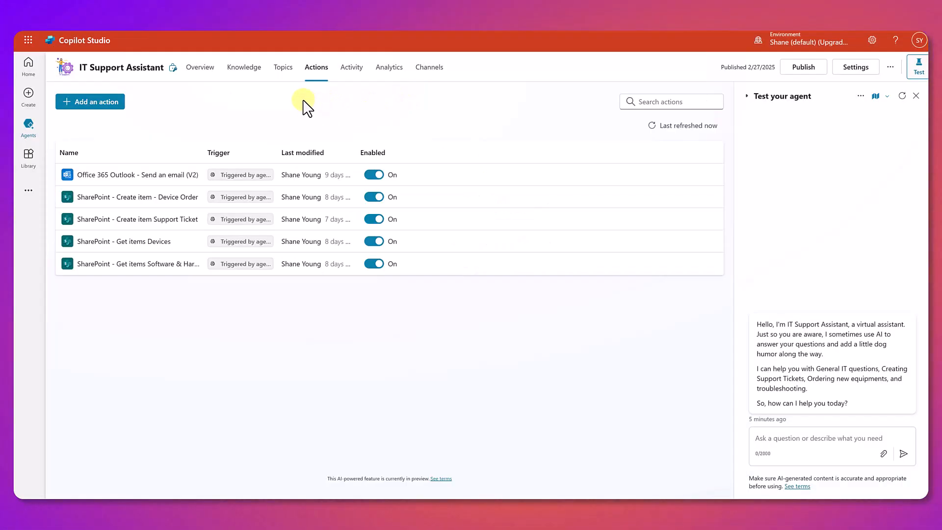
# On the Topics page, filter to the Custom (7) topics.
pyautogui.click(283, 67)
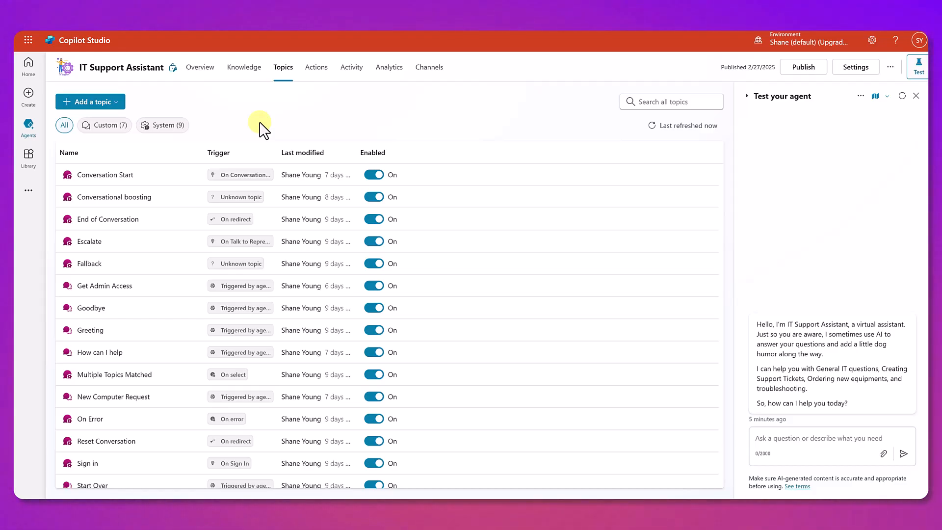
pyautogui.click(104, 125)
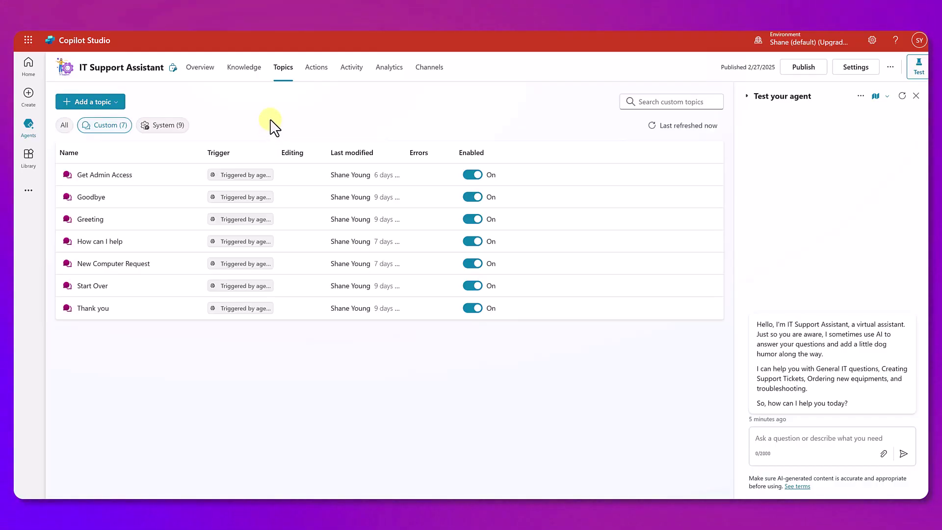
pyautogui.moveTo(199, 143)
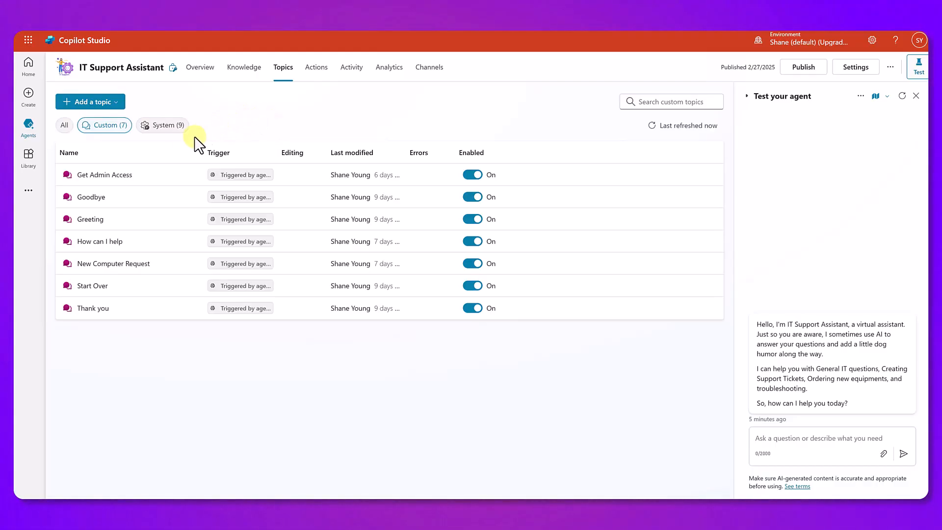
pyautogui.moveTo(105, 175)
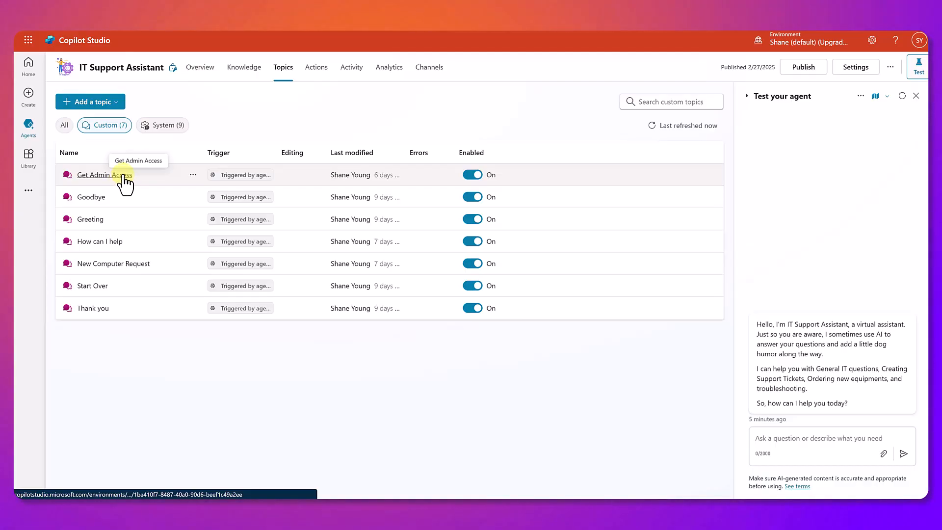
# Open Get Admin Access and scroll through its conditions, SharePoint Get items Software action, and adaptive card.
pyautogui.click(104, 174)
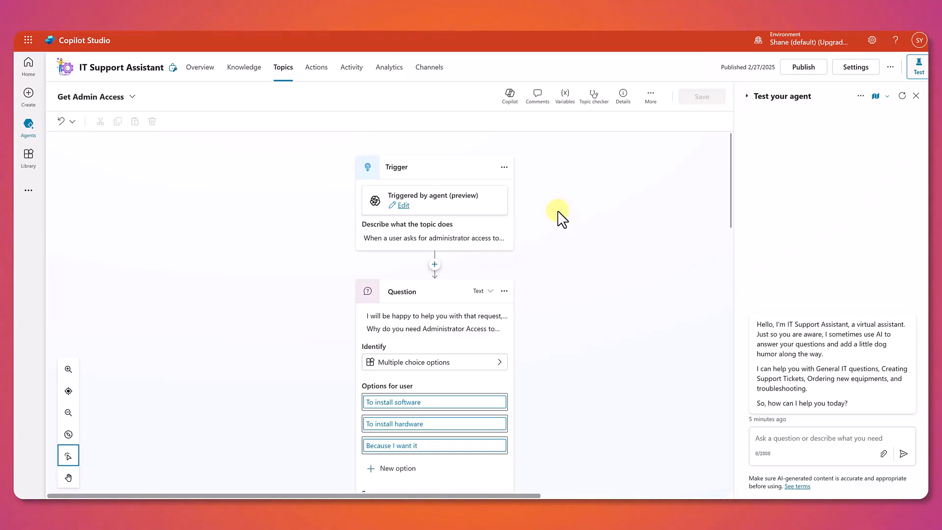
pyautogui.moveTo(564, 231)
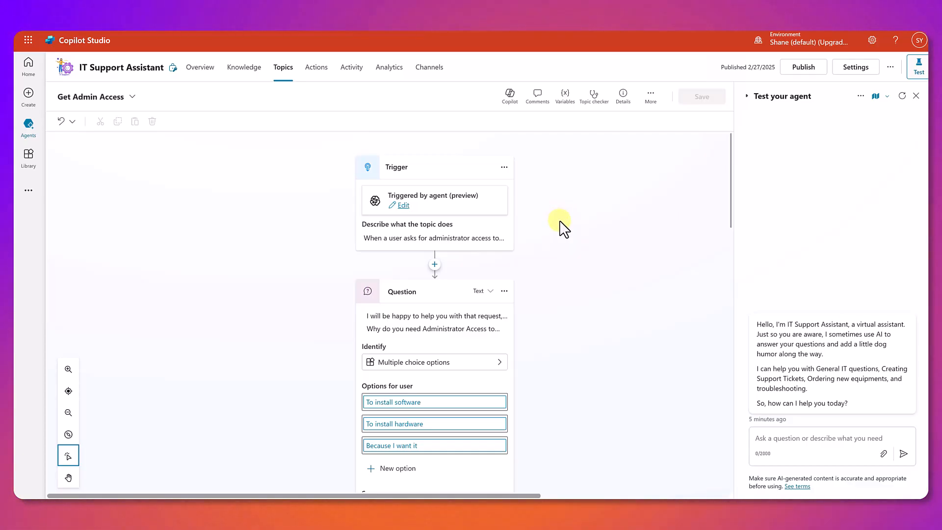
pyautogui.scroll(-3)
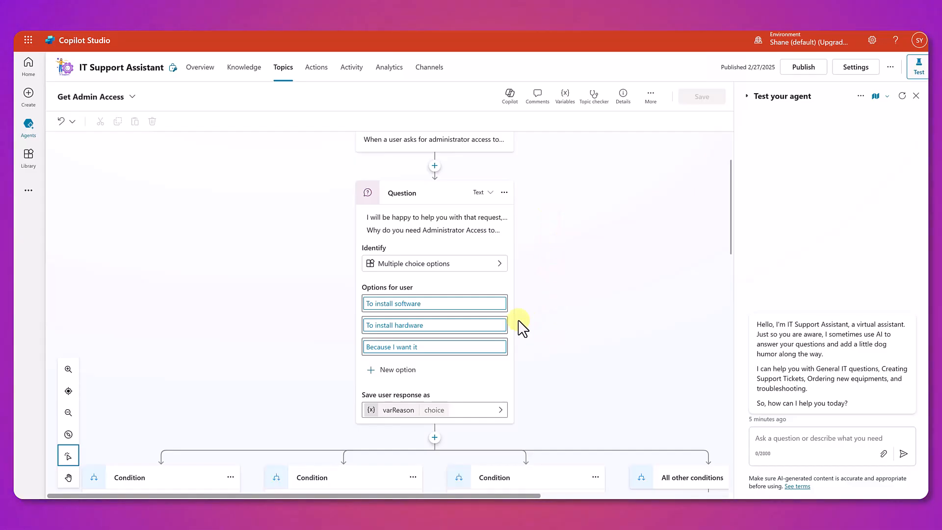
pyautogui.scroll(-3)
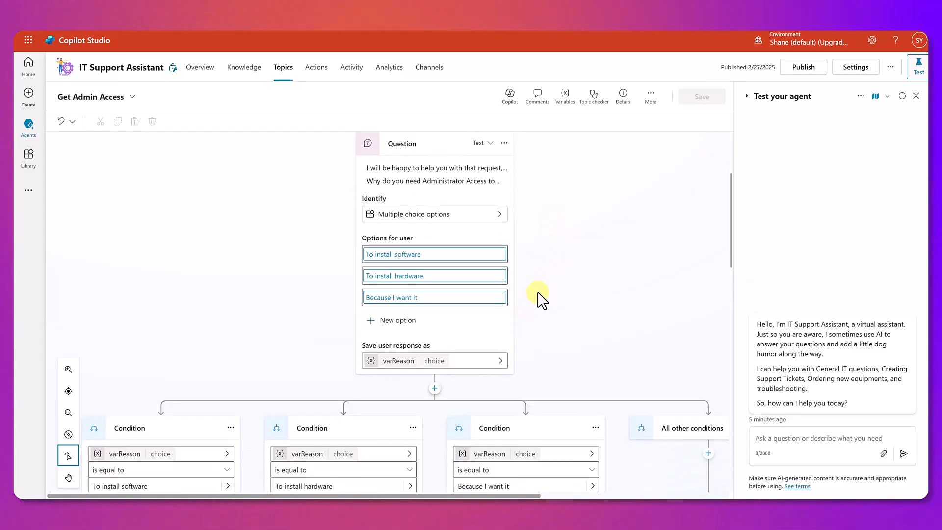
pyautogui.scroll(-3)
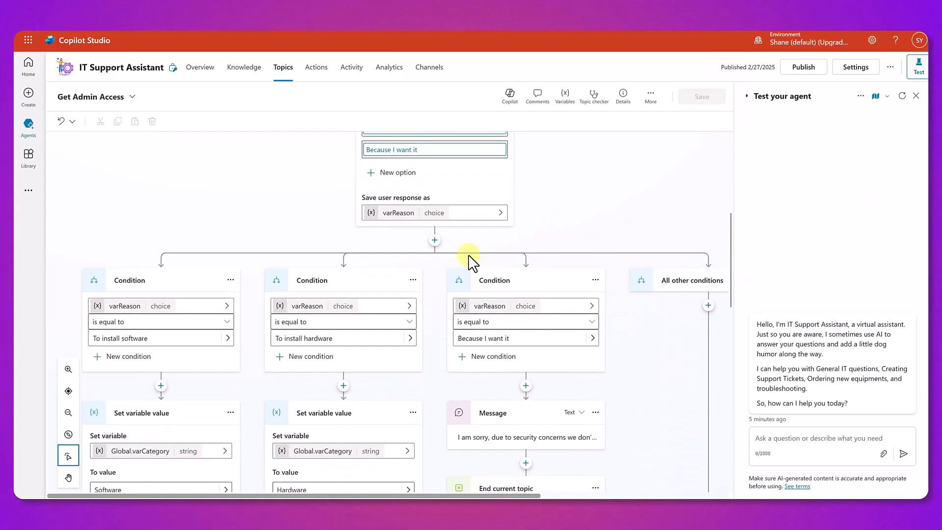
pyautogui.moveTo(268, 234)
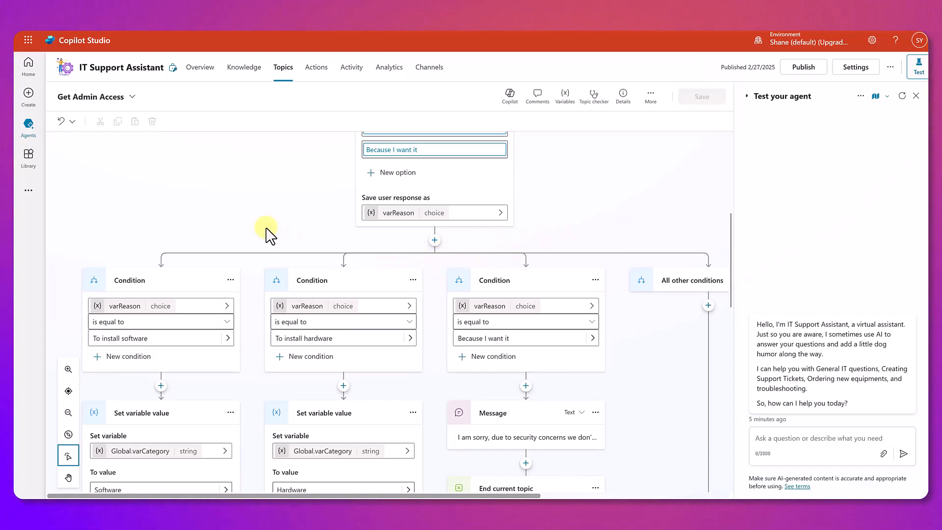
pyautogui.scroll(-3)
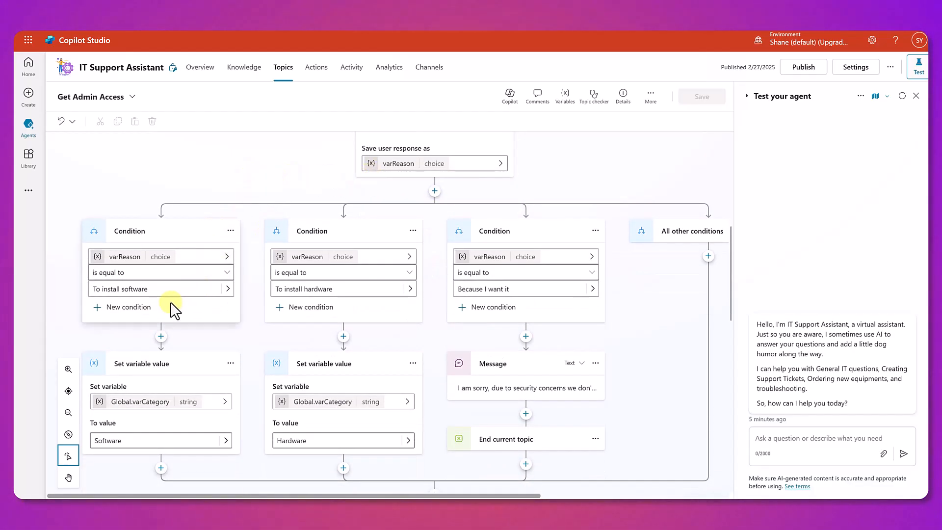
pyautogui.moveTo(188, 275)
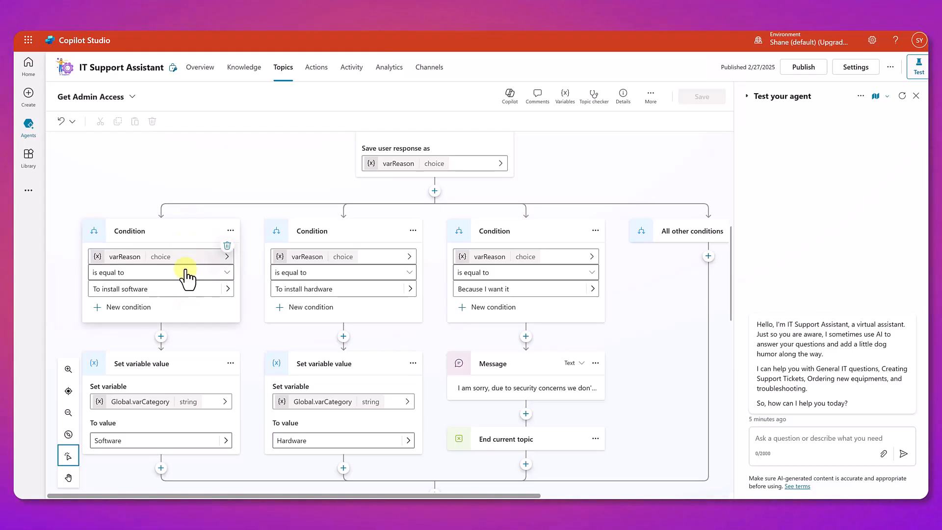
pyautogui.scroll(-3)
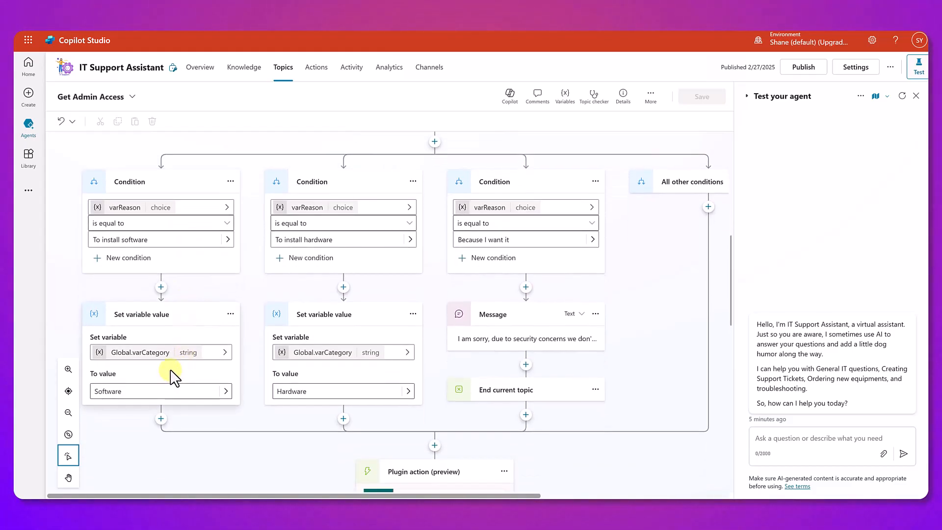
pyautogui.scroll(-3)
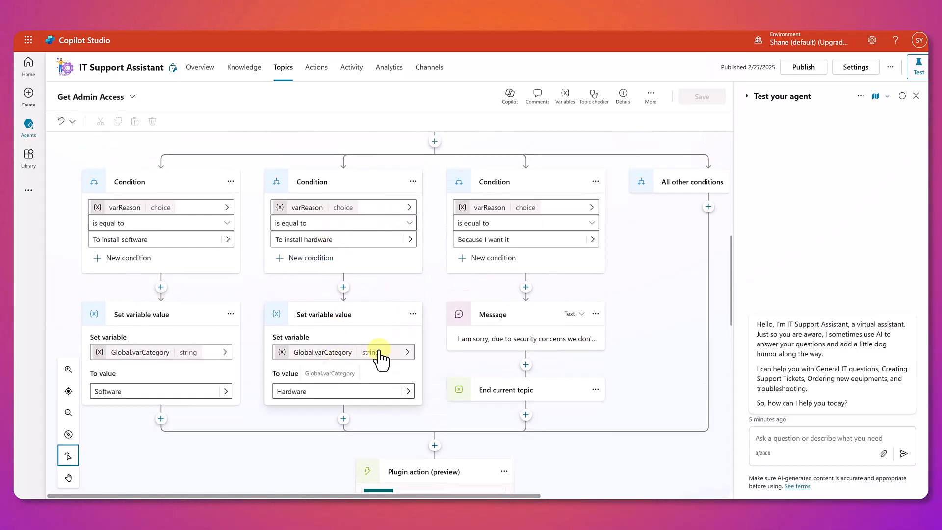
pyautogui.moveTo(562, 361)
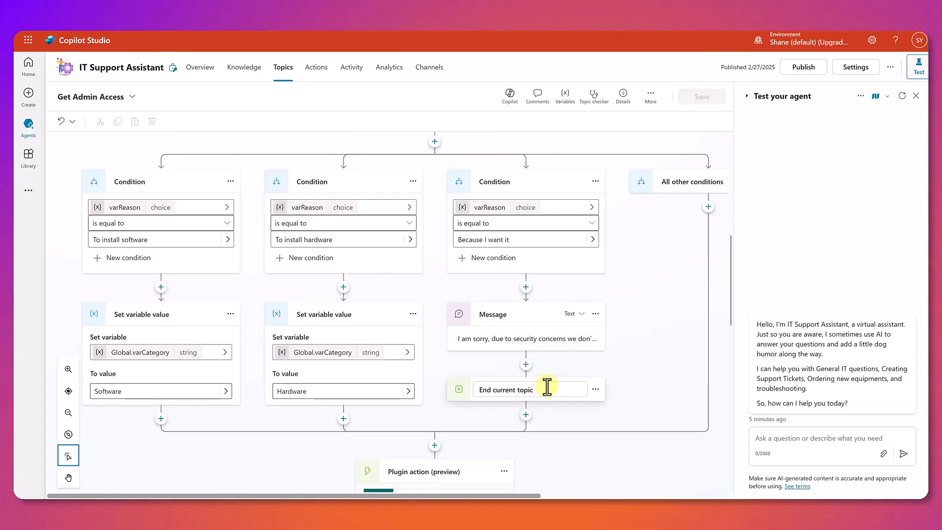
pyautogui.moveTo(439, 248)
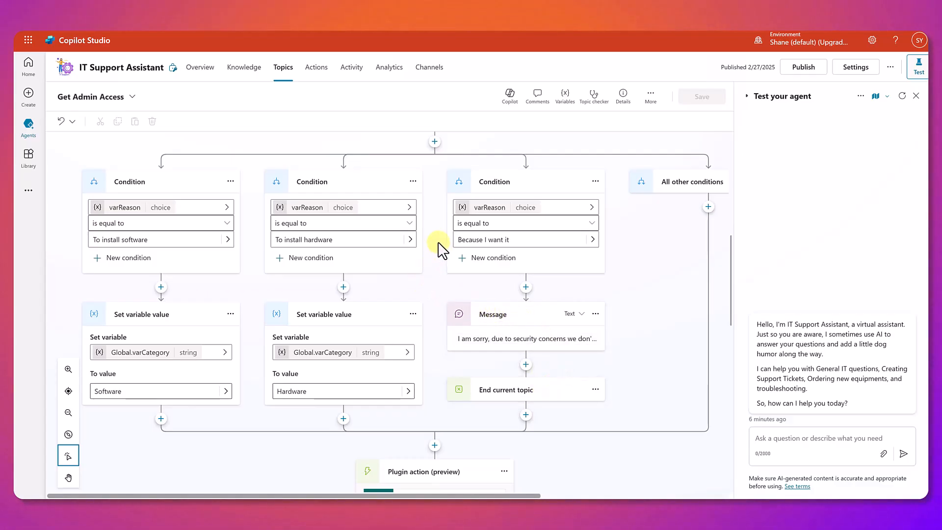
pyautogui.scroll(-3)
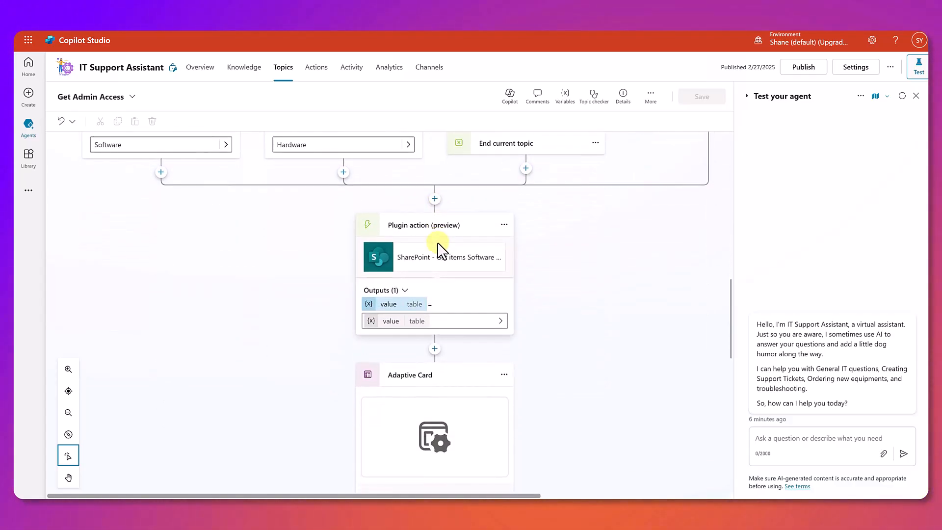
pyautogui.moveTo(448, 258)
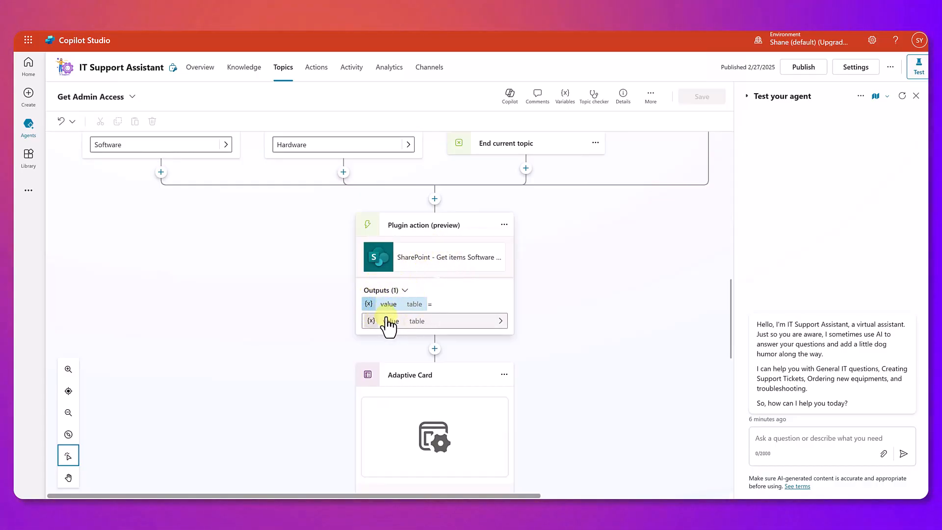
pyautogui.moveTo(432, 327)
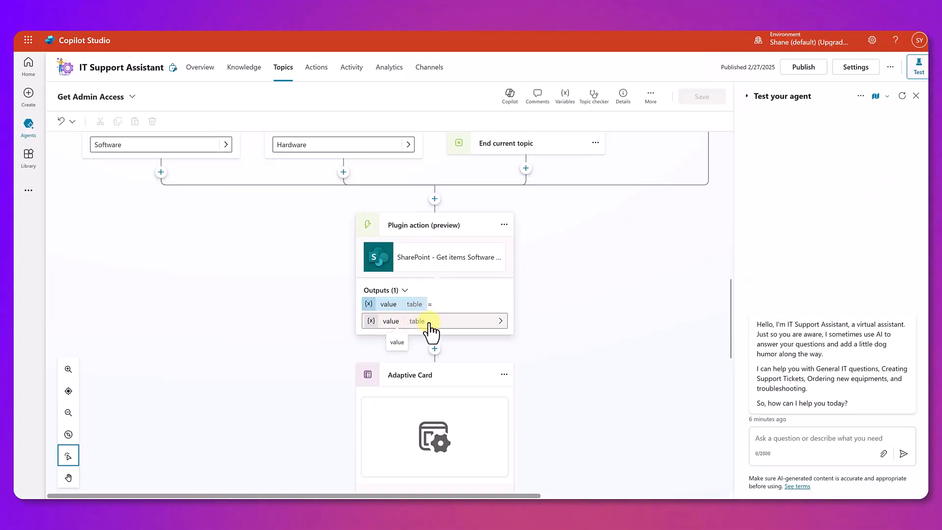
pyautogui.moveTo(439, 309)
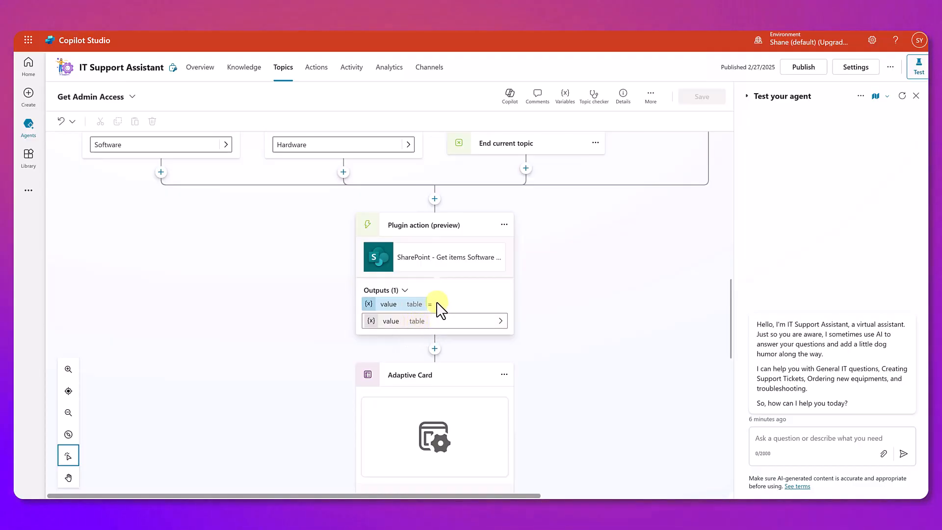
pyautogui.scroll(-3)
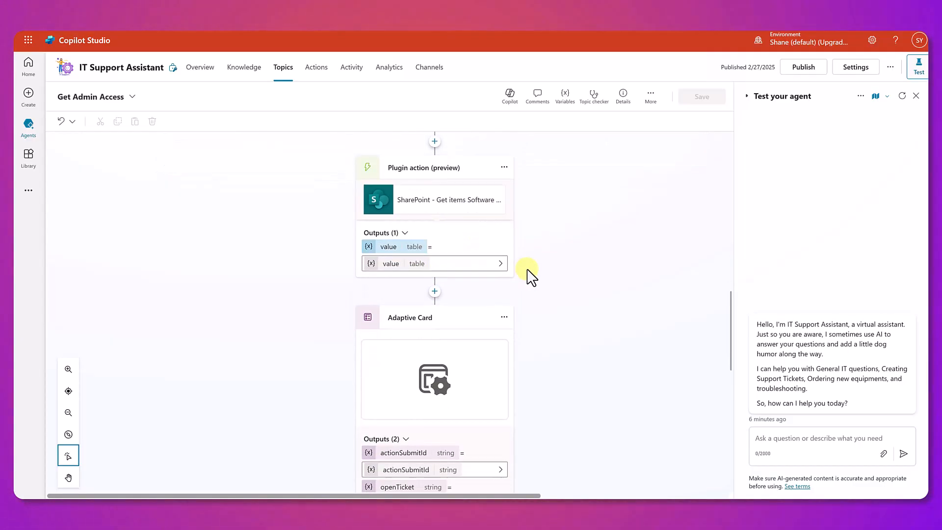
pyautogui.scroll(-3)
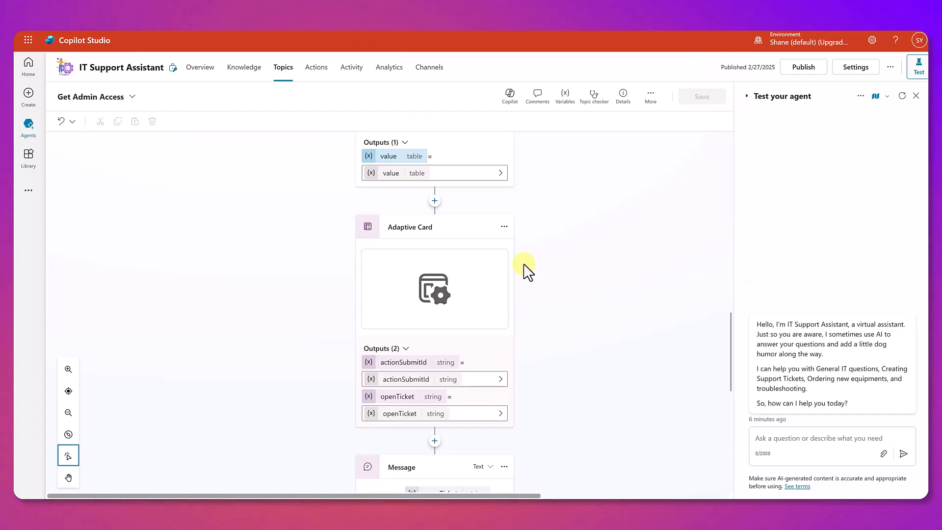
# Open the Adaptive Card node properties and scroll through its card formula with Yes/No ticket actions.
pyautogui.click(434, 288)
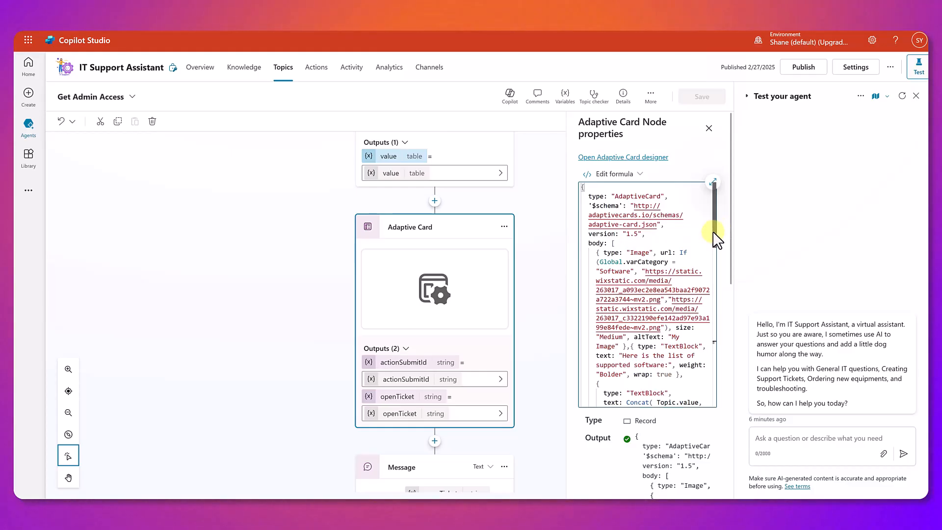
pyautogui.scroll(-3)
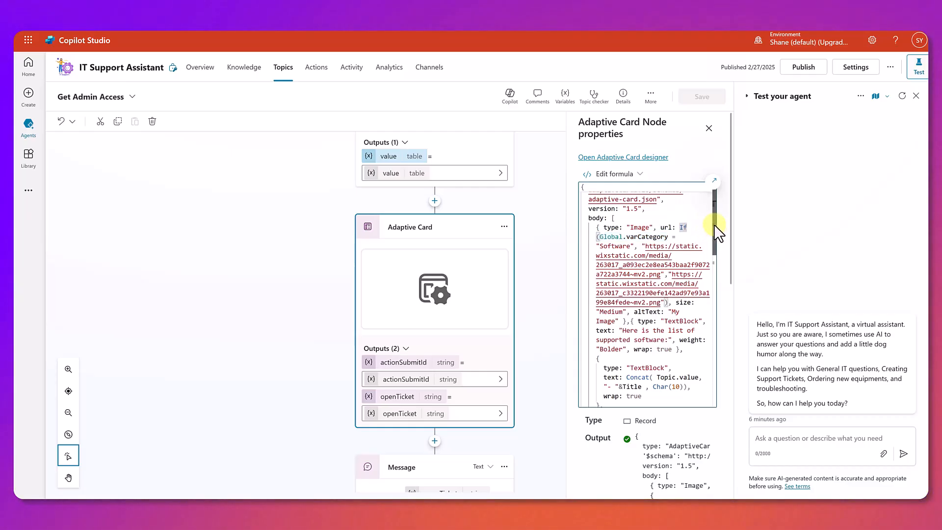
pyautogui.scroll(-3)
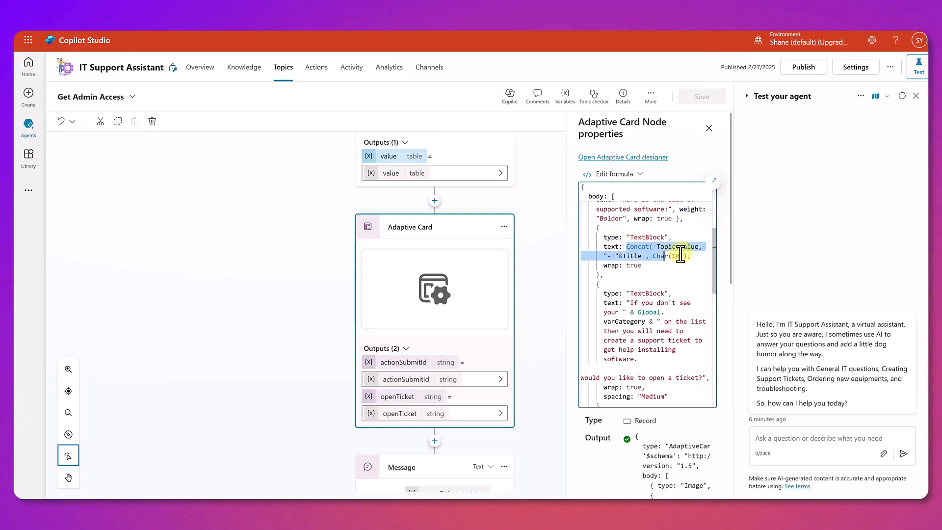
pyautogui.moveTo(699, 268)
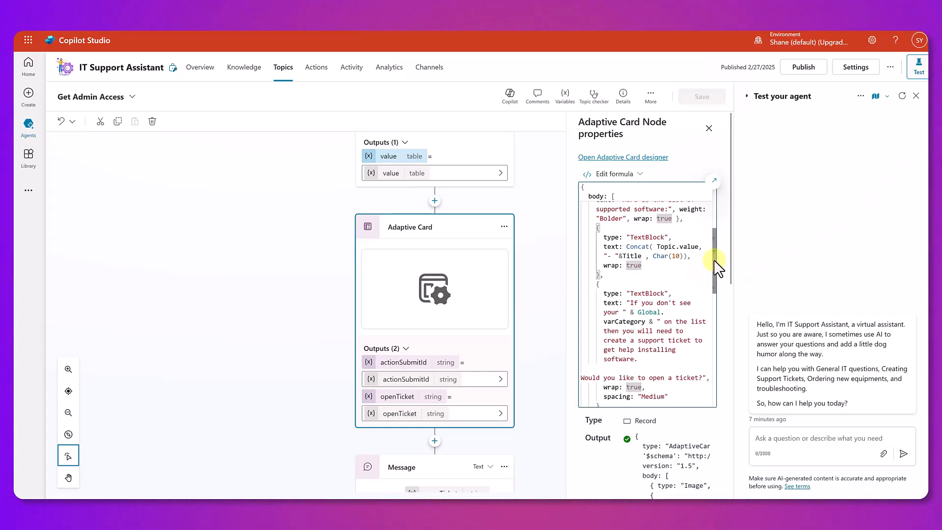
pyautogui.scroll(-3)
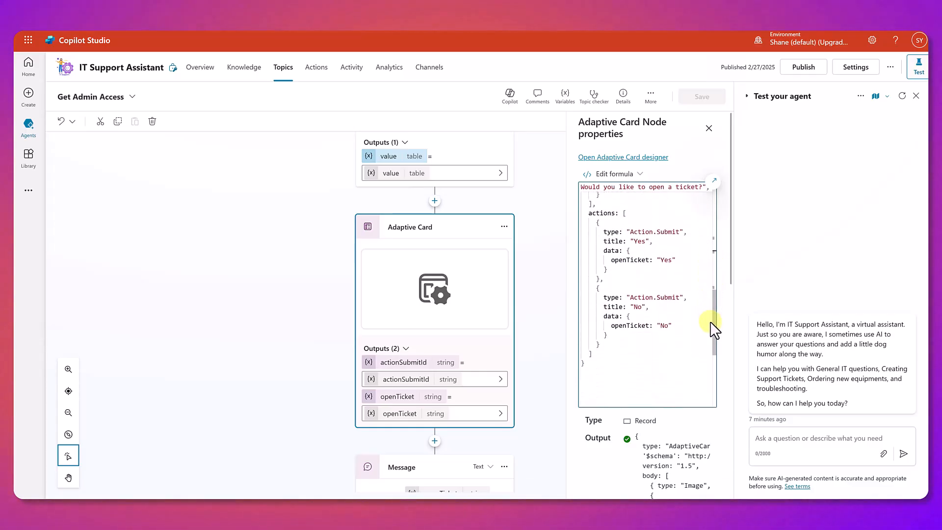
pyautogui.moveTo(639, 268)
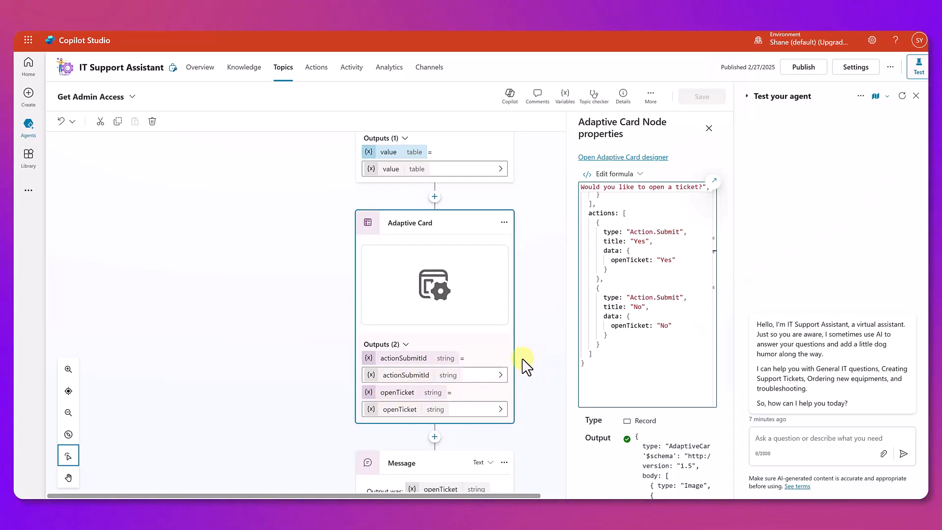
pyautogui.scroll(-3)
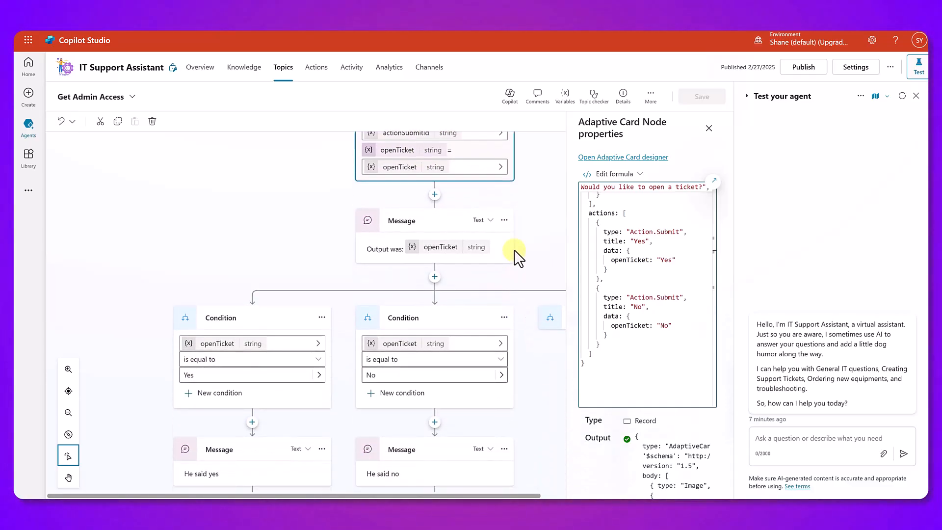
pyautogui.scroll(-3)
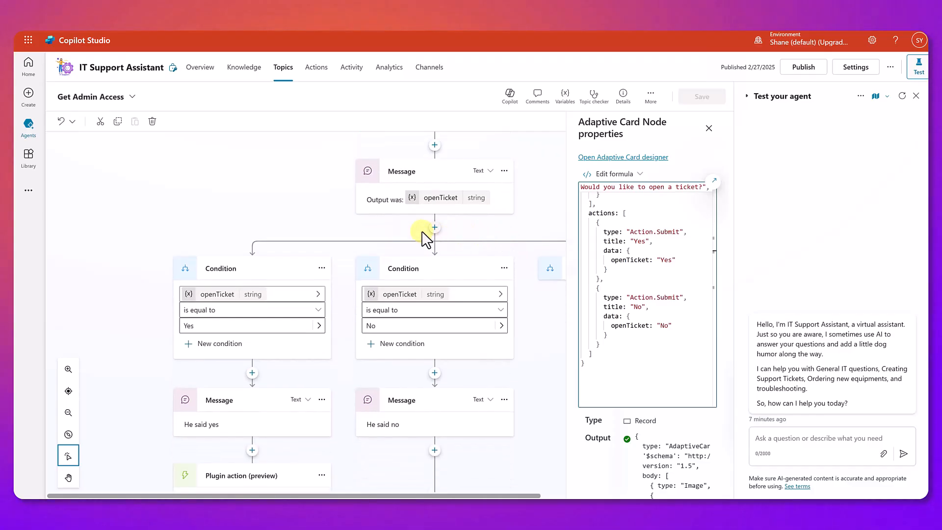
pyautogui.moveTo(324, 246)
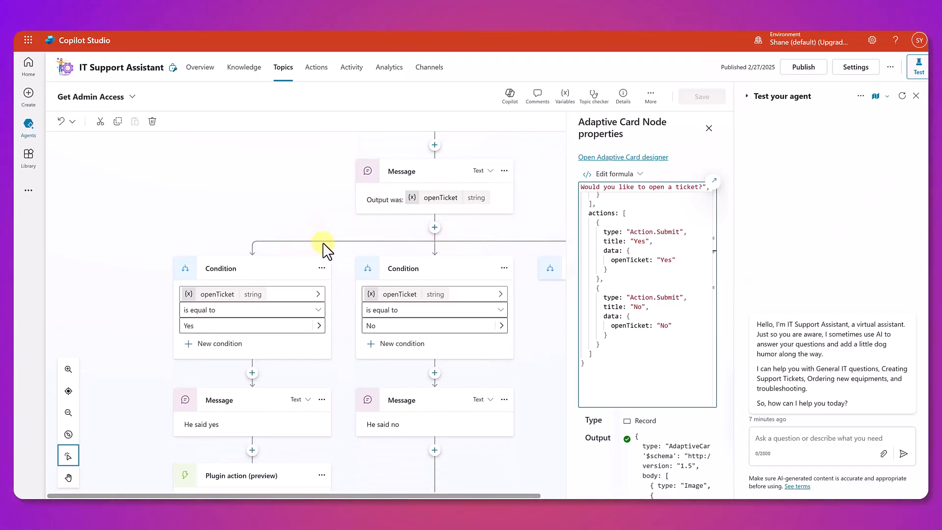
pyautogui.moveTo(311, 252)
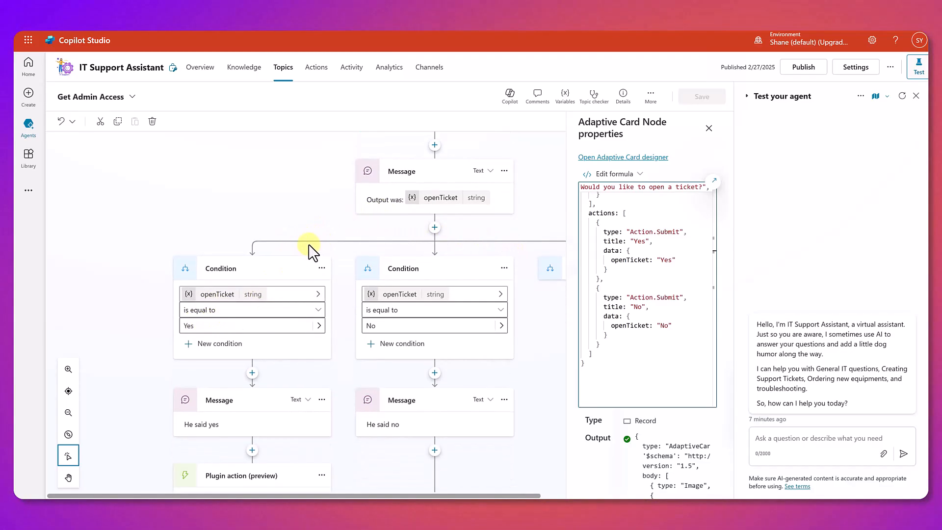
pyautogui.moveTo(231, 433)
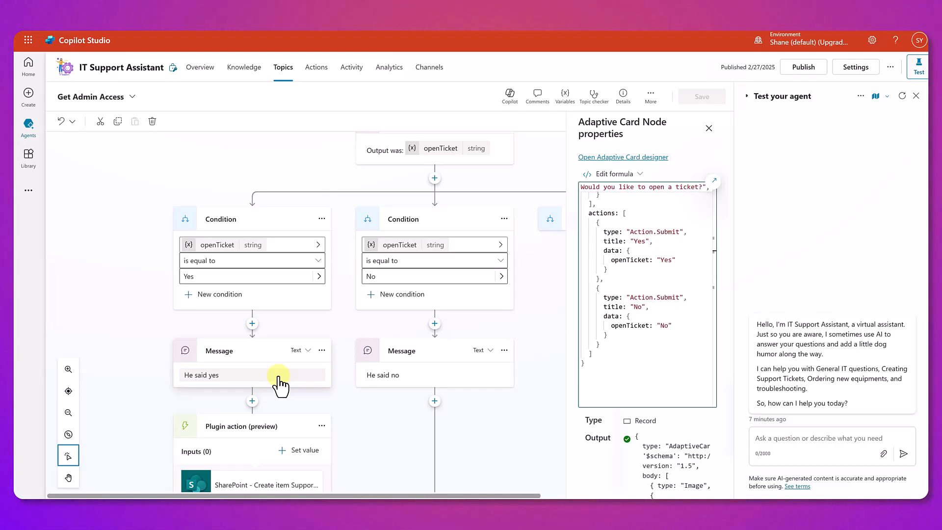
pyautogui.moveTo(384, 180)
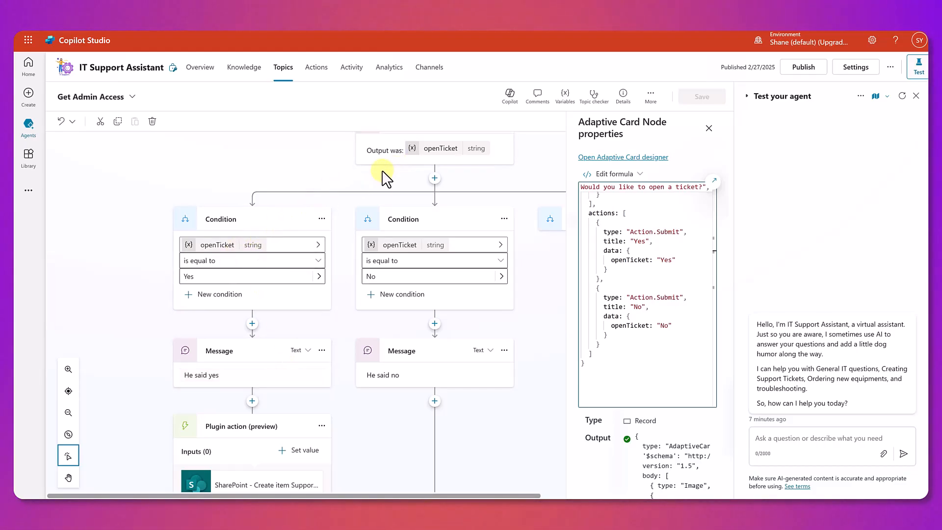
pyautogui.scroll(-3)
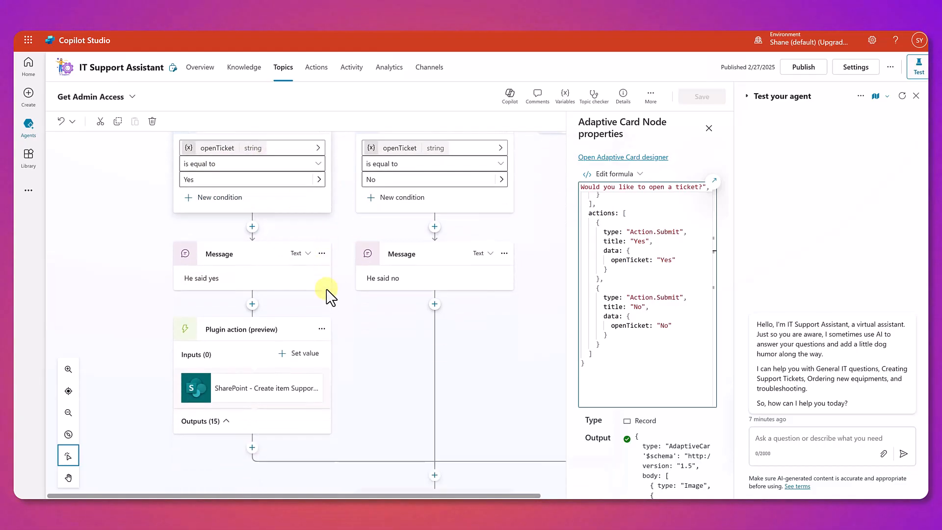
pyautogui.scroll(-3)
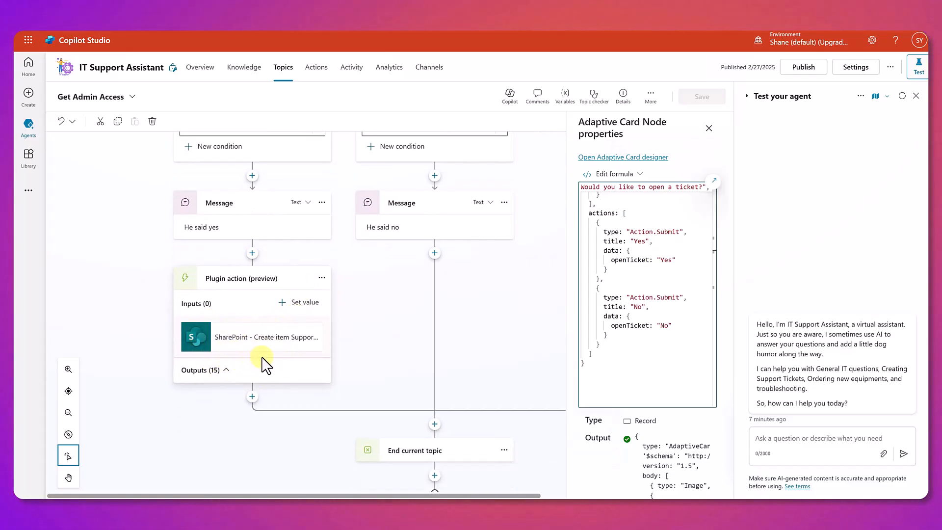
pyautogui.moveTo(283, 354)
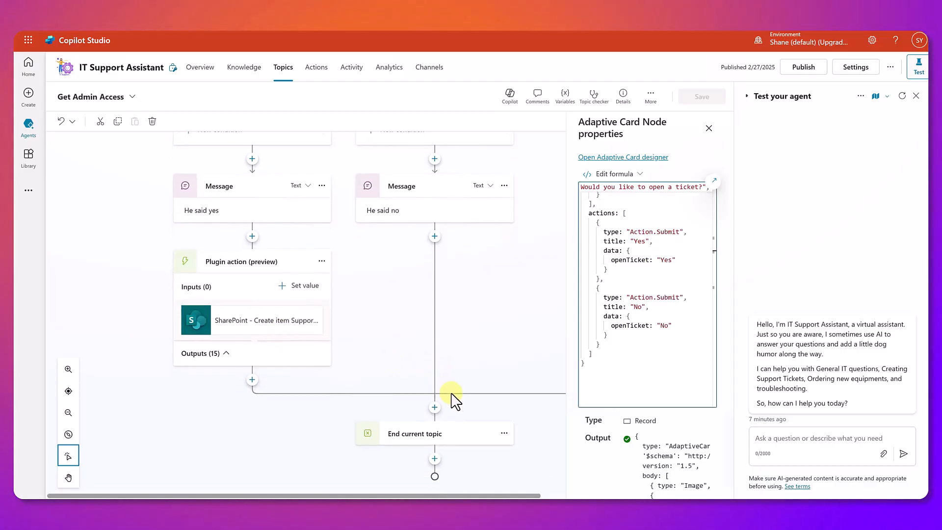
pyautogui.moveTo(473, 404)
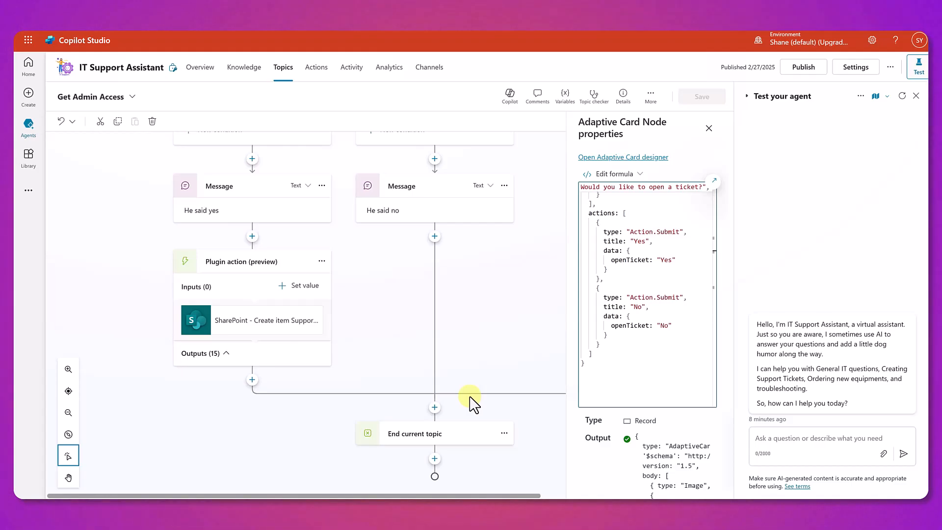
pyautogui.moveTo(460, 334)
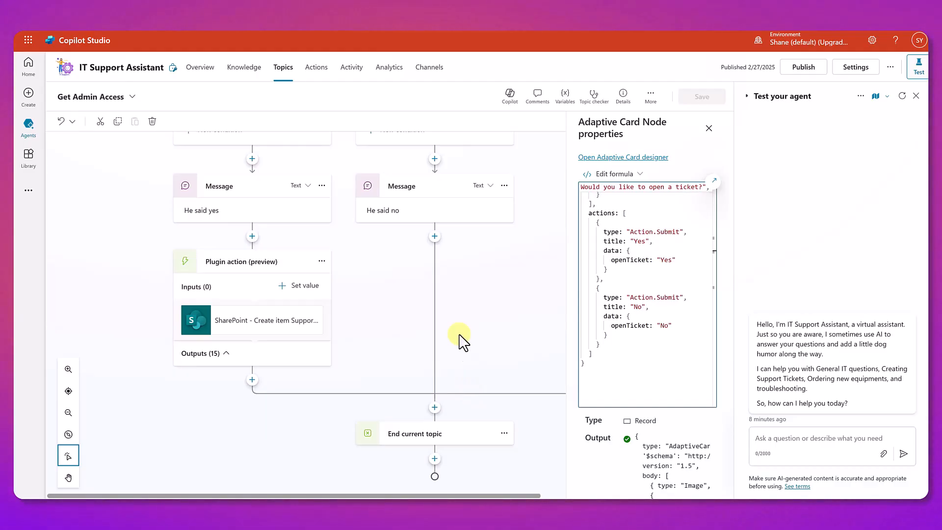
# Open the Activity page listing Shane Young's sessions with summaries, dates and completion statuses.
pyautogui.click(351, 66)
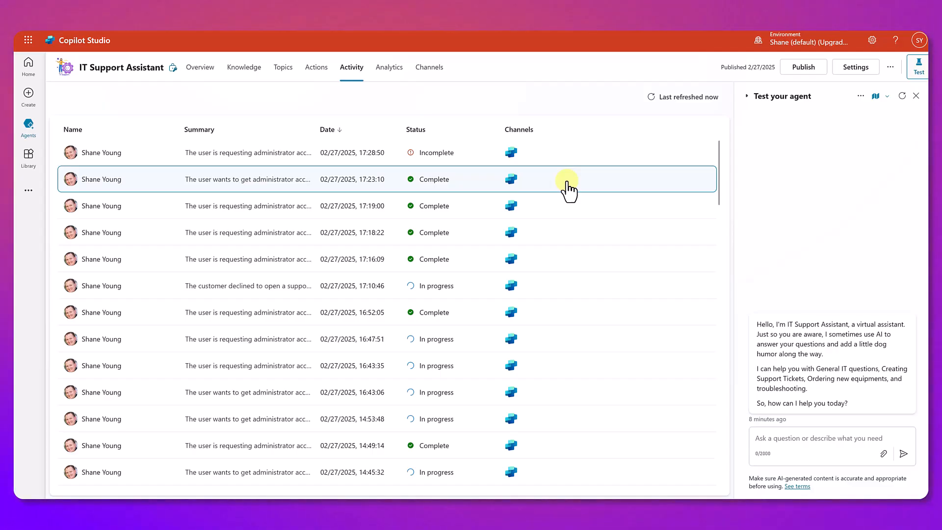
pyautogui.moveTo(389, 81)
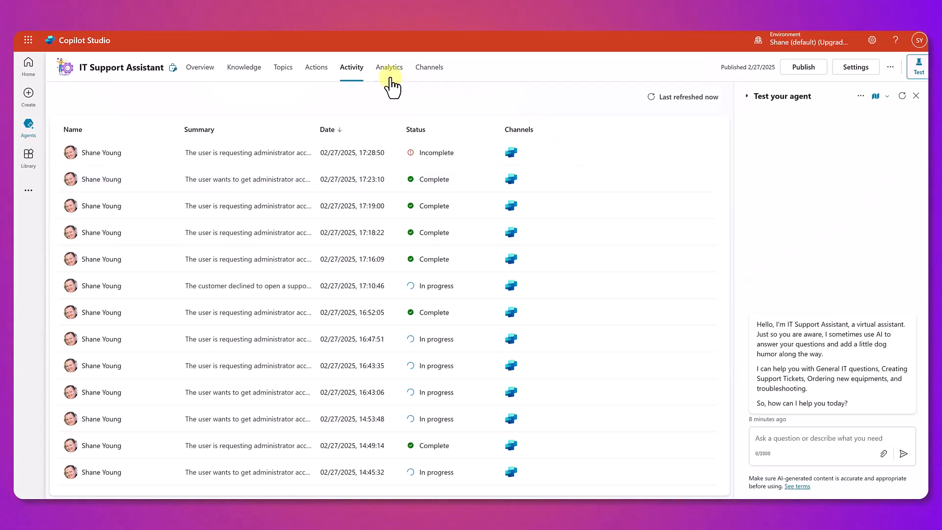
# Review Analytics: 2 sessions, 50% engagement, outcomes, knowledge use, and 6 action uses at 83% success.
pyautogui.click(389, 67)
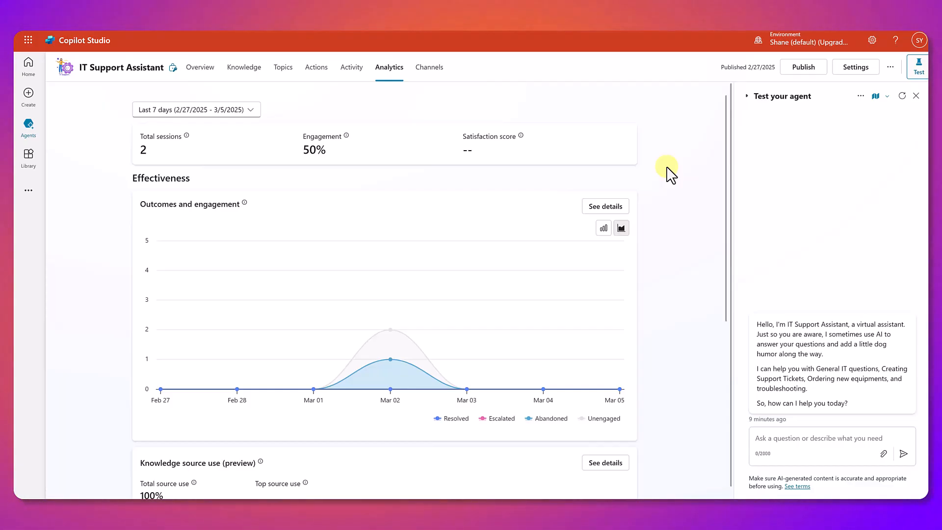
pyautogui.moveTo(605, 142)
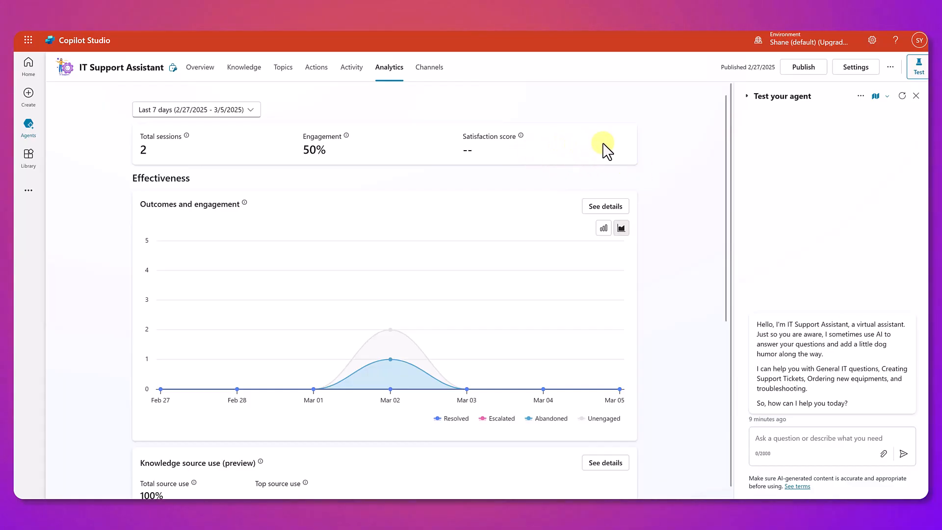
pyautogui.moveTo(654, 162)
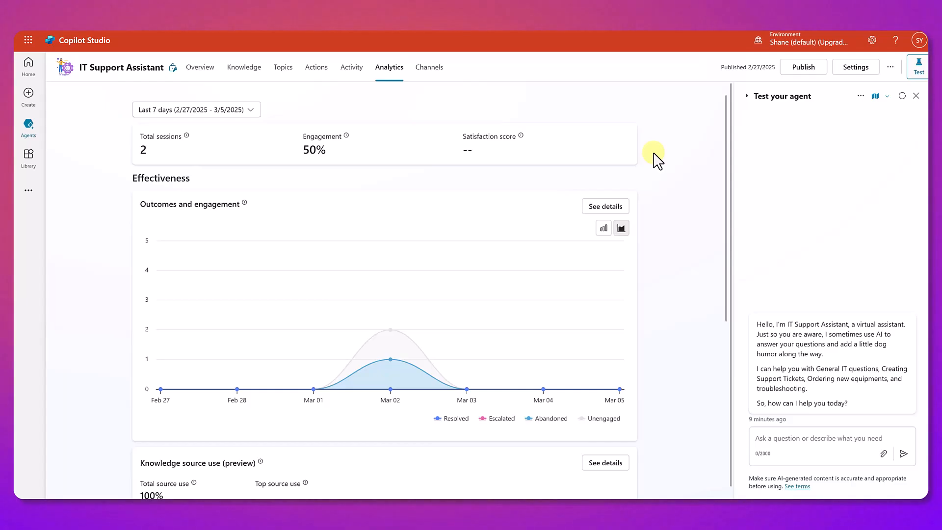
pyautogui.scroll(-3)
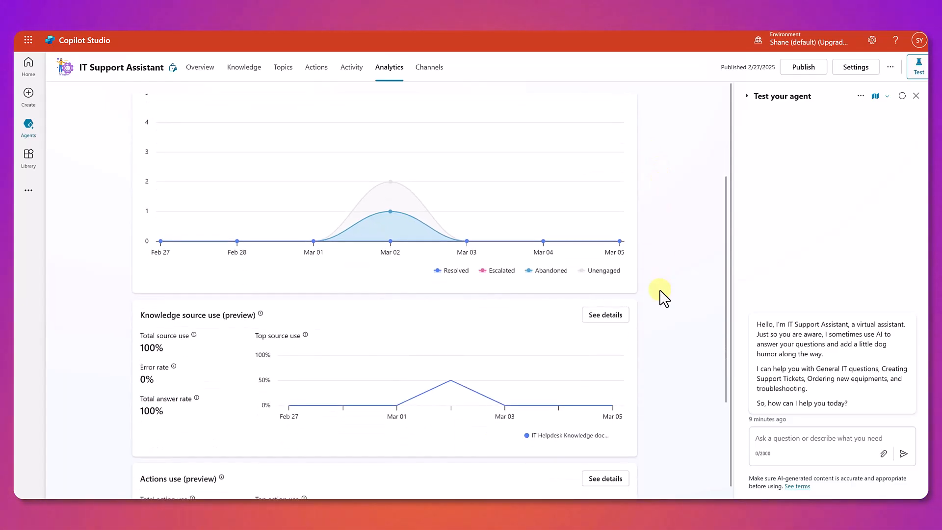
pyautogui.scroll(-3)
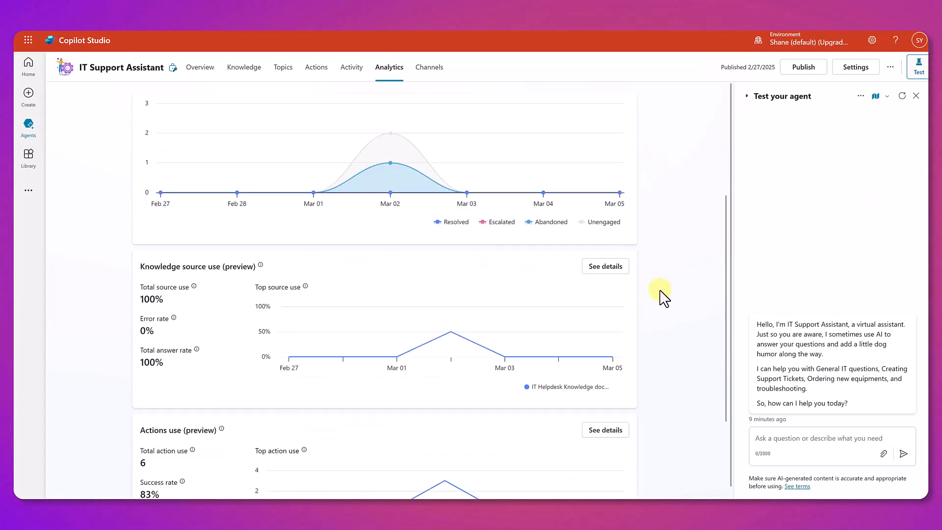
pyautogui.scroll(-3)
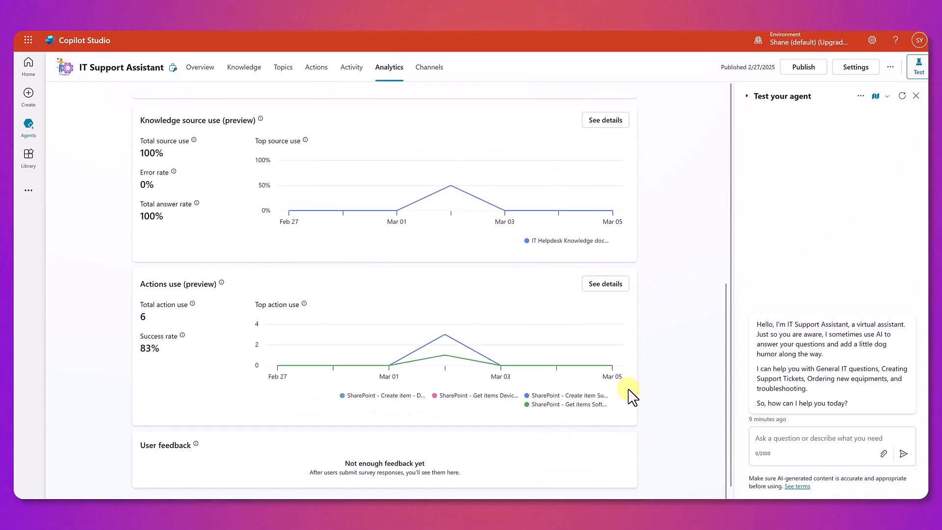
pyautogui.scroll(3)
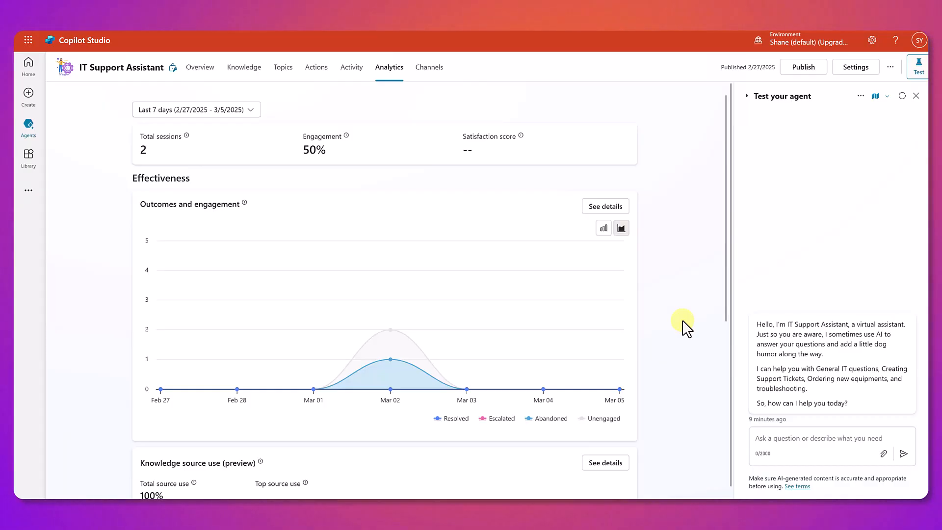
pyautogui.moveTo(429, 67)
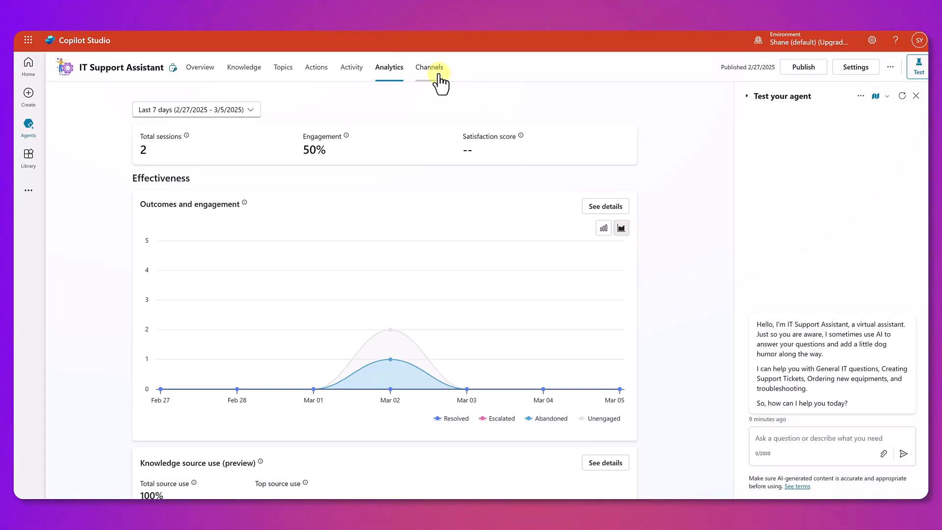
# Open the Channels page showing published status, one draft risk and available channels.
pyautogui.click(429, 67)
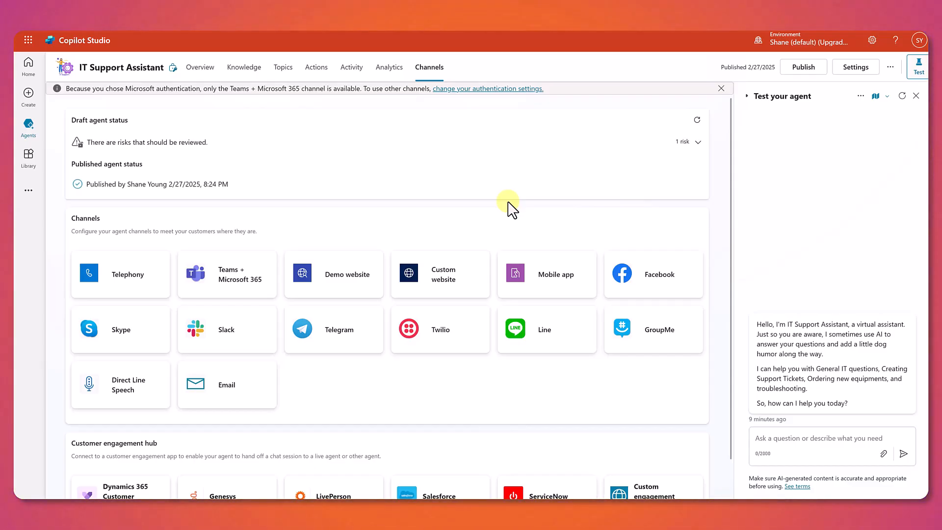
pyautogui.moveTo(248, 299)
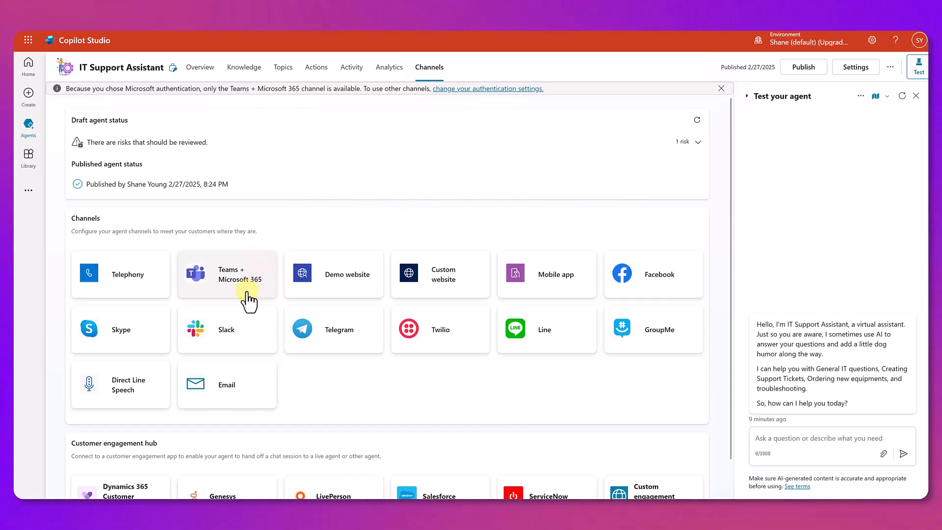
pyautogui.moveTo(287, 223)
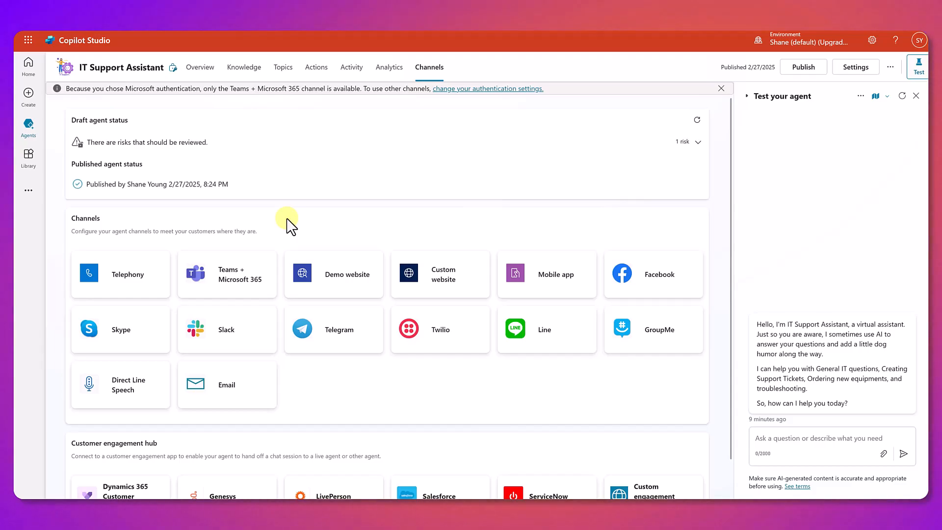
pyautogui.moveTo(399, 299)
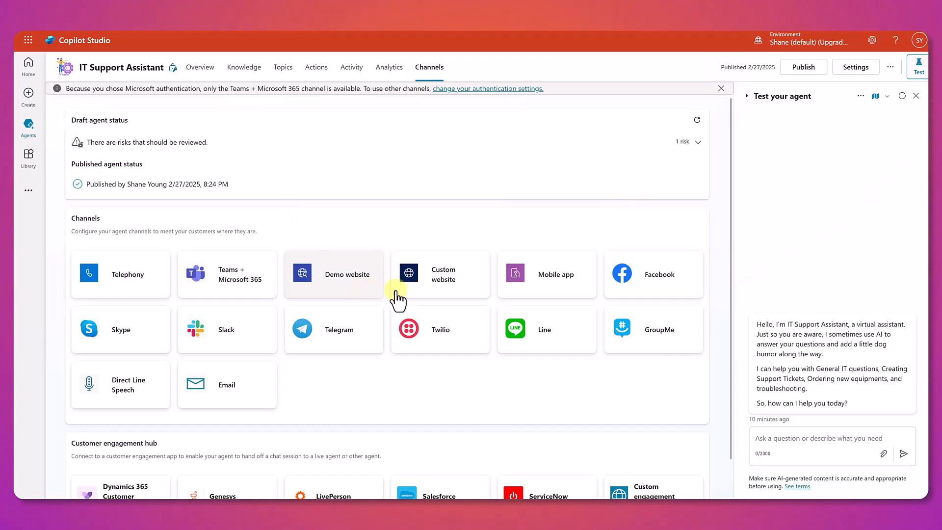
pyautogui.moveTo(263, 348)
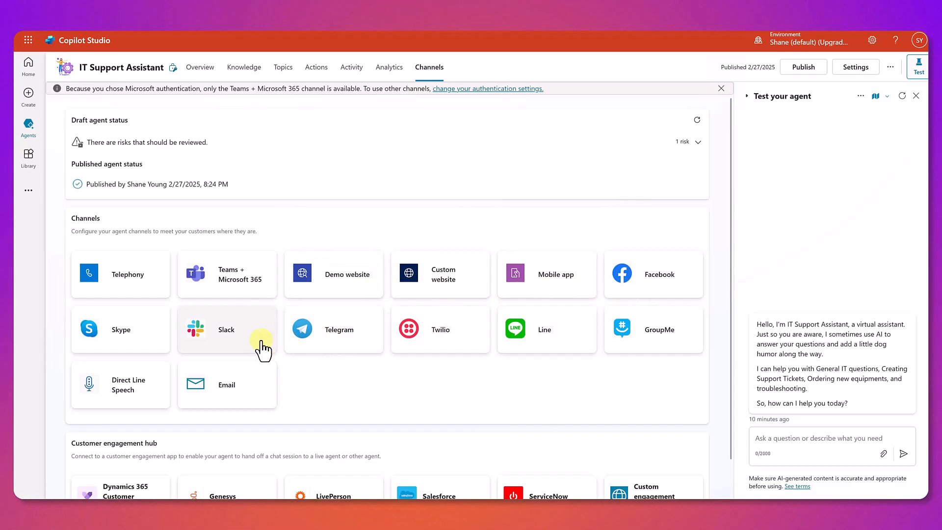
pyautogui.moveTo(495, 378)
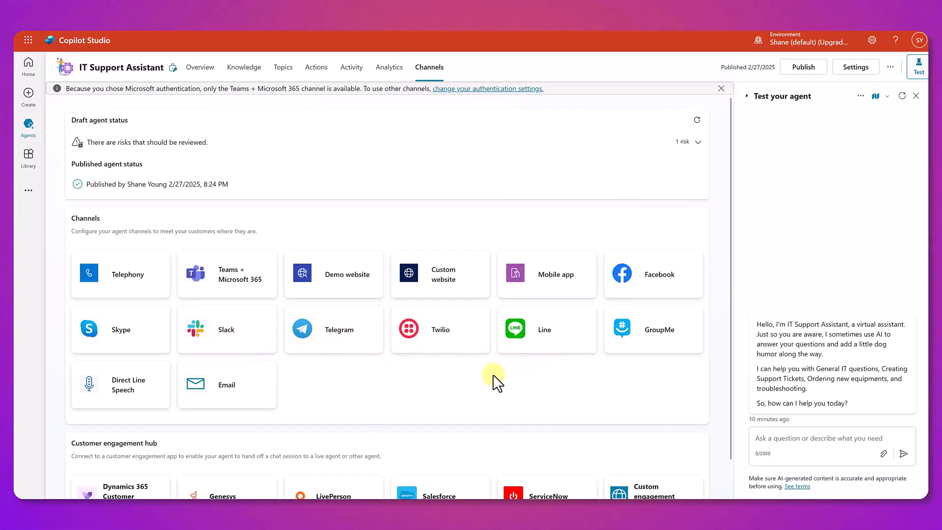